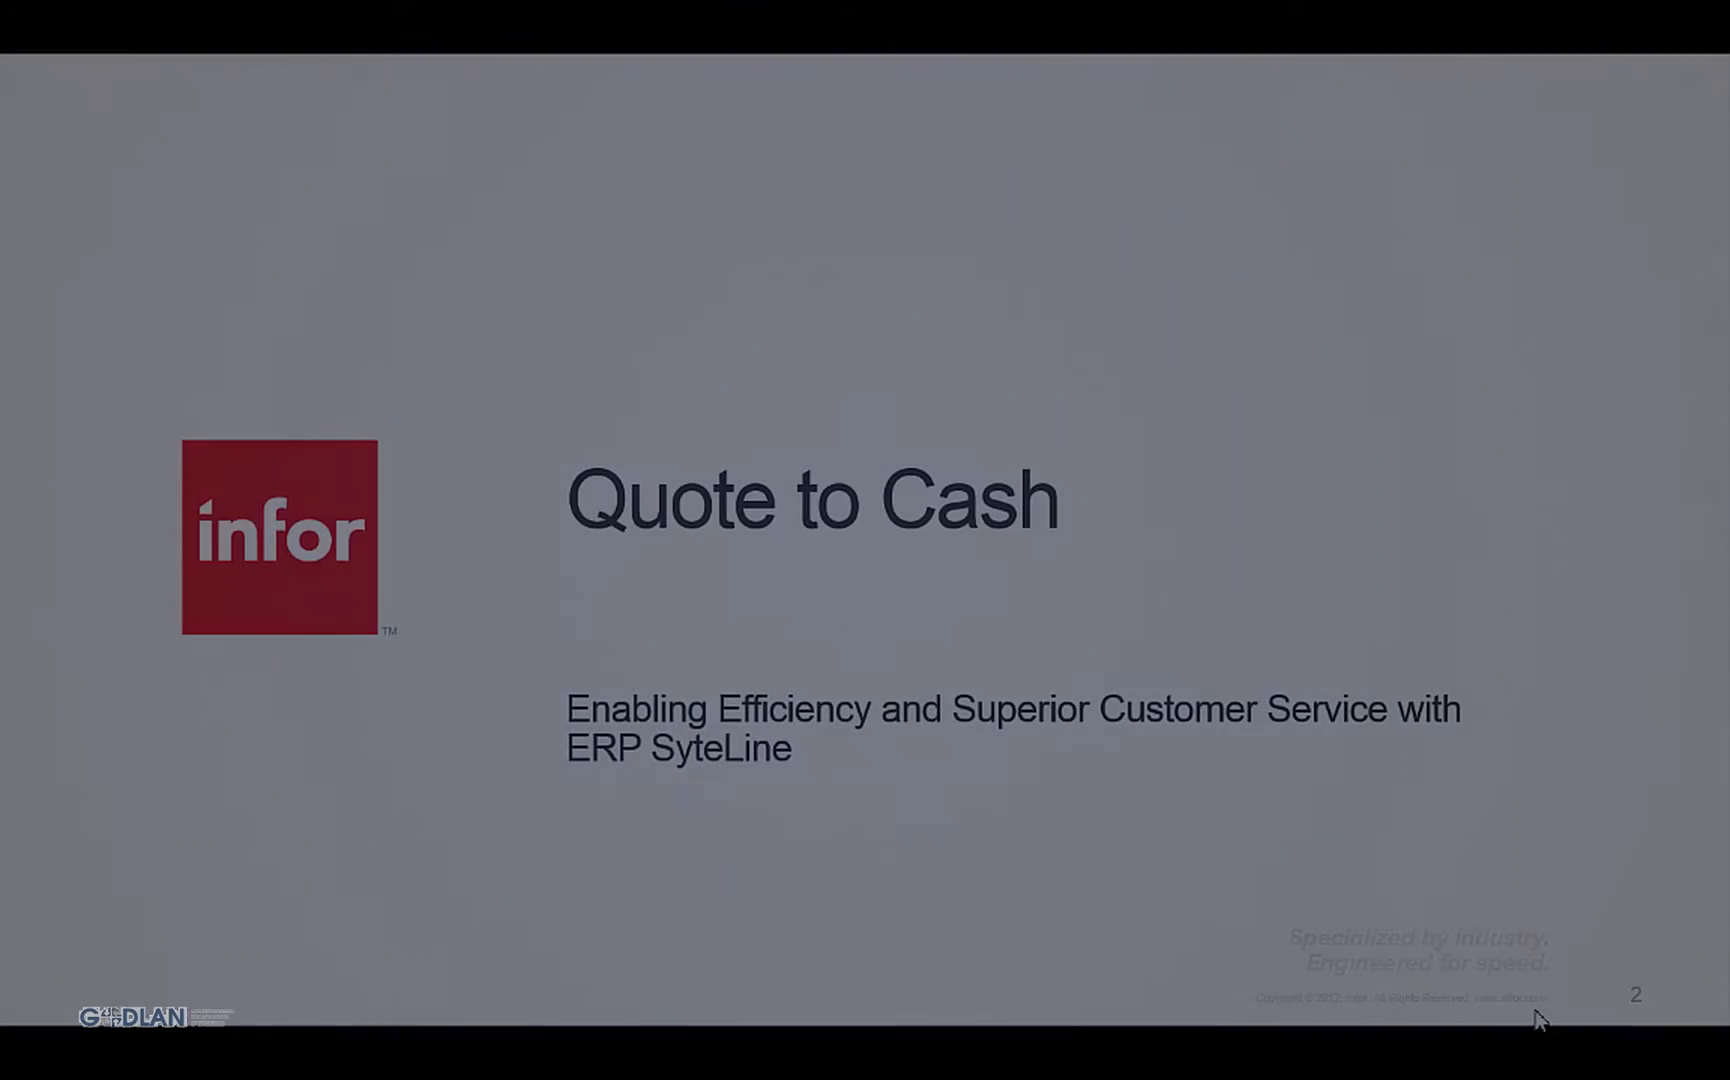
Step: Advance past the Quote to Cash title slide toward the SyteLine Salesperson Home
key(right)
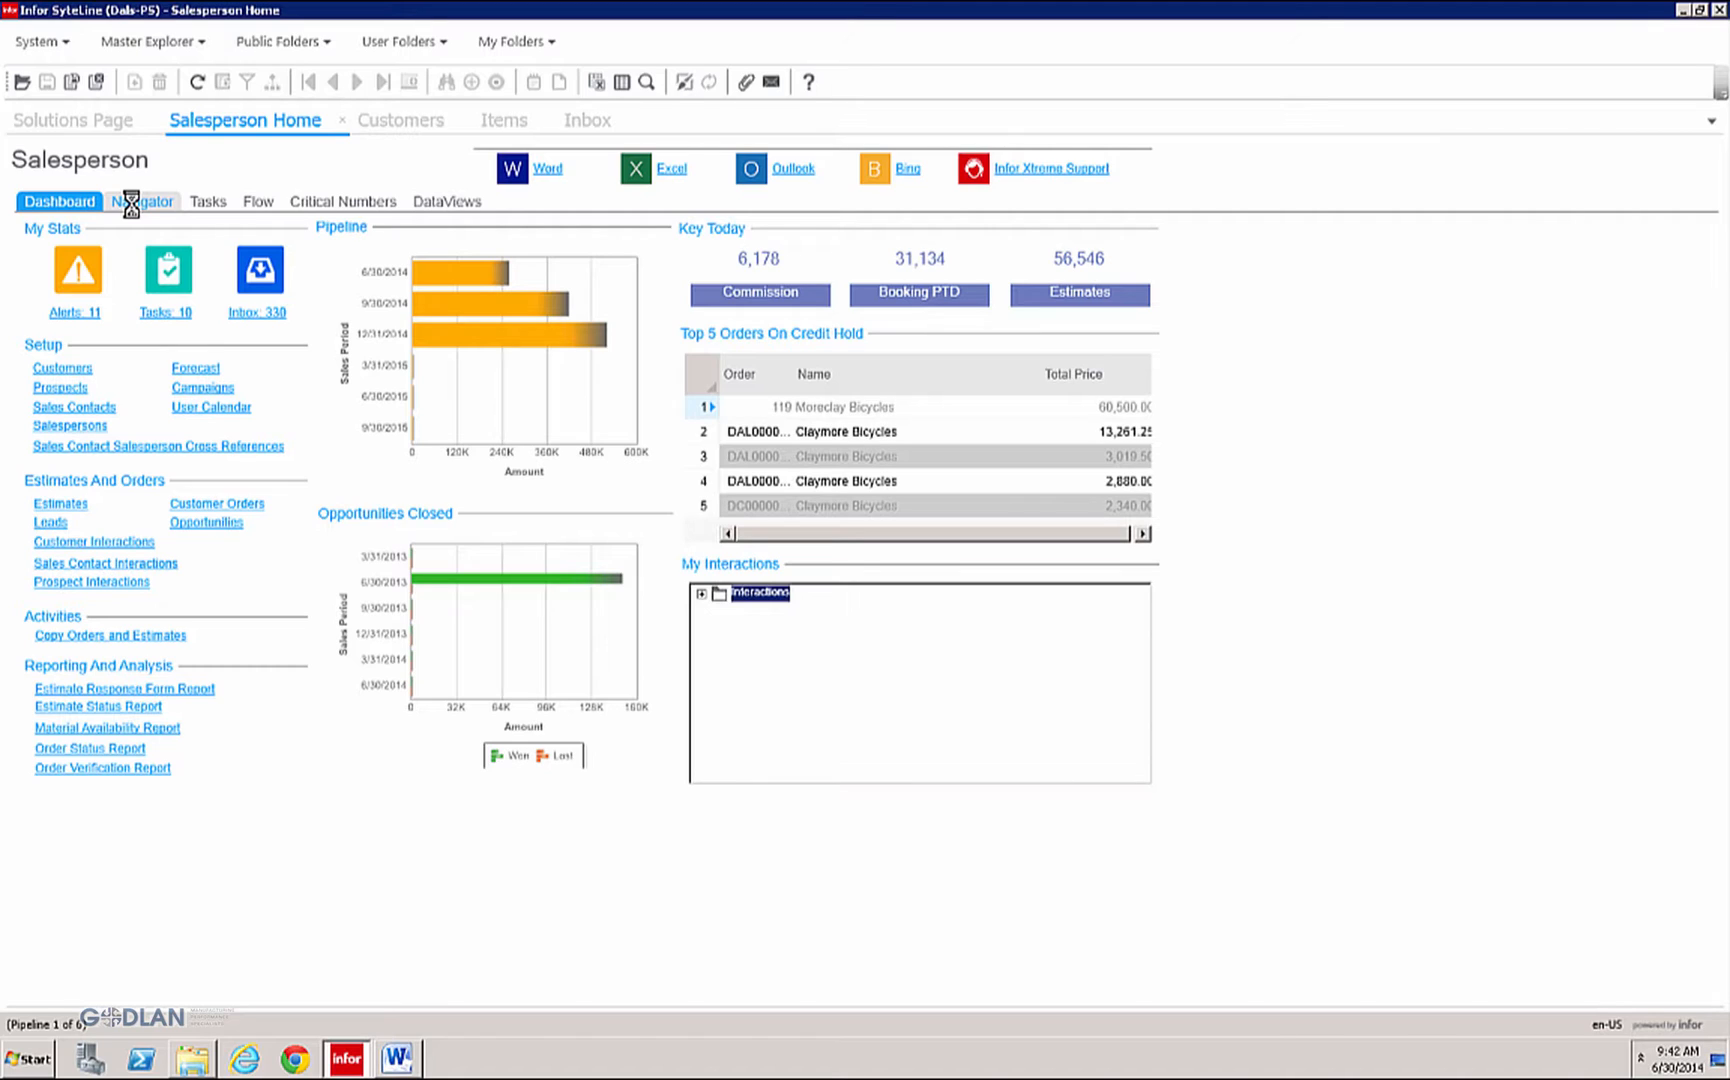
Step: Bring up the bicycles customer portal home page in Internet Explorer
click(142, 200)
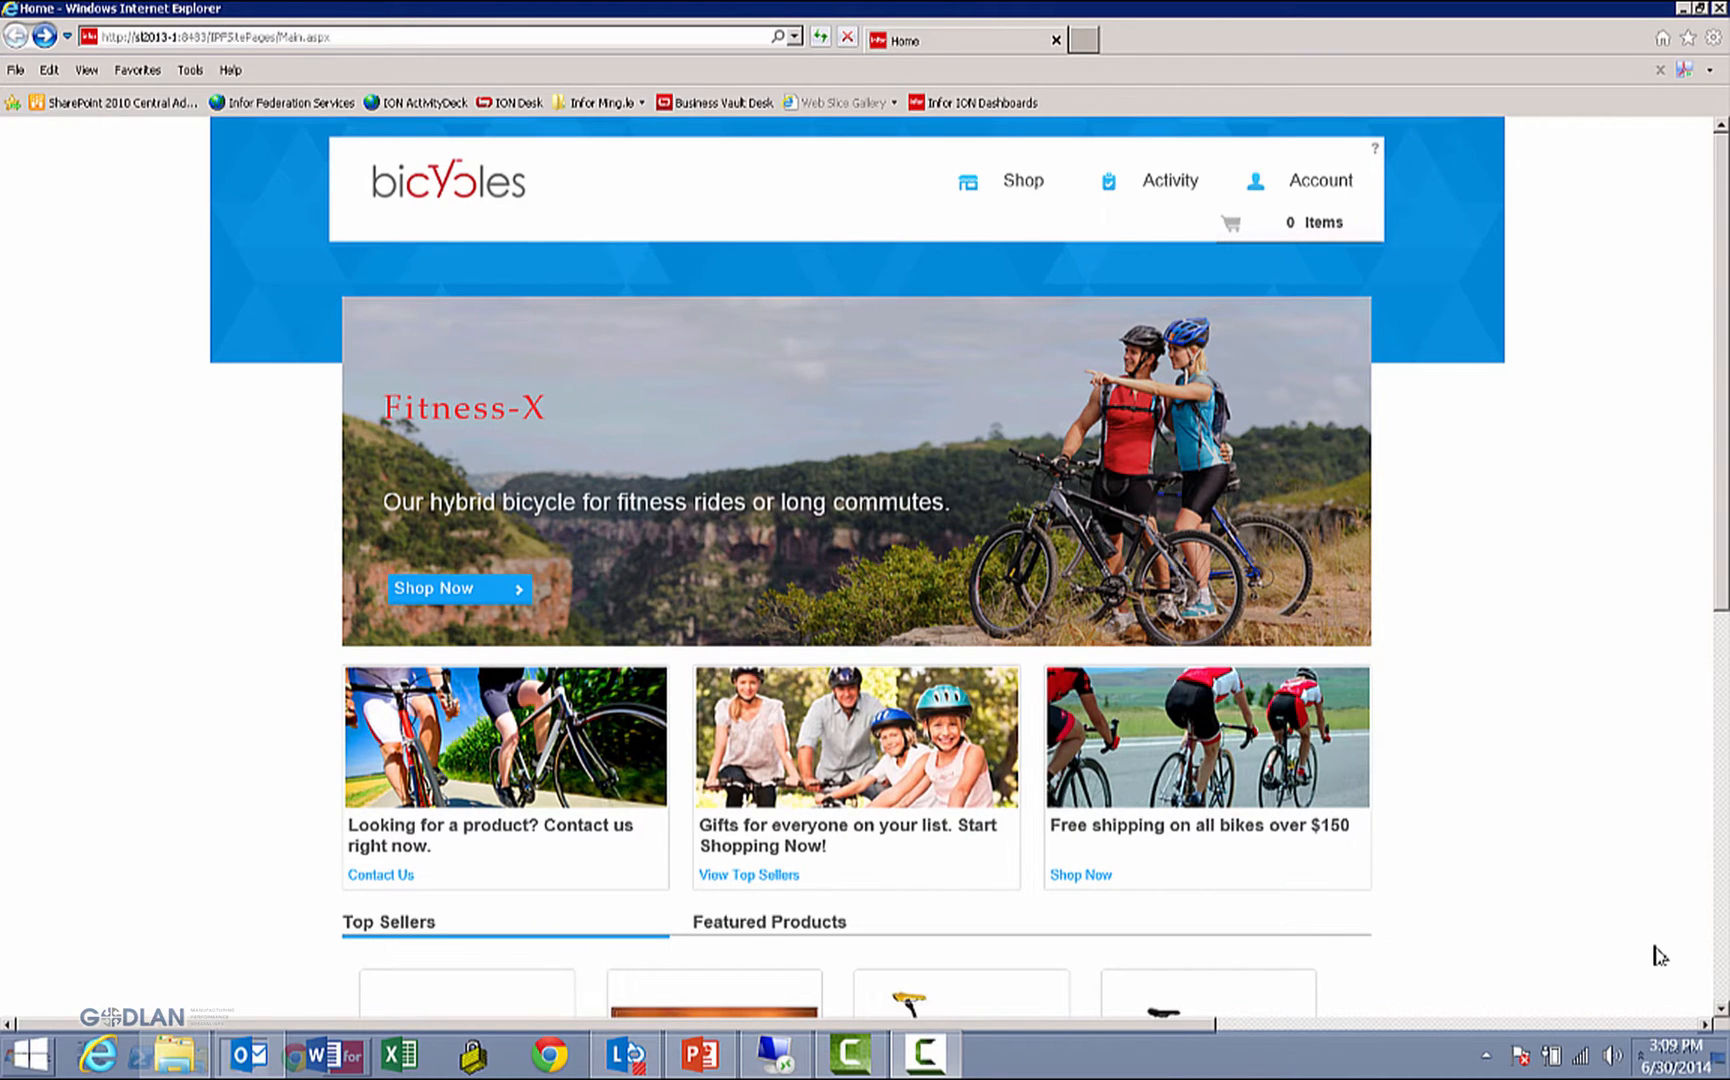
mouse_move(968, 358)
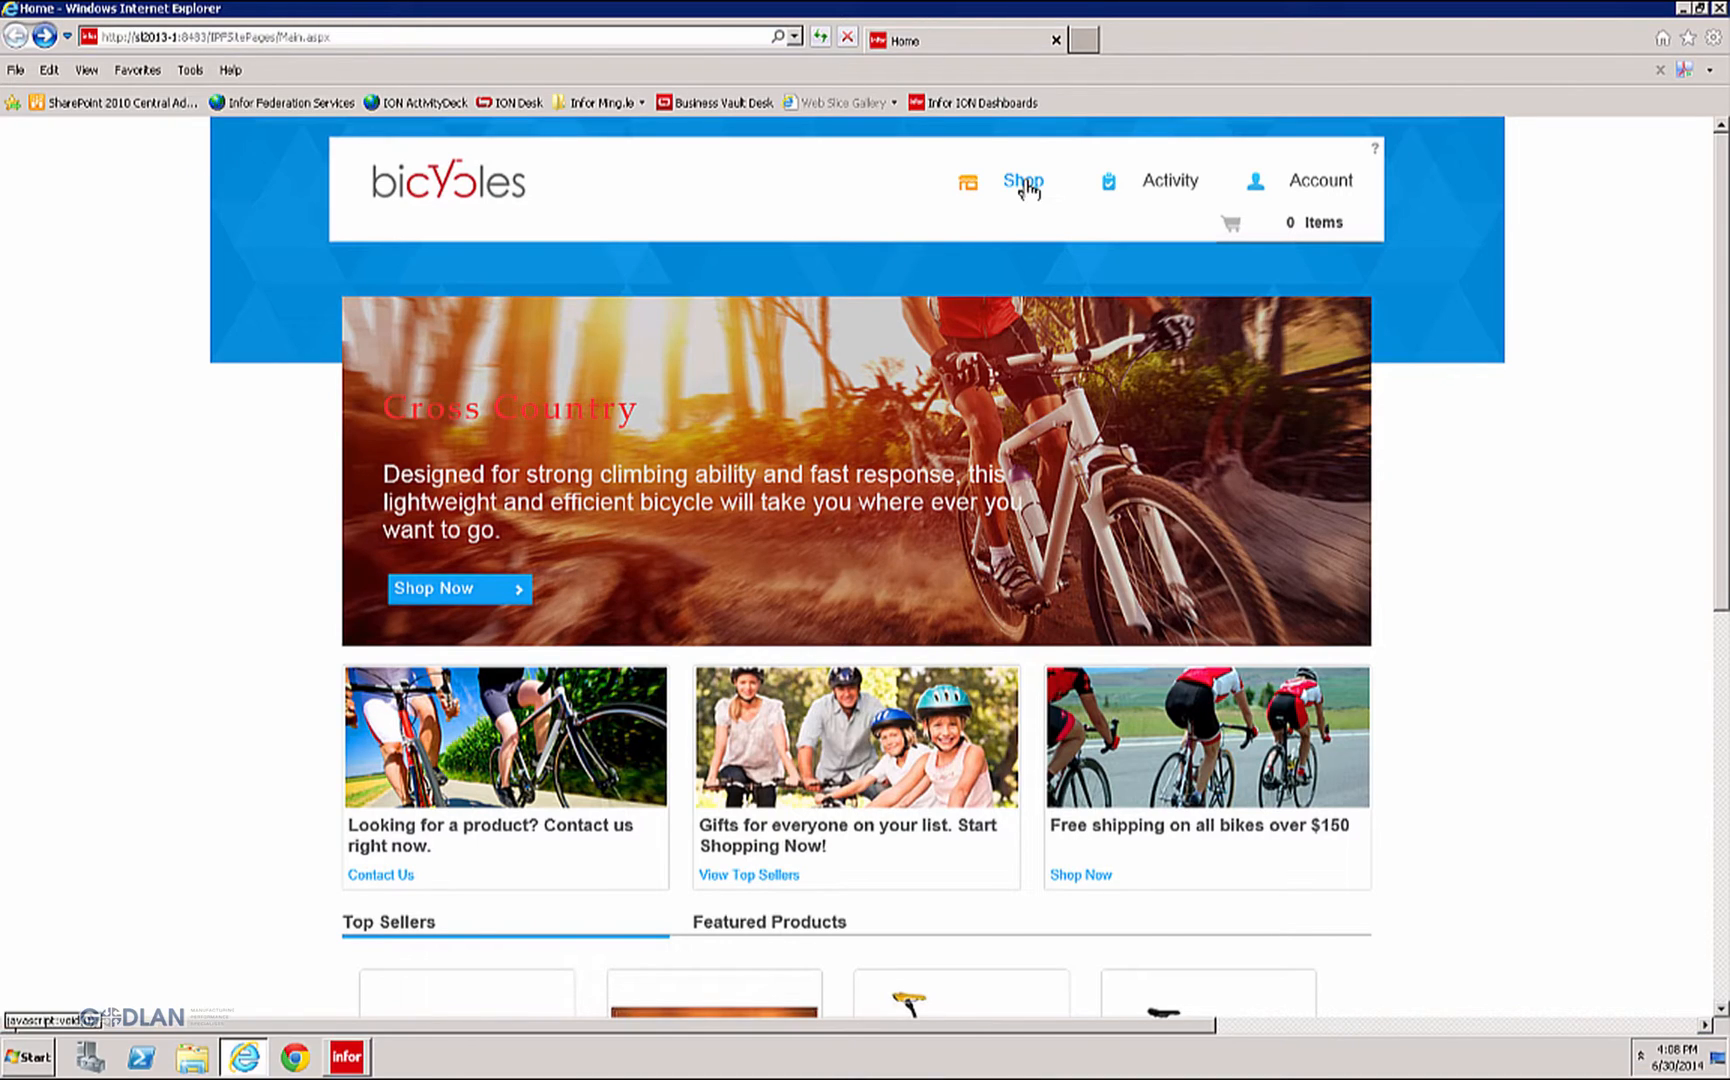
Step: Browse the portal Products catalogue to item 10300, review the Elburn Ventures RFQ, and return to Salesperson Home
click(1022, 180)
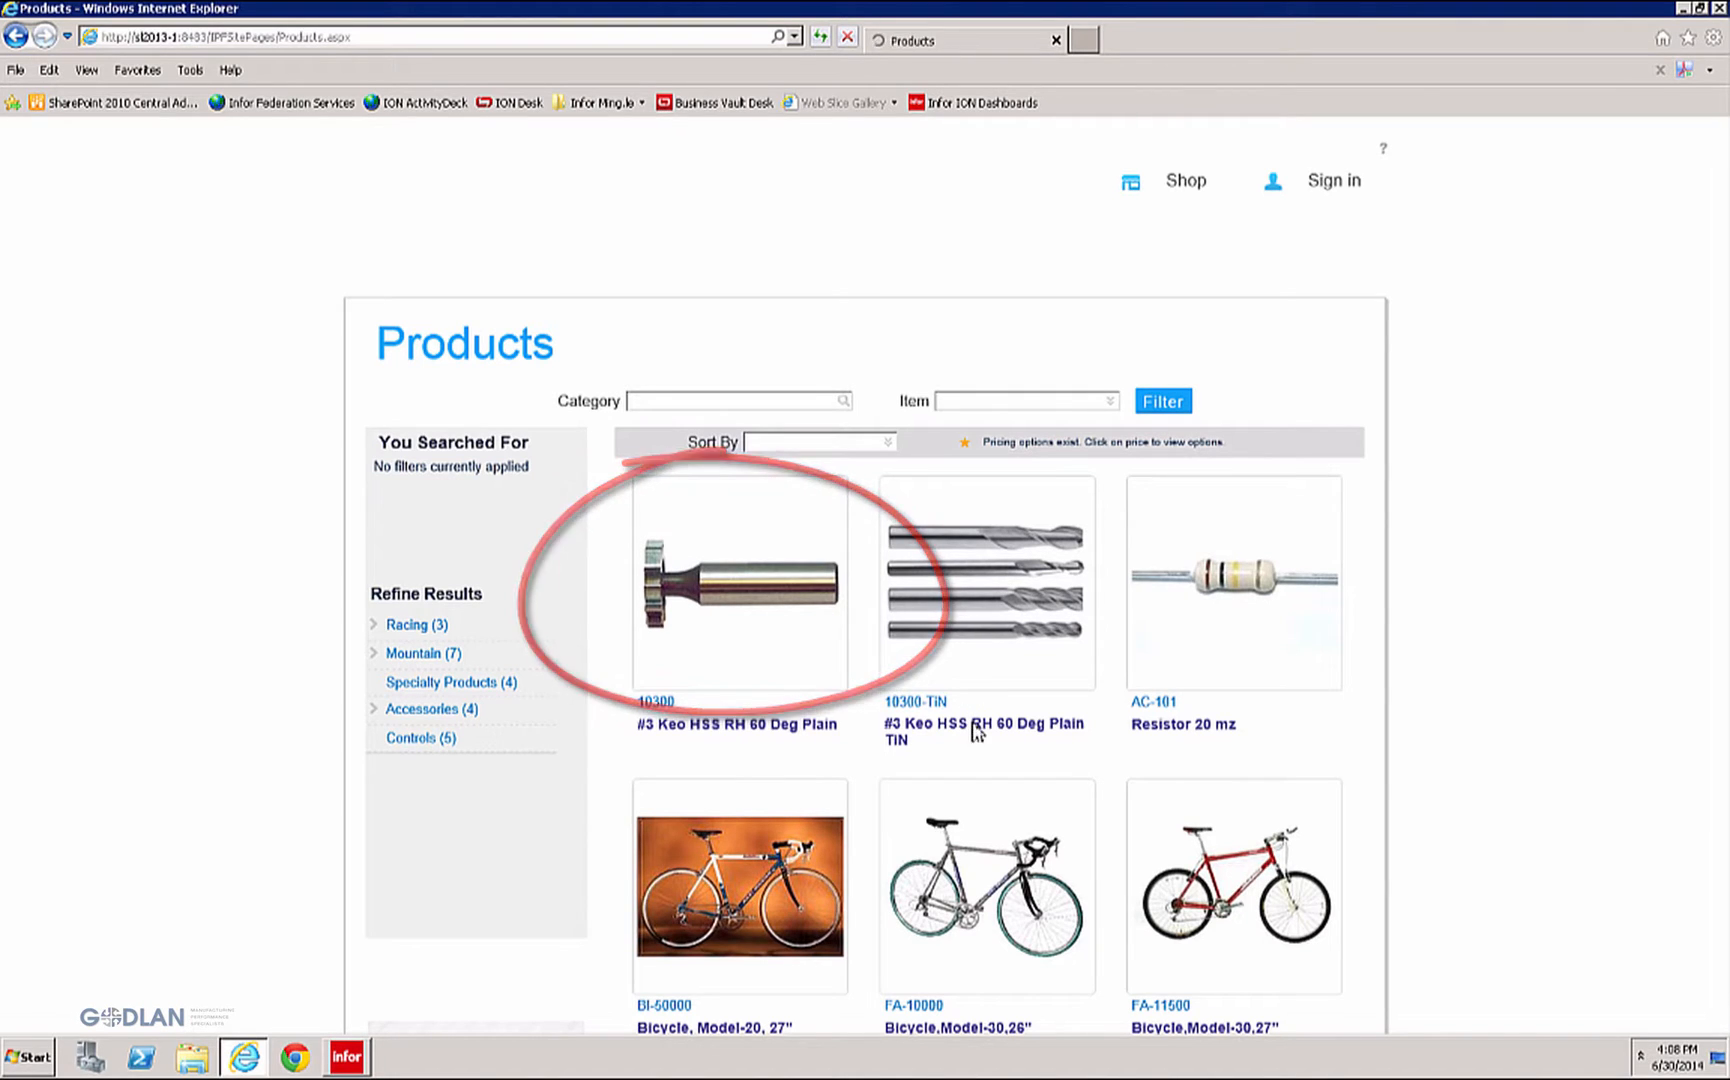
click(738, 582)
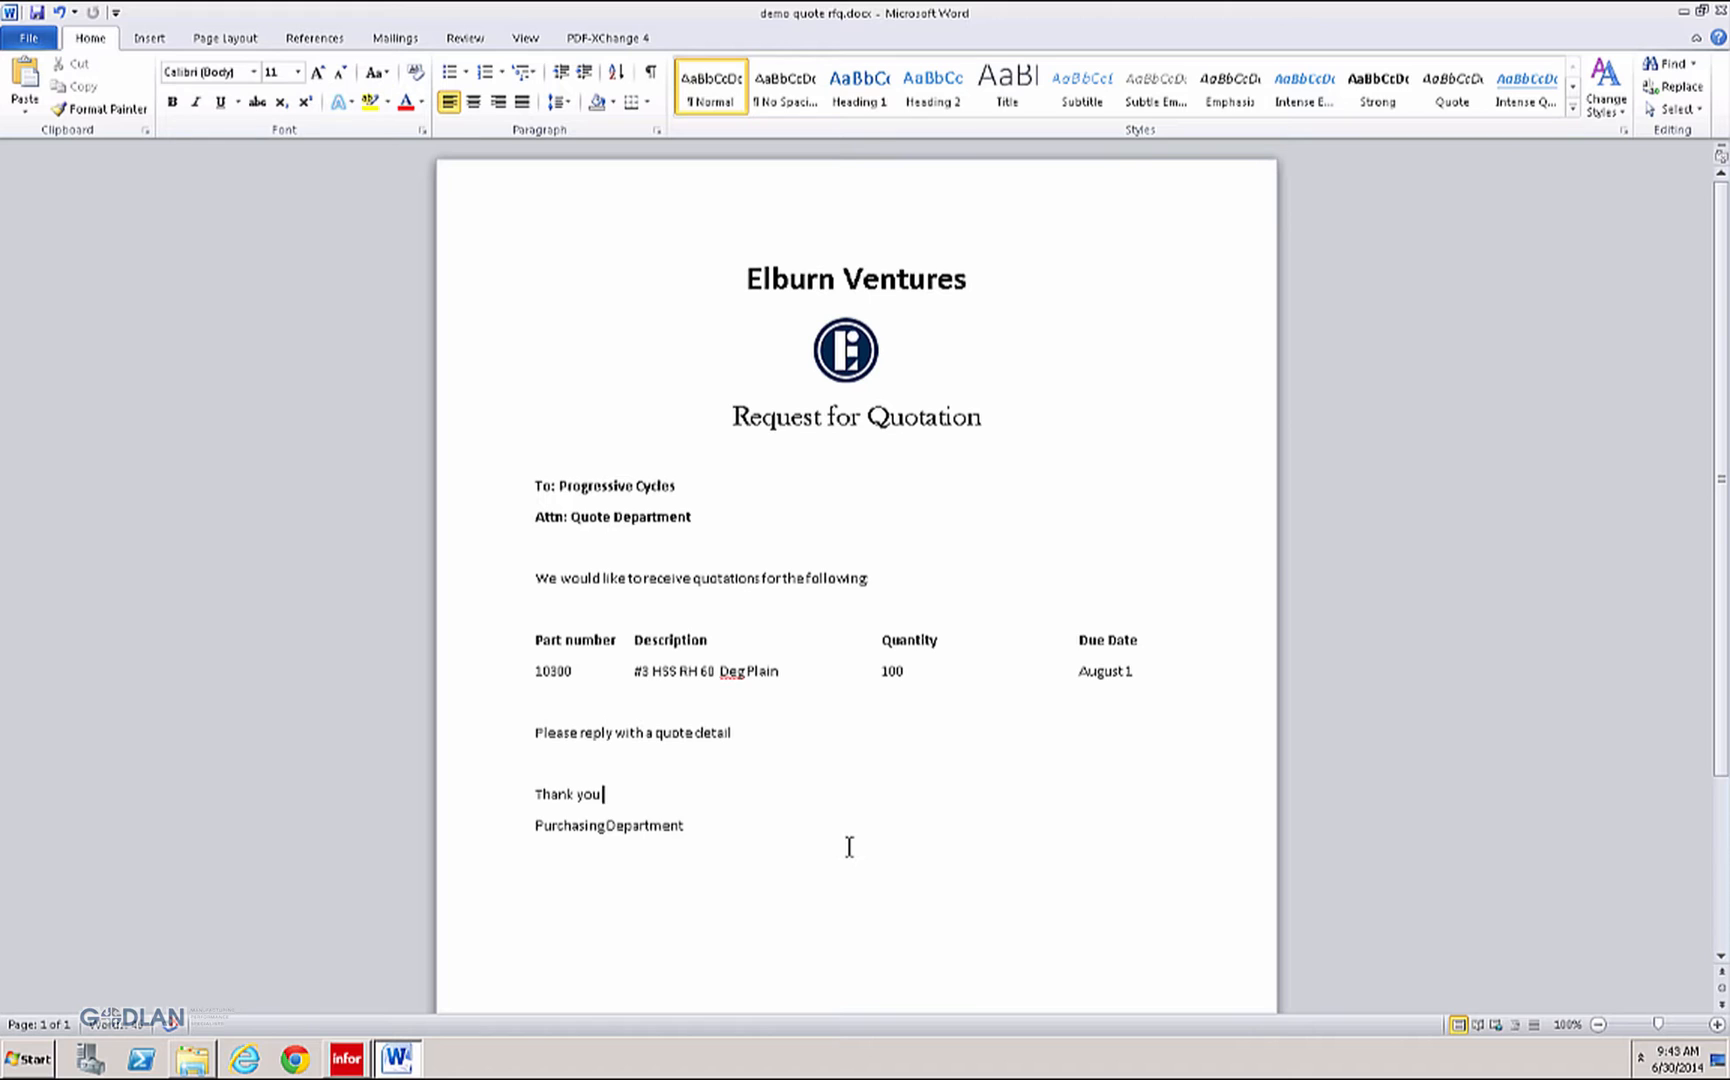
click(346, 1060)
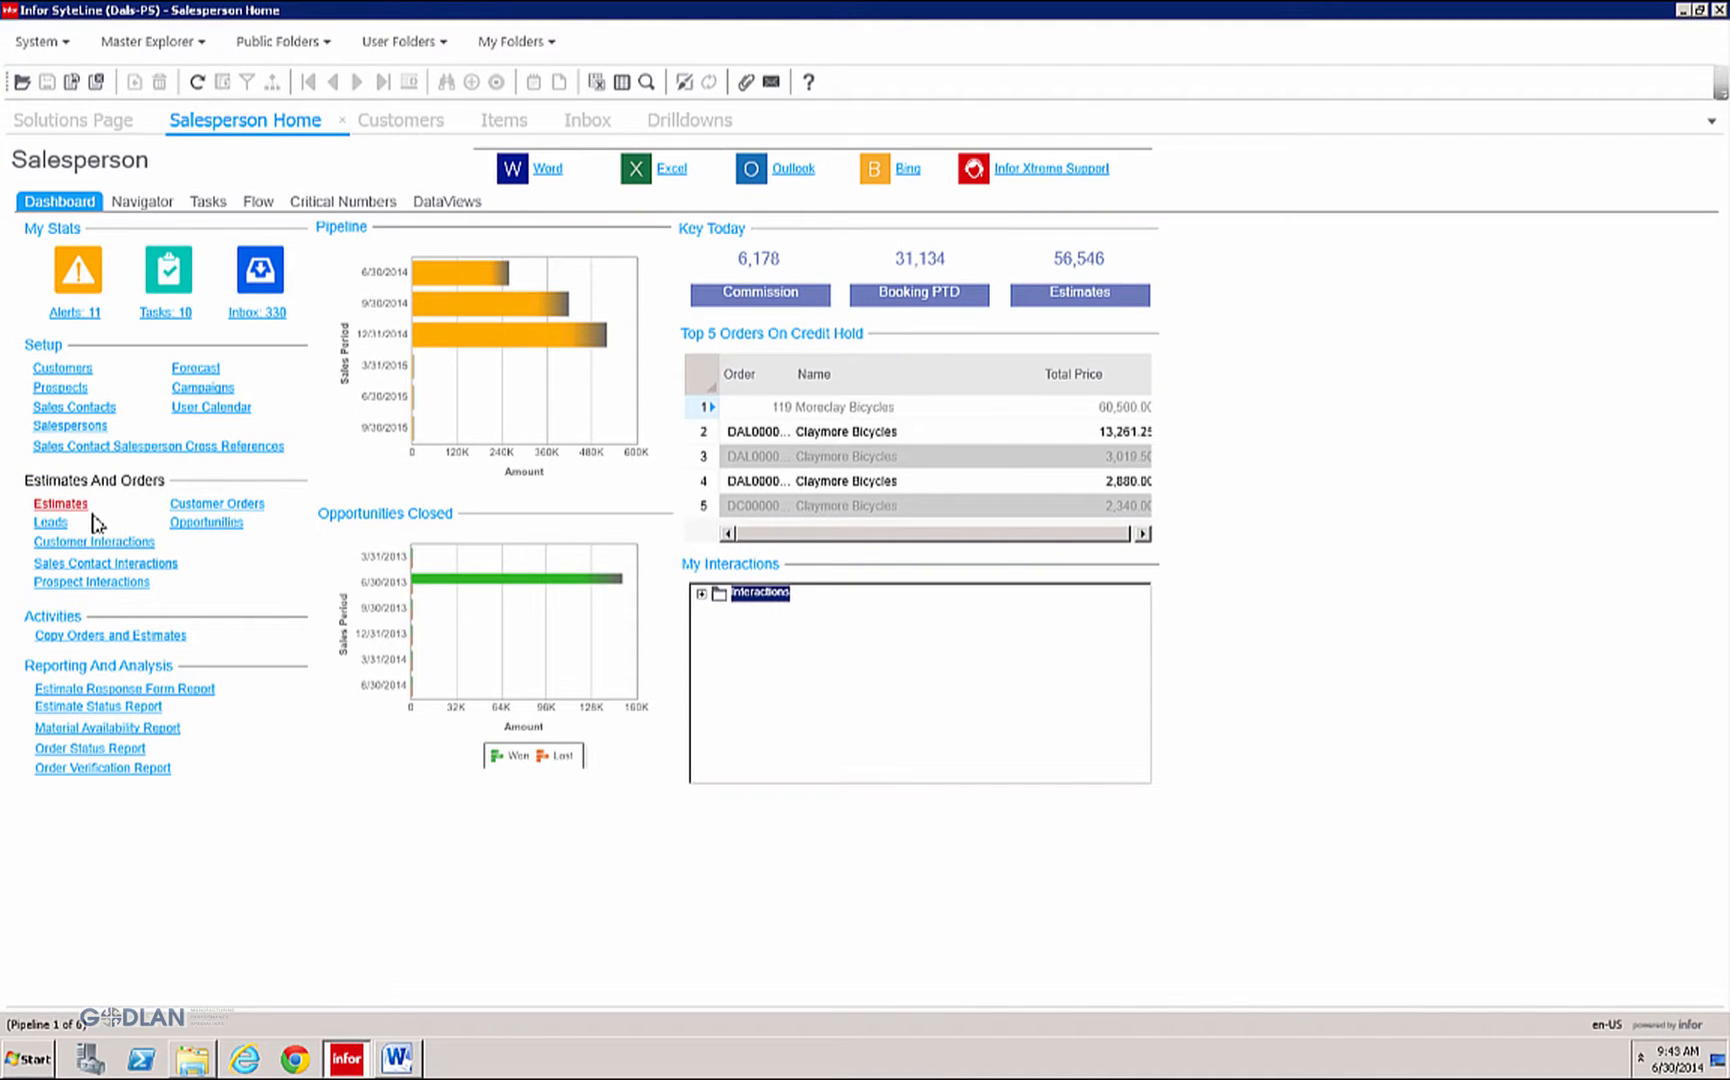
Step: Create an Elburn Ventures estimate line for item 10300 with quantity 100, totalling 1,110.00
click(60, 504)
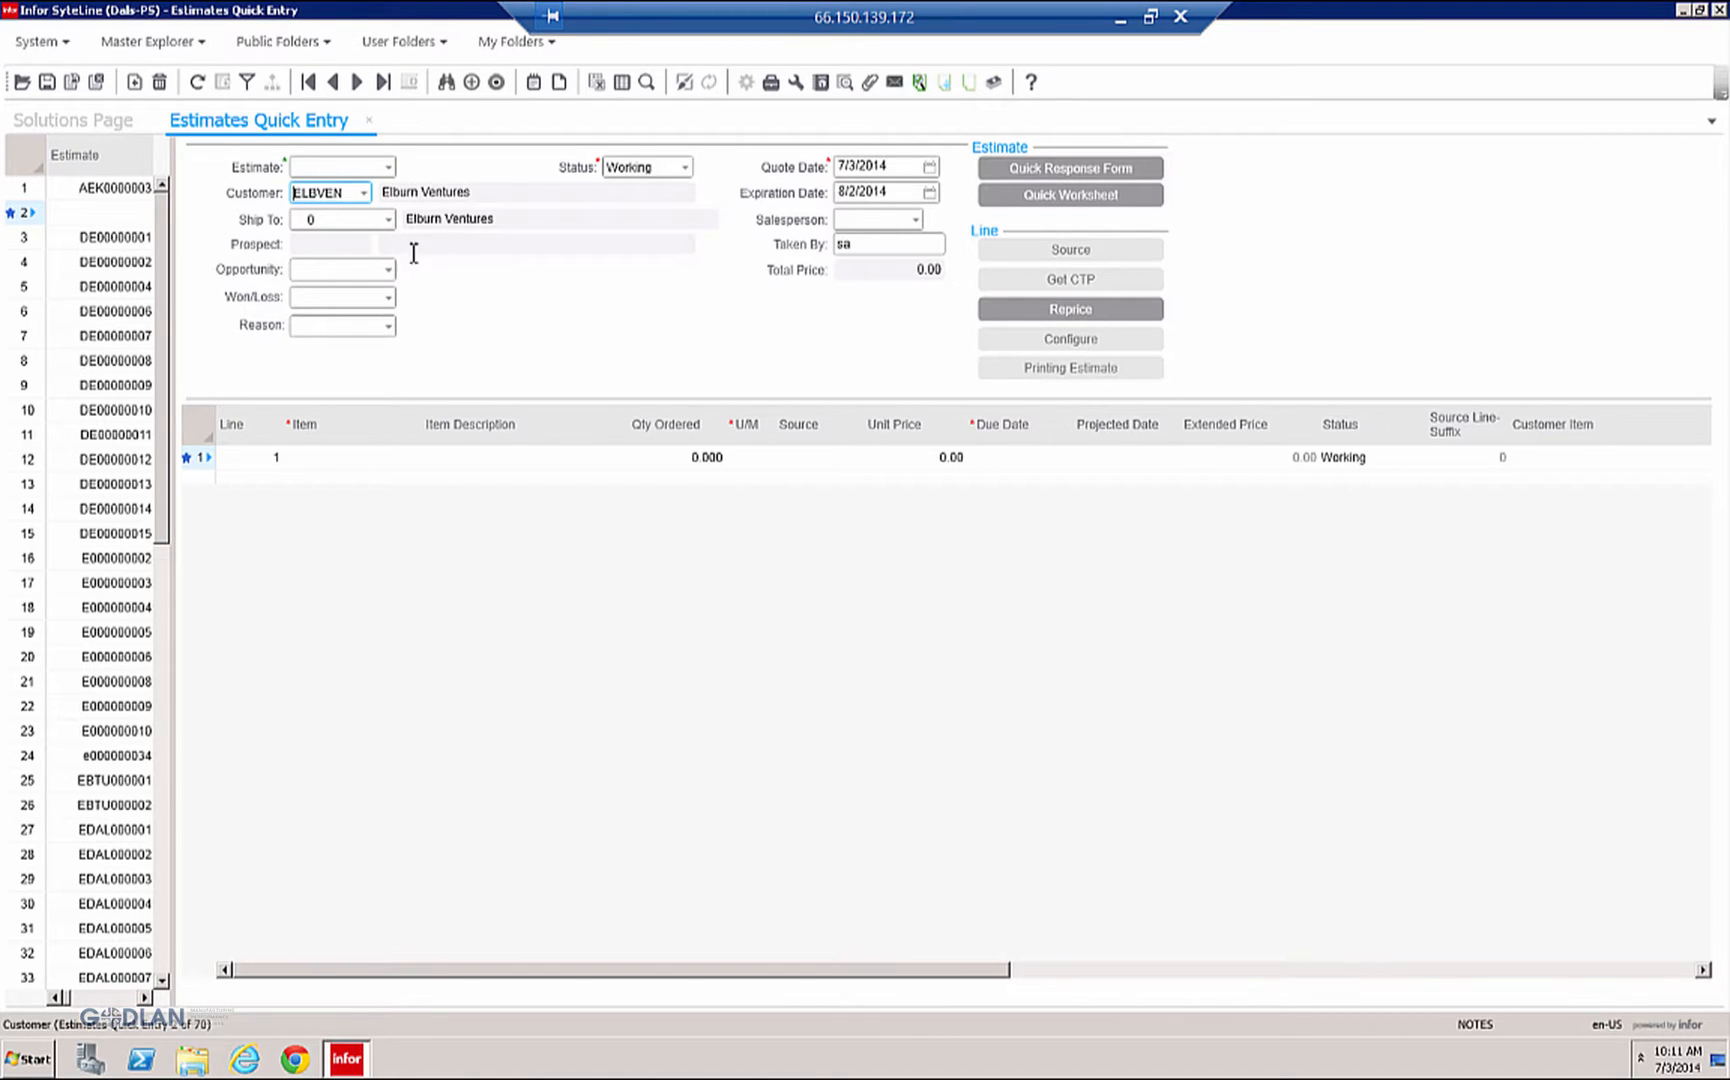
click(412, 456)
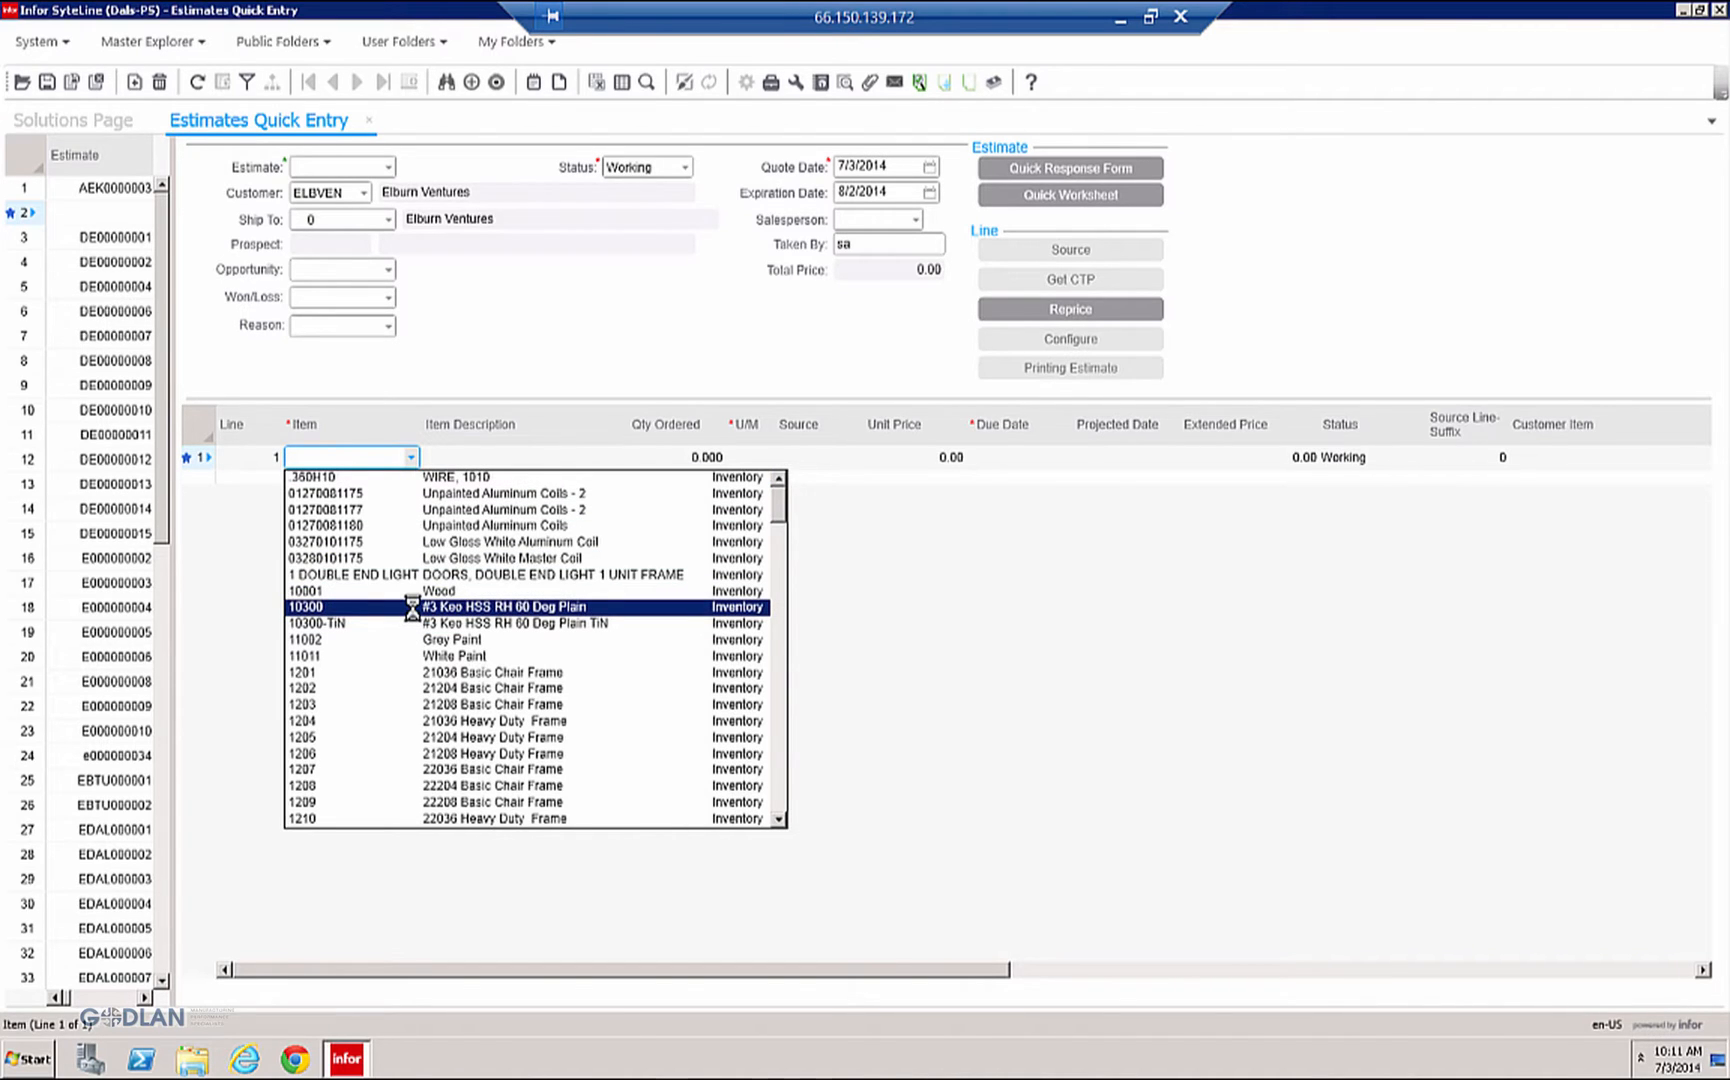
click(310, 606)
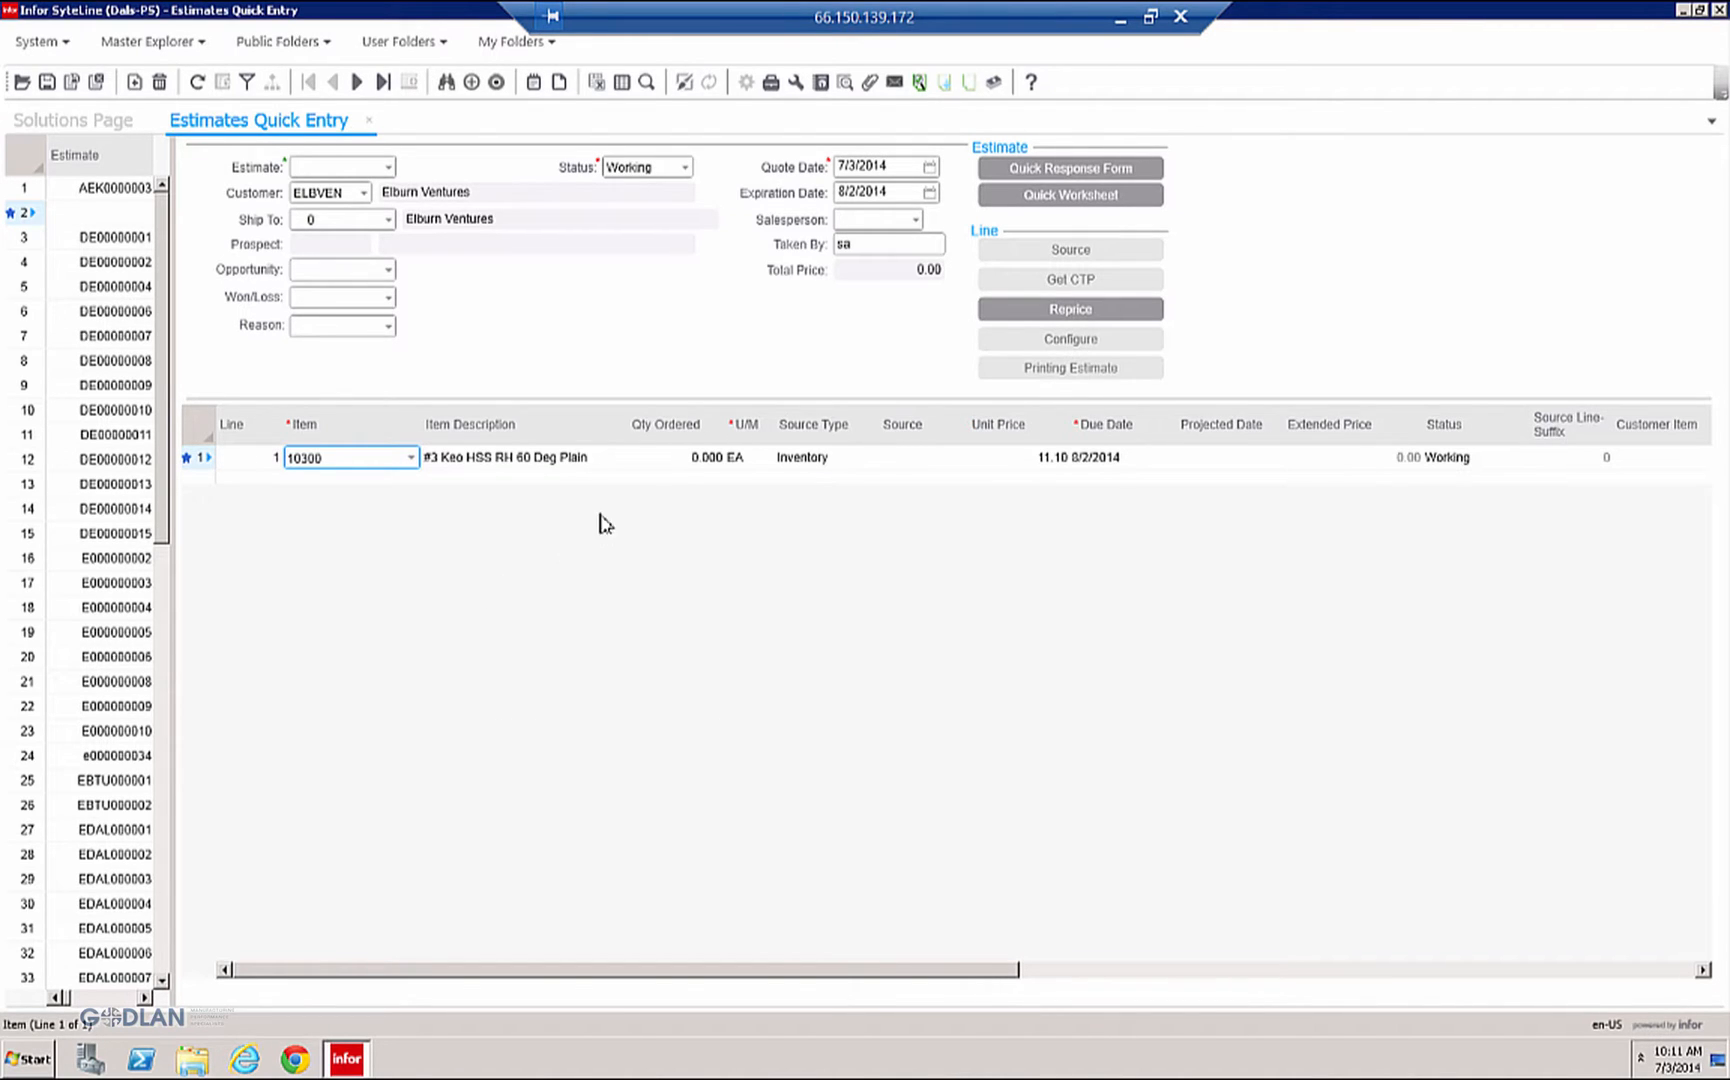
click(676, 456)
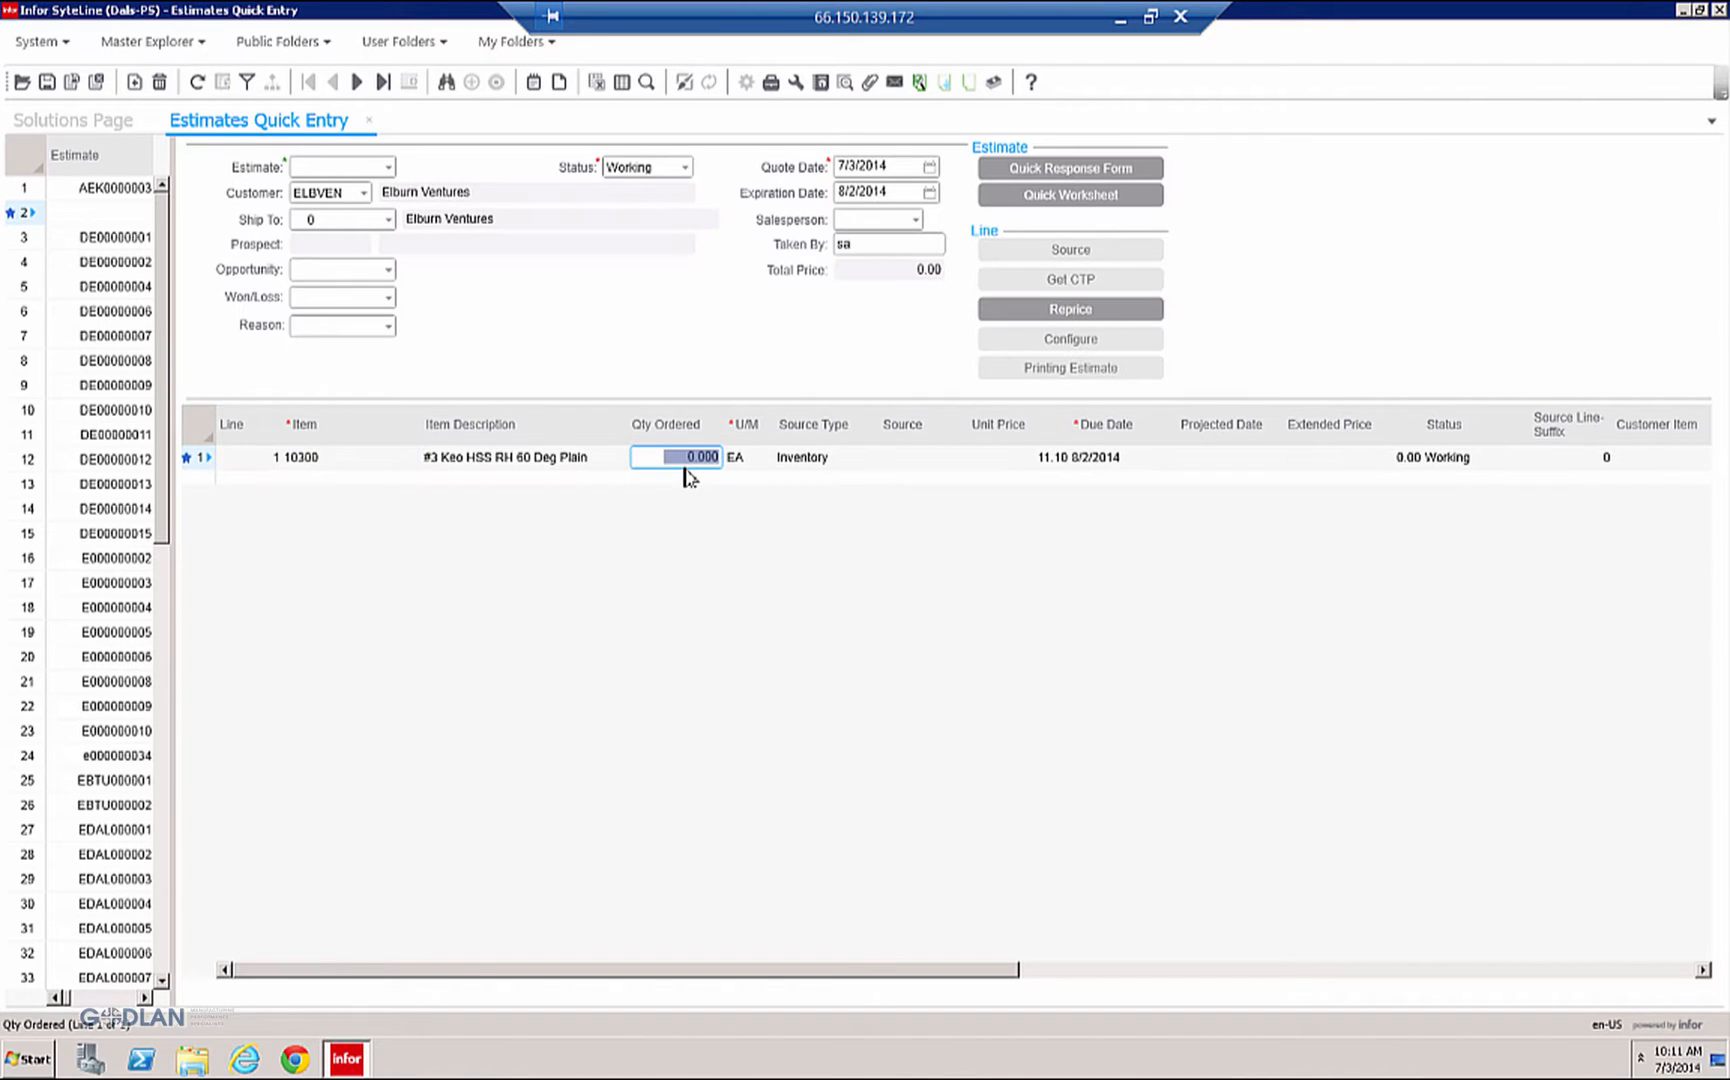
text(100.000)
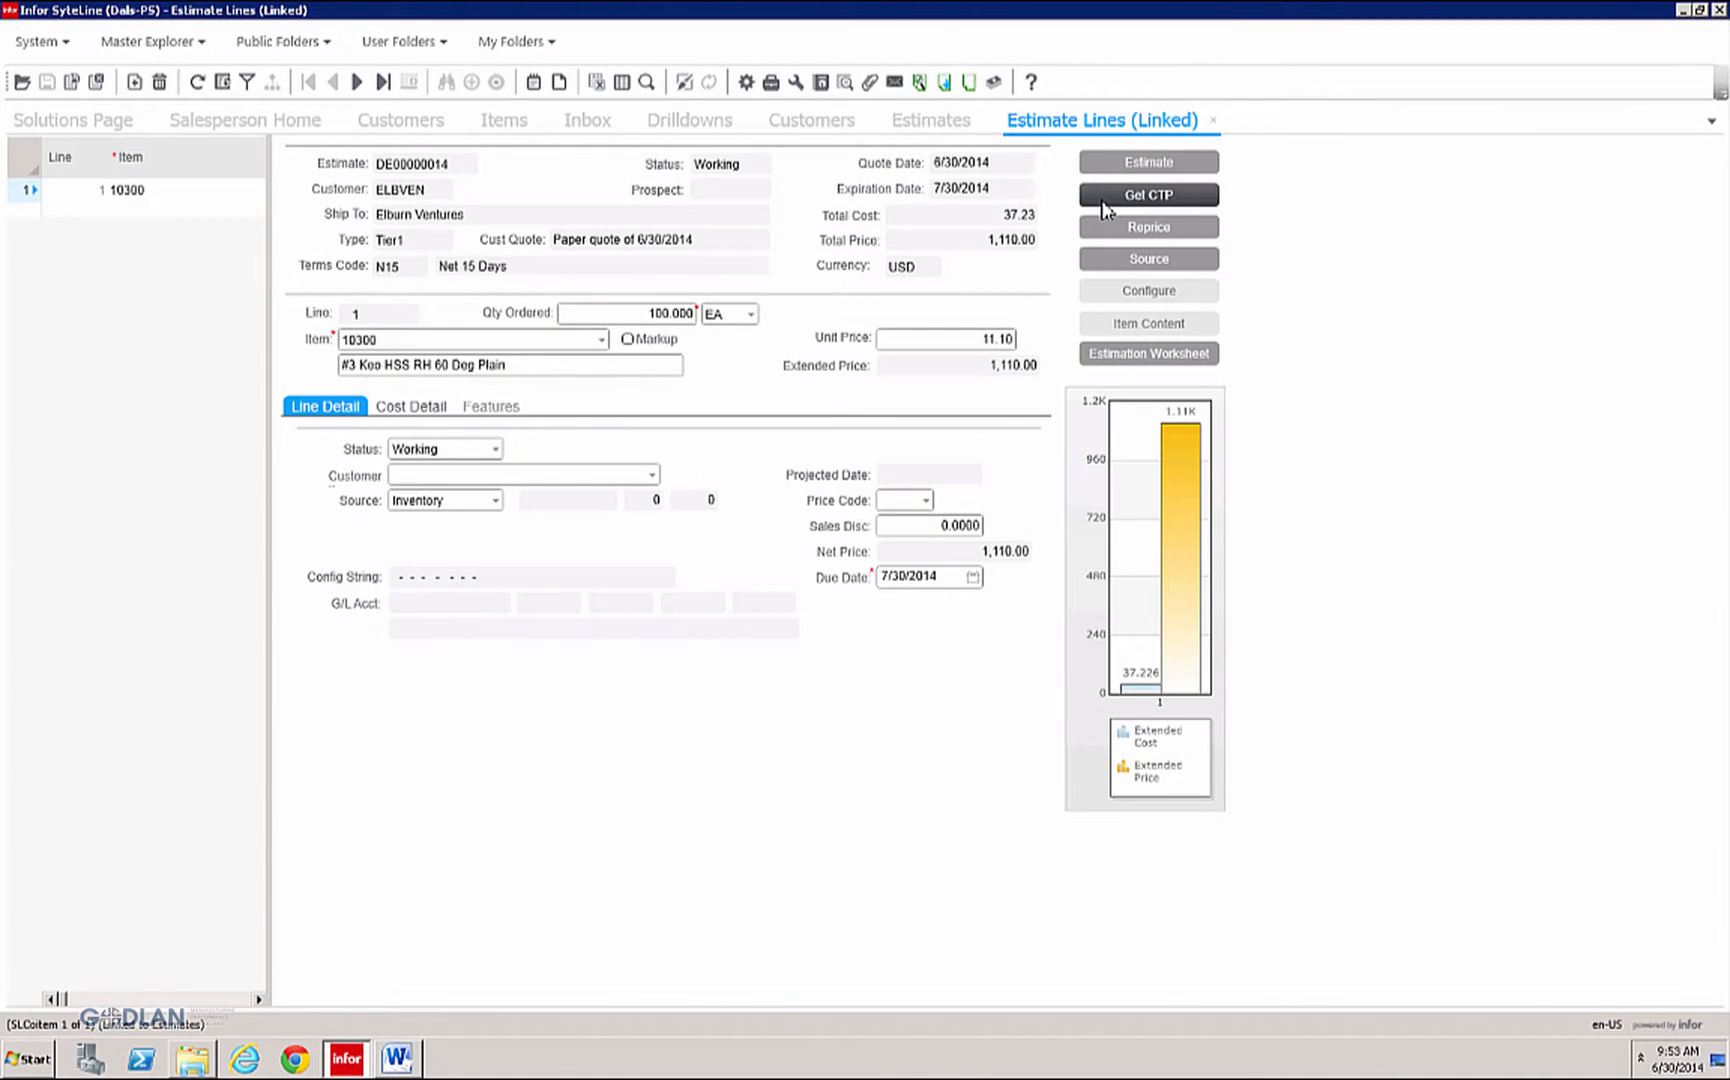
Step: Run Get CTP confirming the 7/30/2014 due date and view the line's Plan Detail Chart
click(1148, 196)
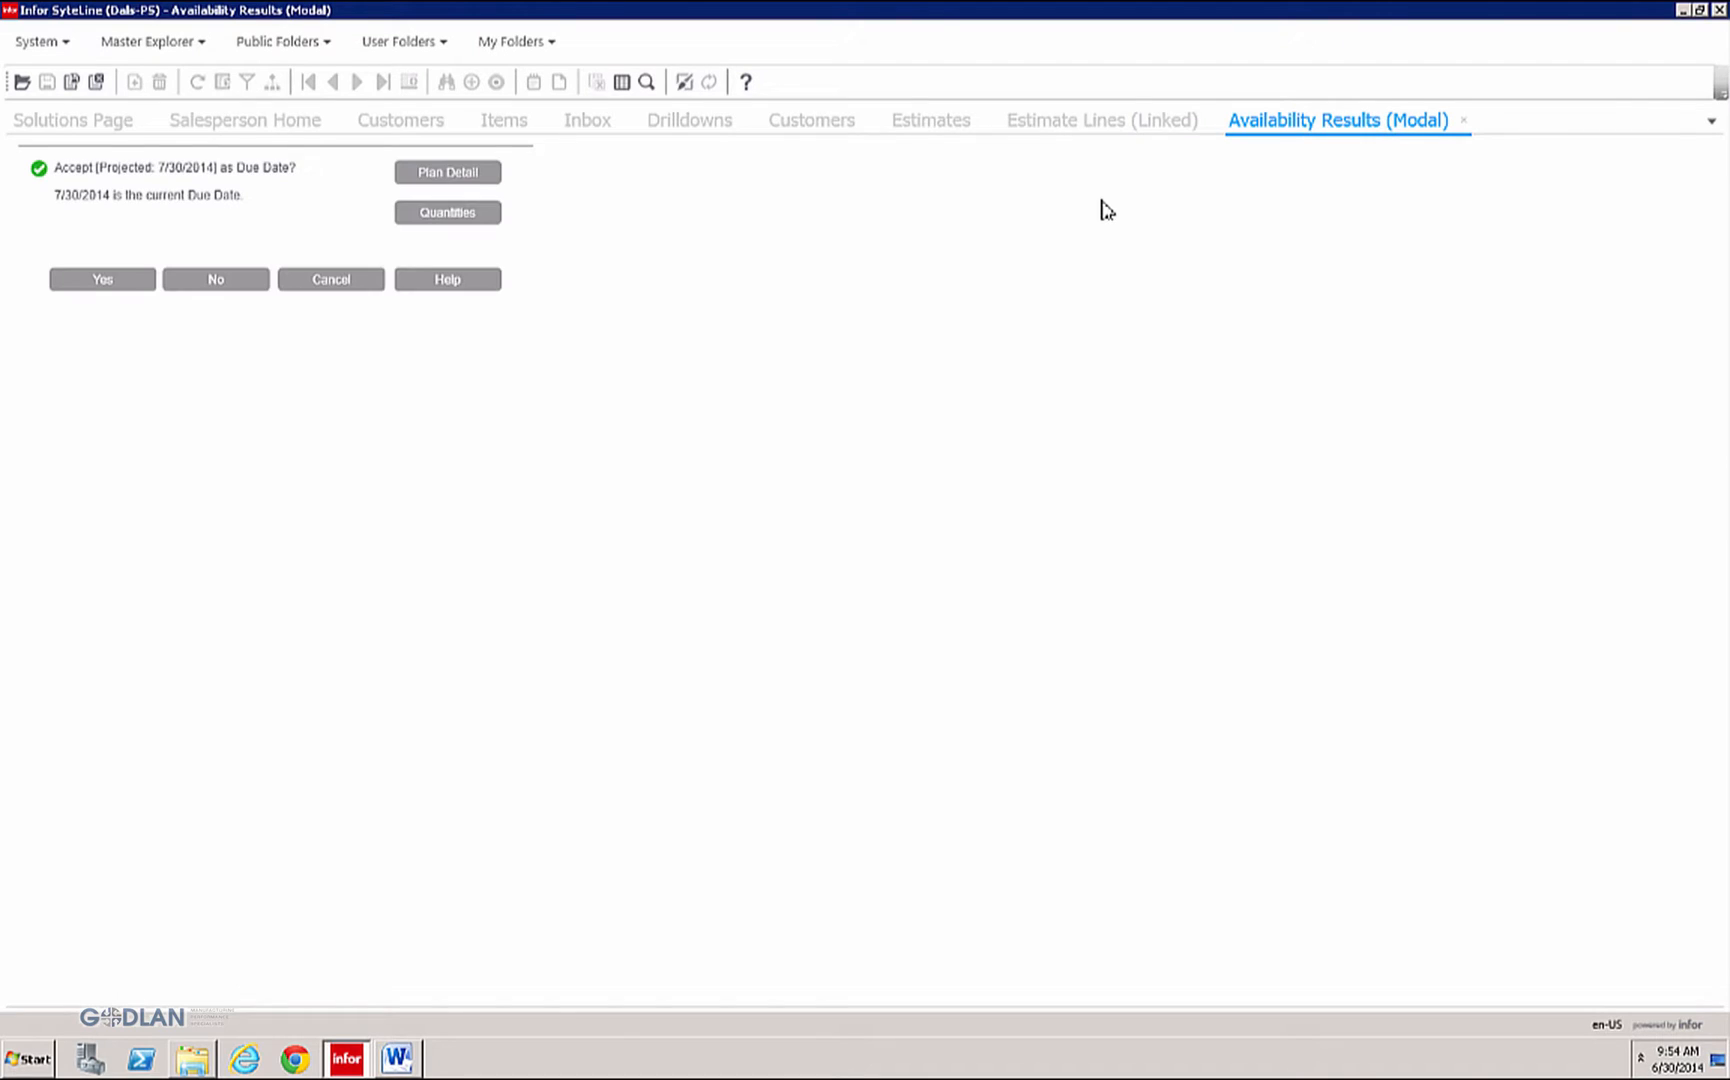
mouse_move(88, 222)
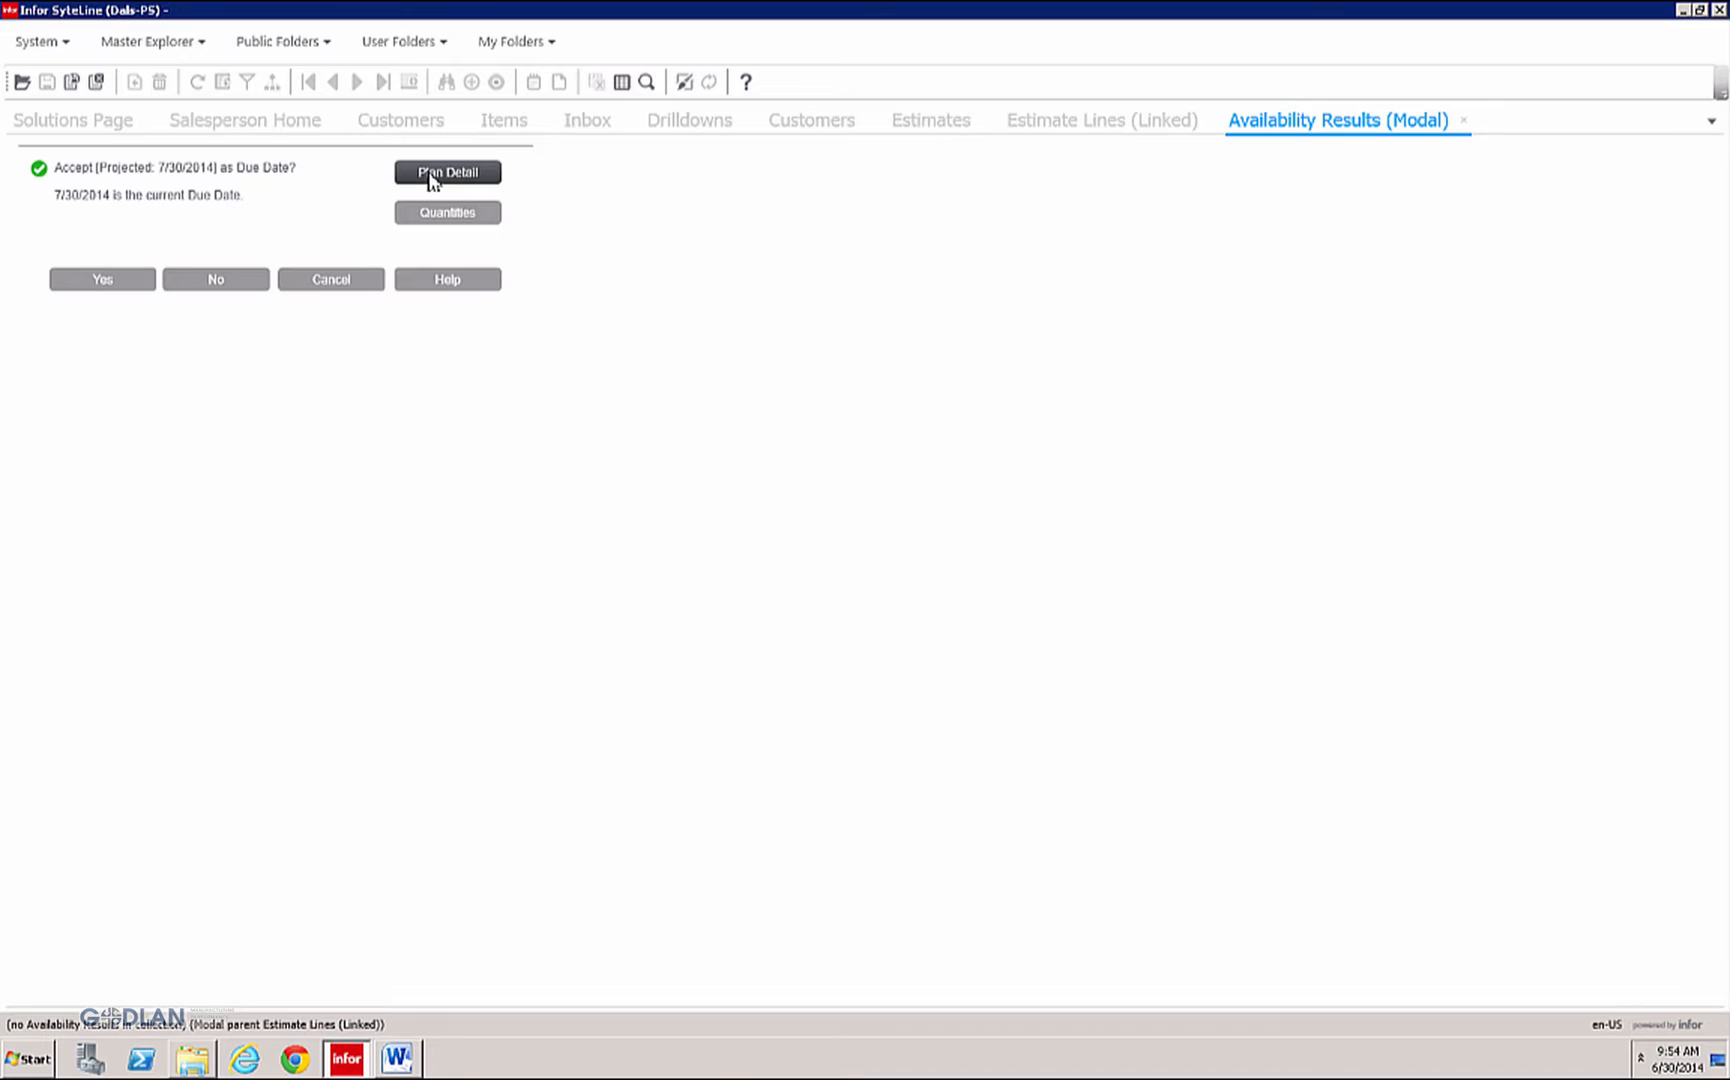
click(446, 172)
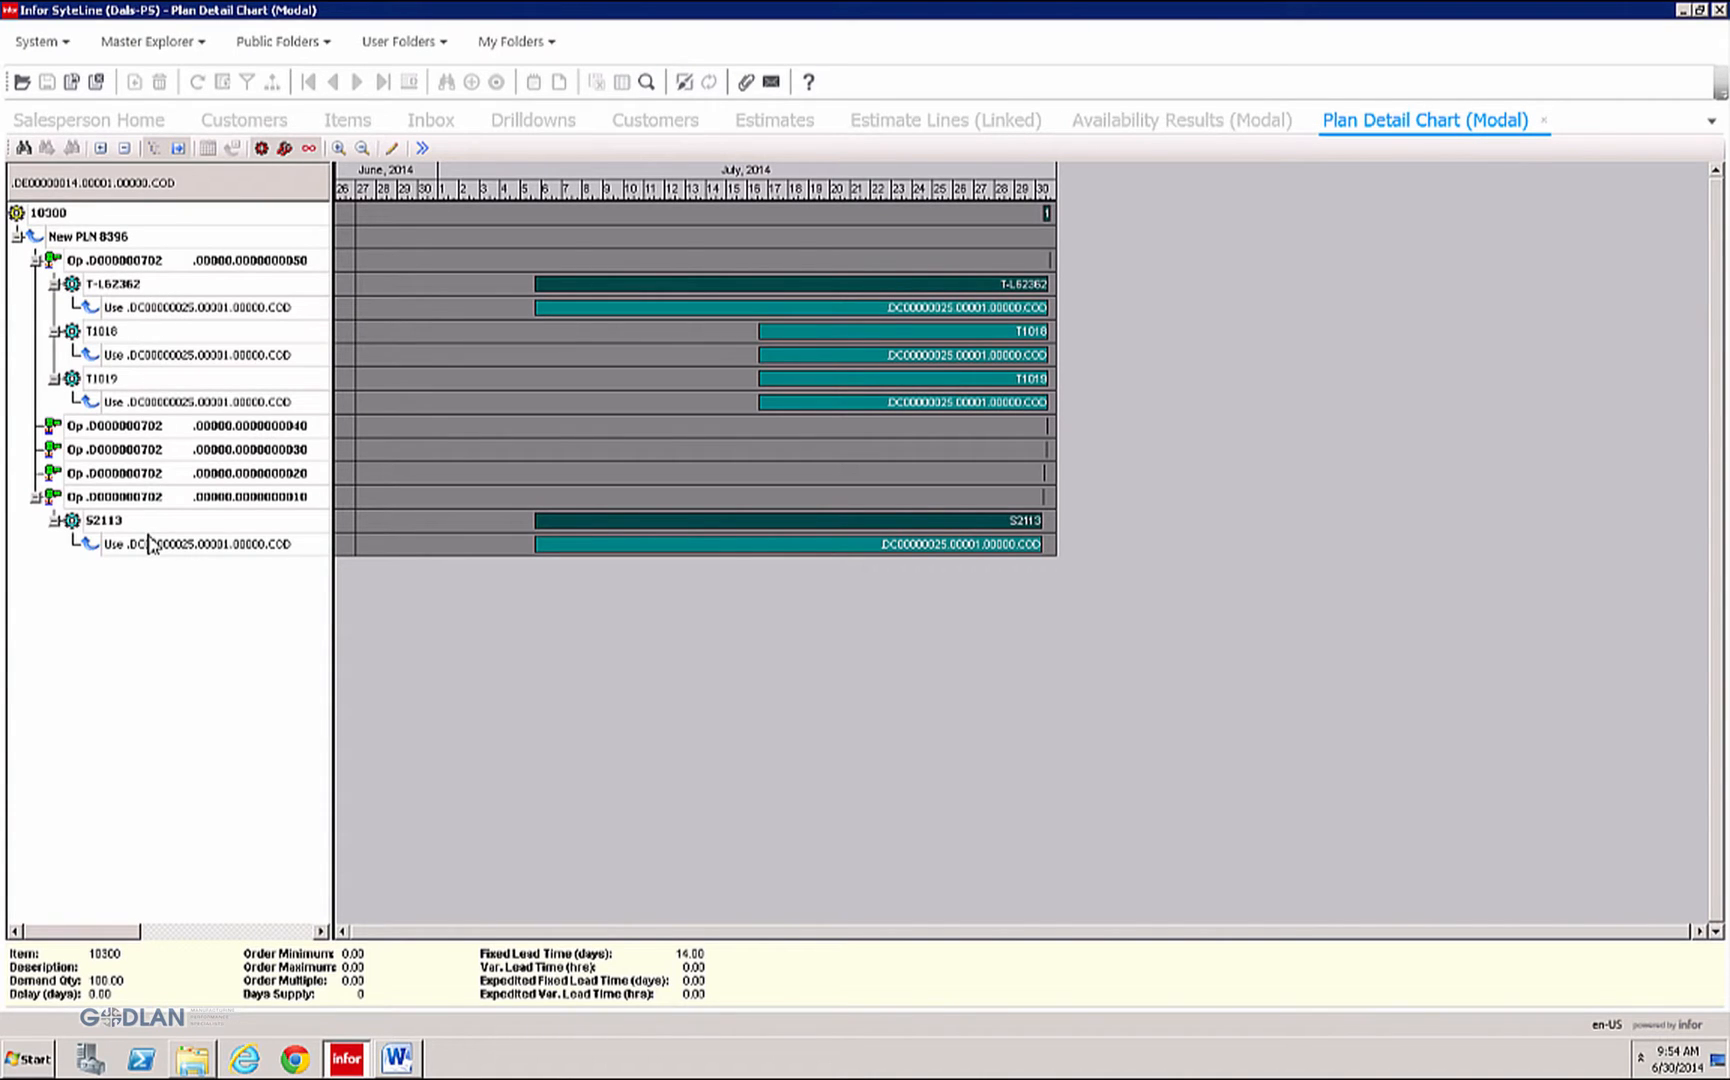
mouse_move(122, 560)
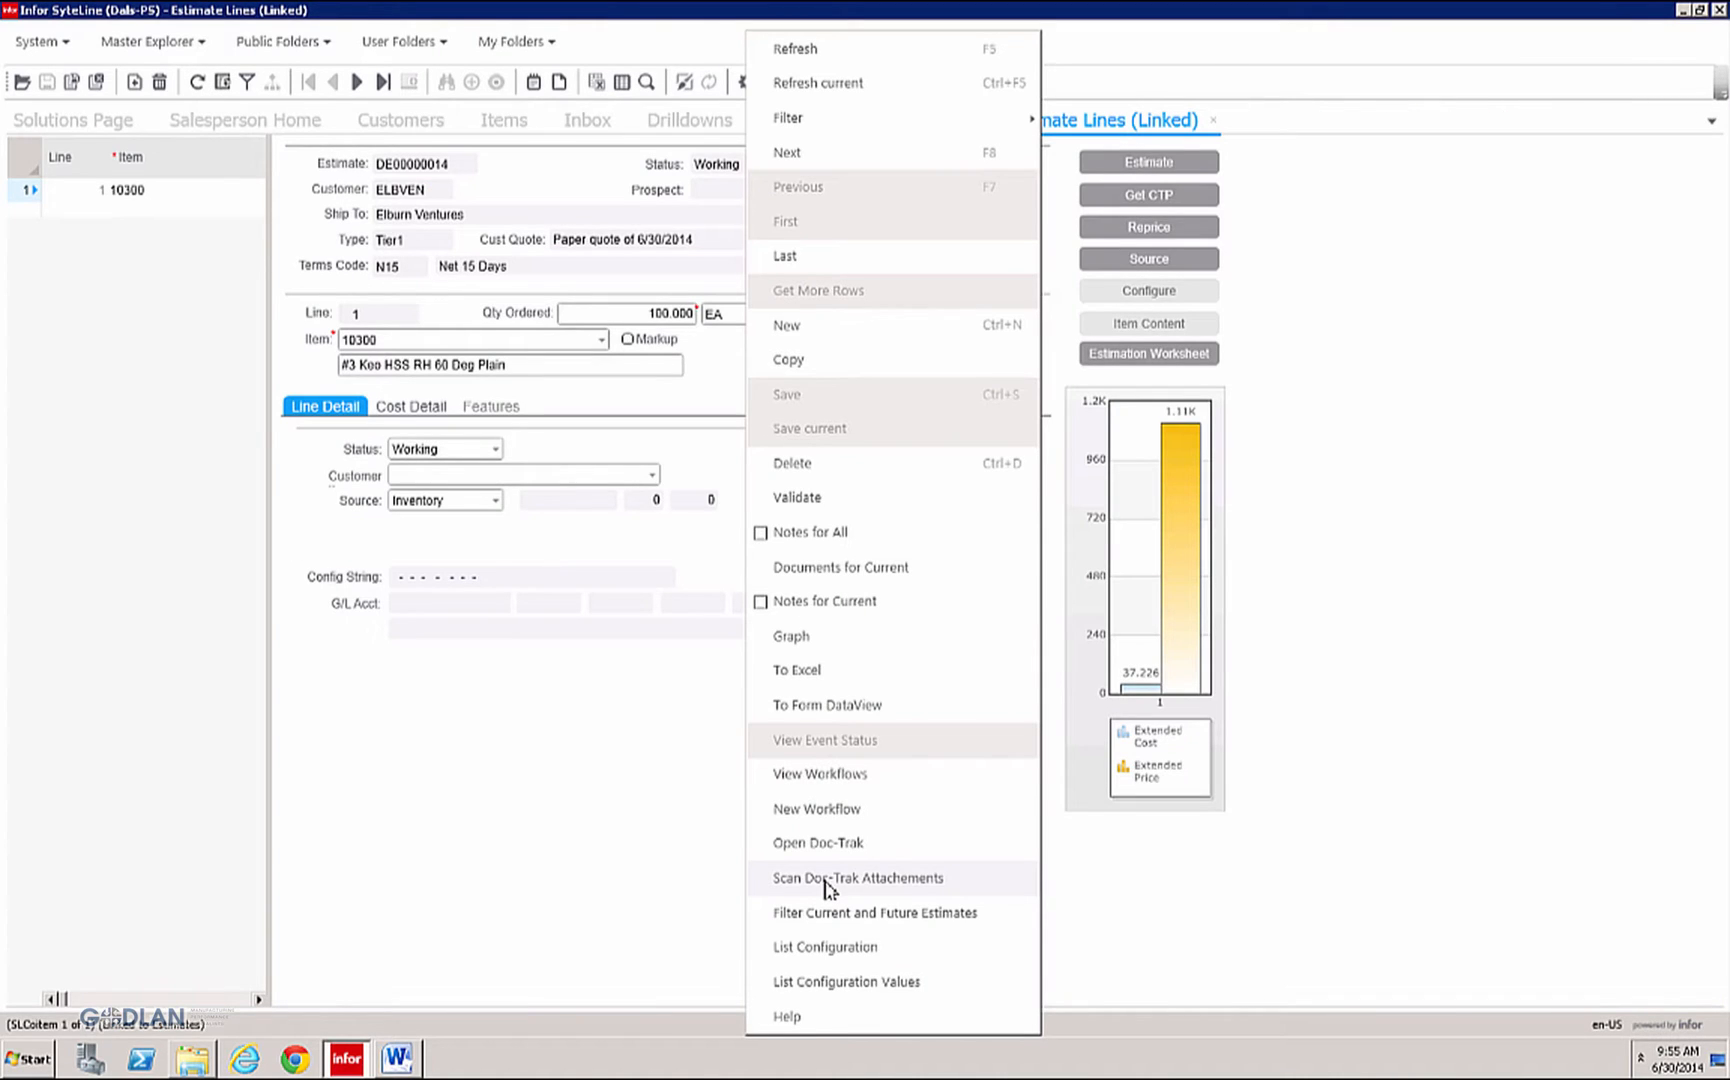
Step: Attach demo quote rfq.docx to the estimate line in Doc-Trak with description 'quote rfqu'
click(838, 694)
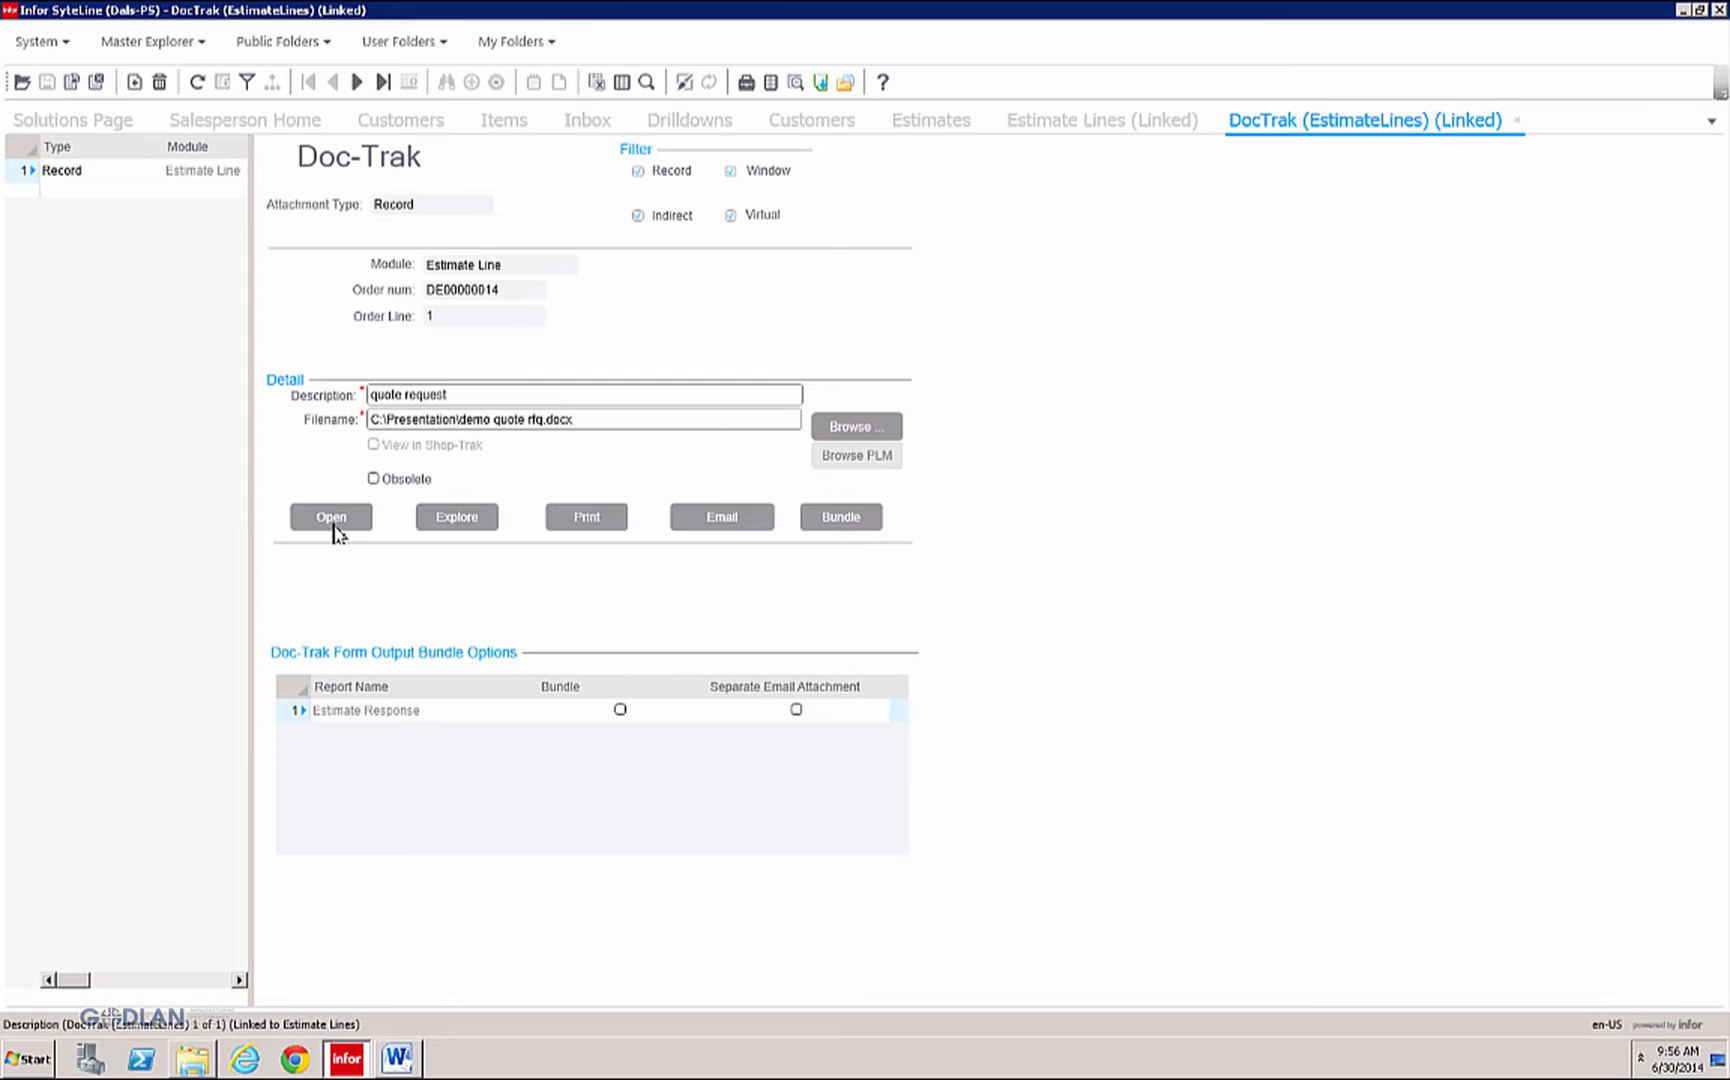
click(330, 516)
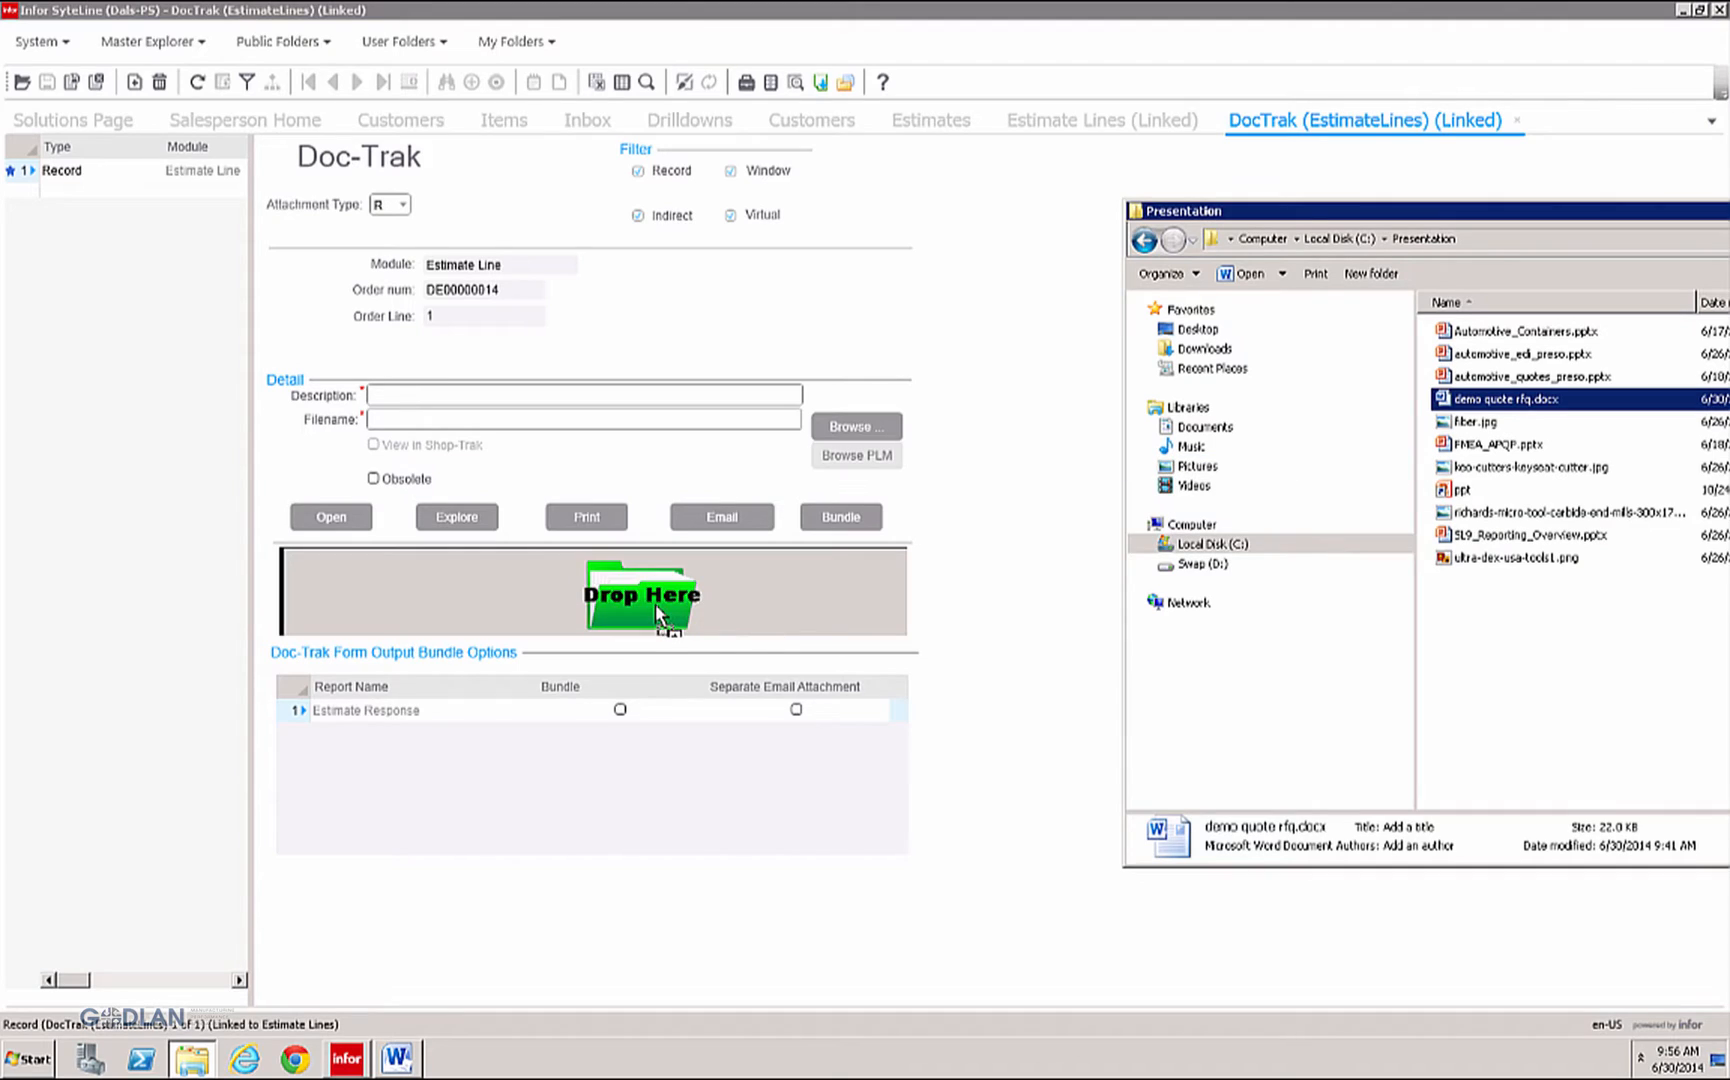
drag(1496, 400, 642, 594)
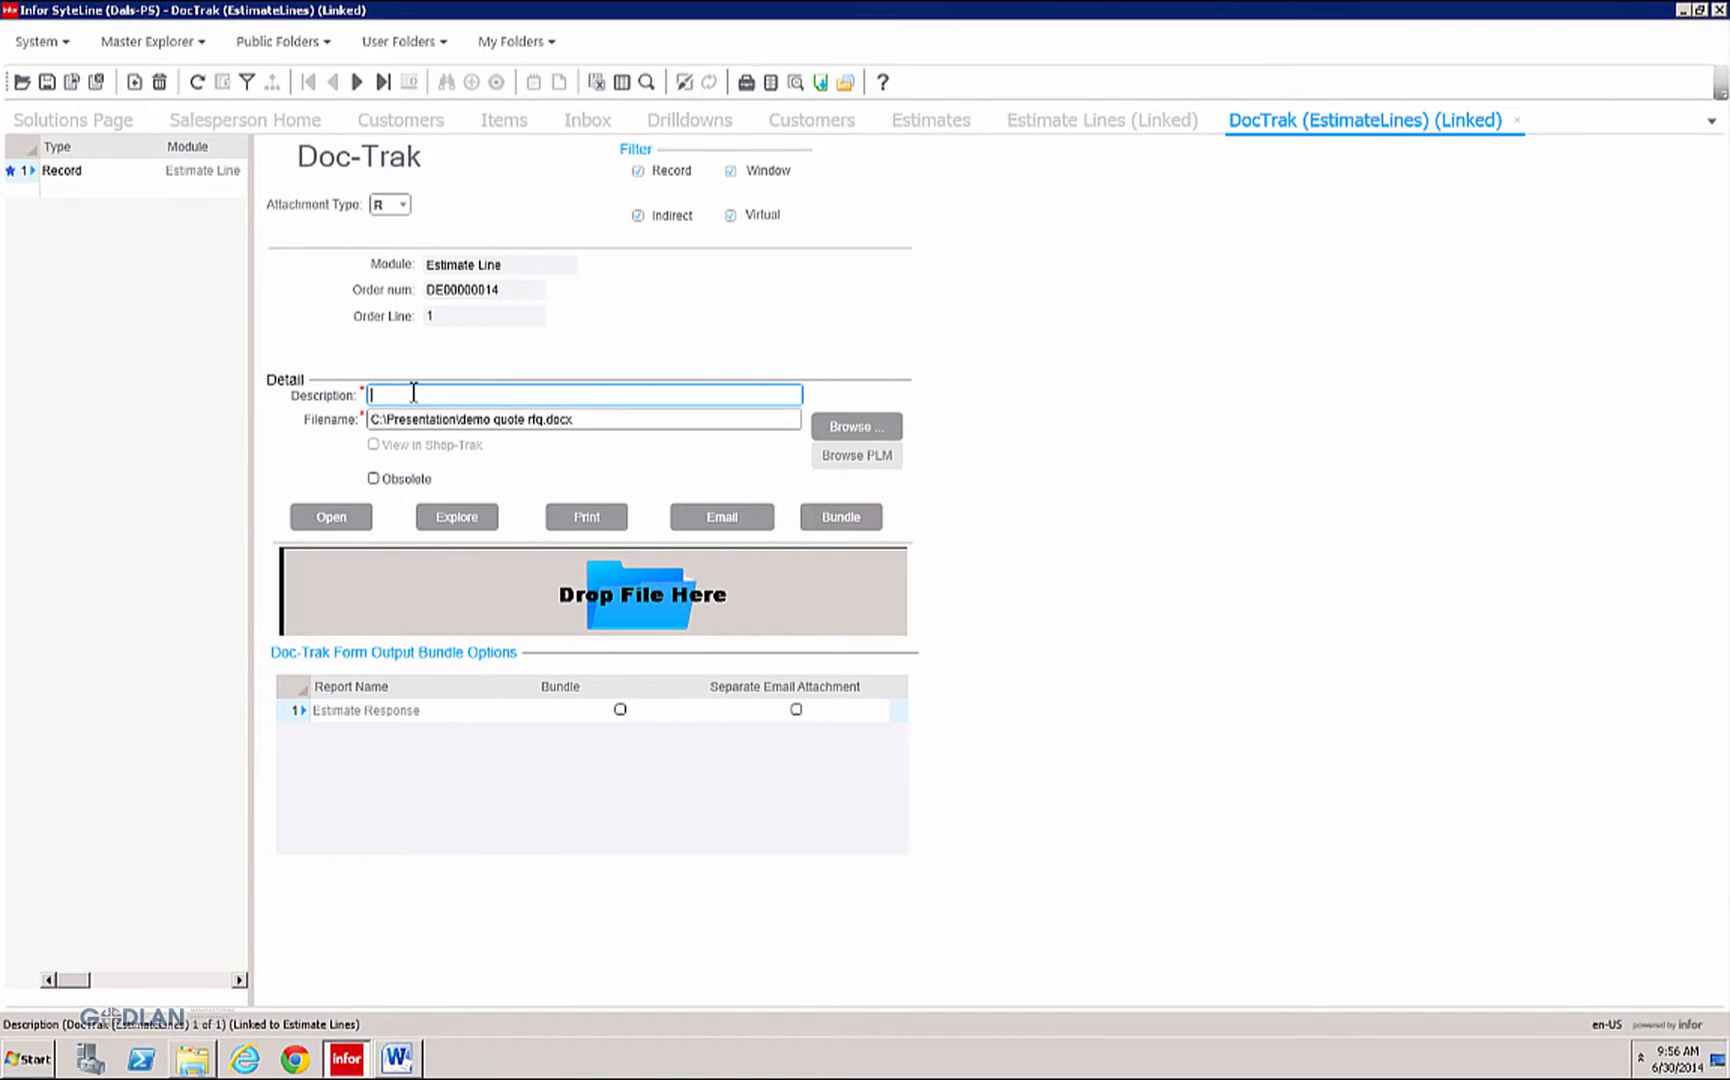
text(quote rfqu)
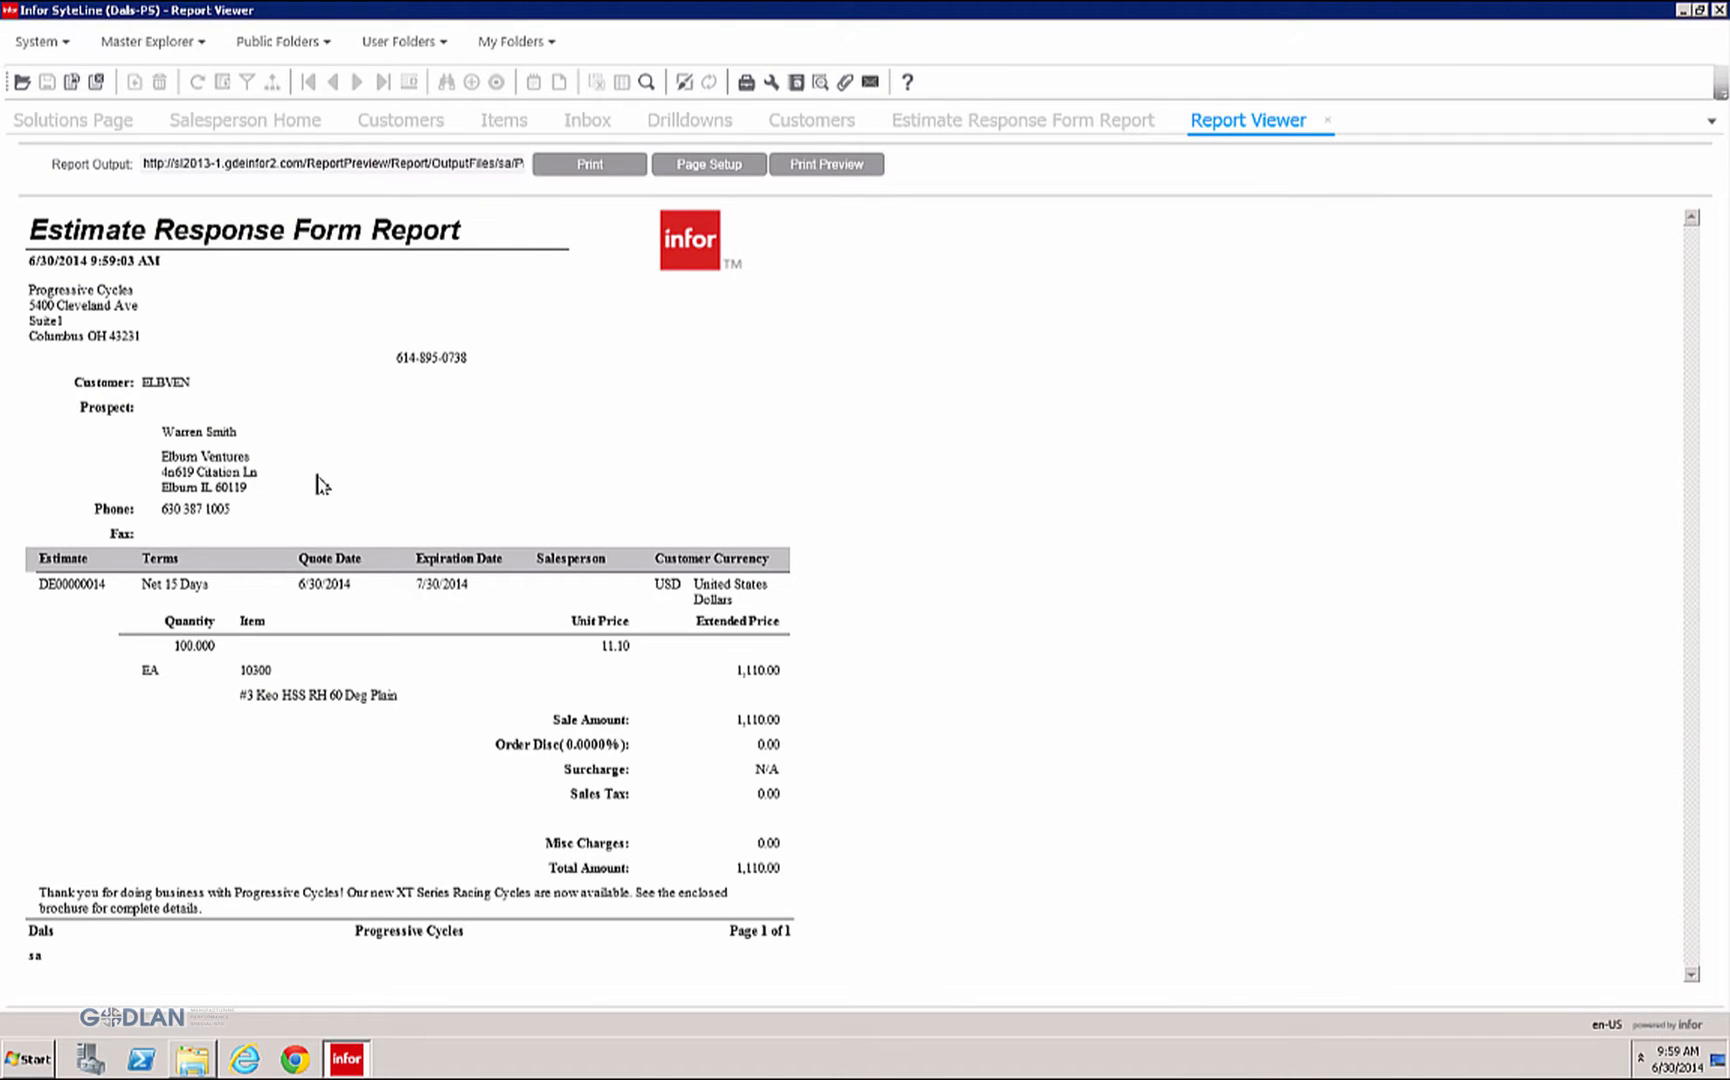
mouse_move(442, 416)
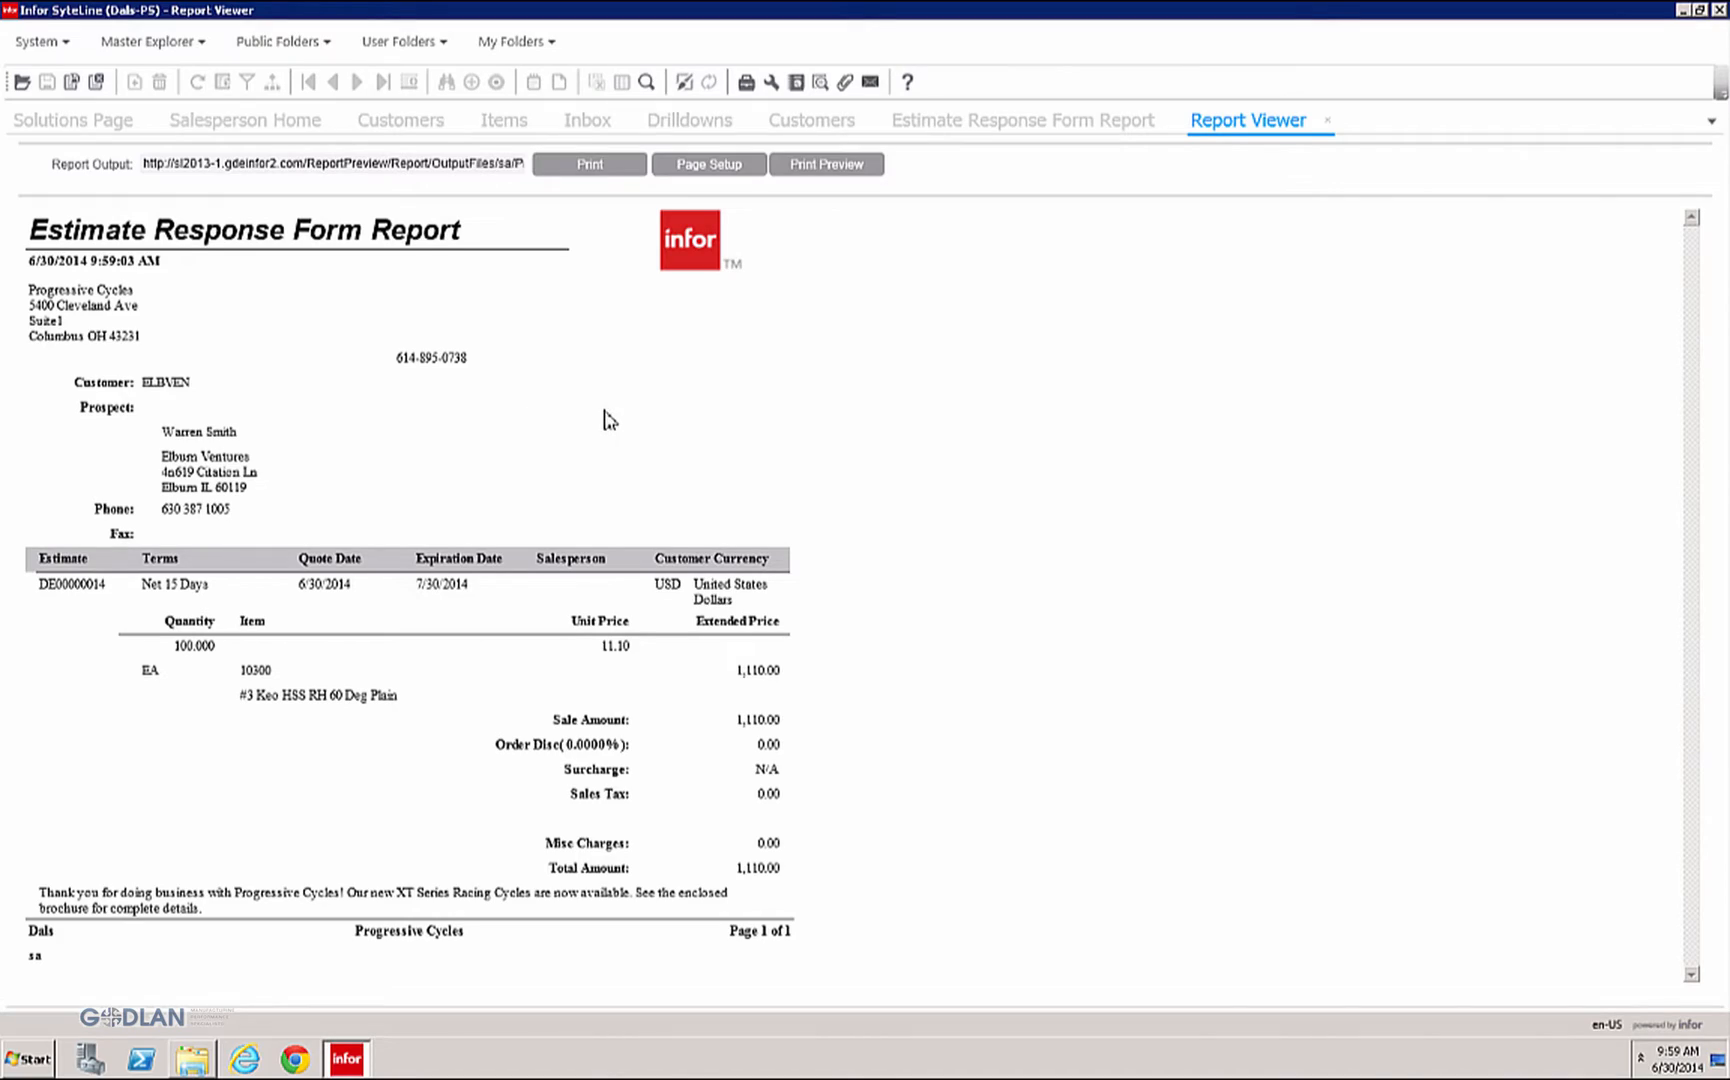
Step: Close the Estimate Response Form Report, returning to Salesperson Home
click(244, 120)
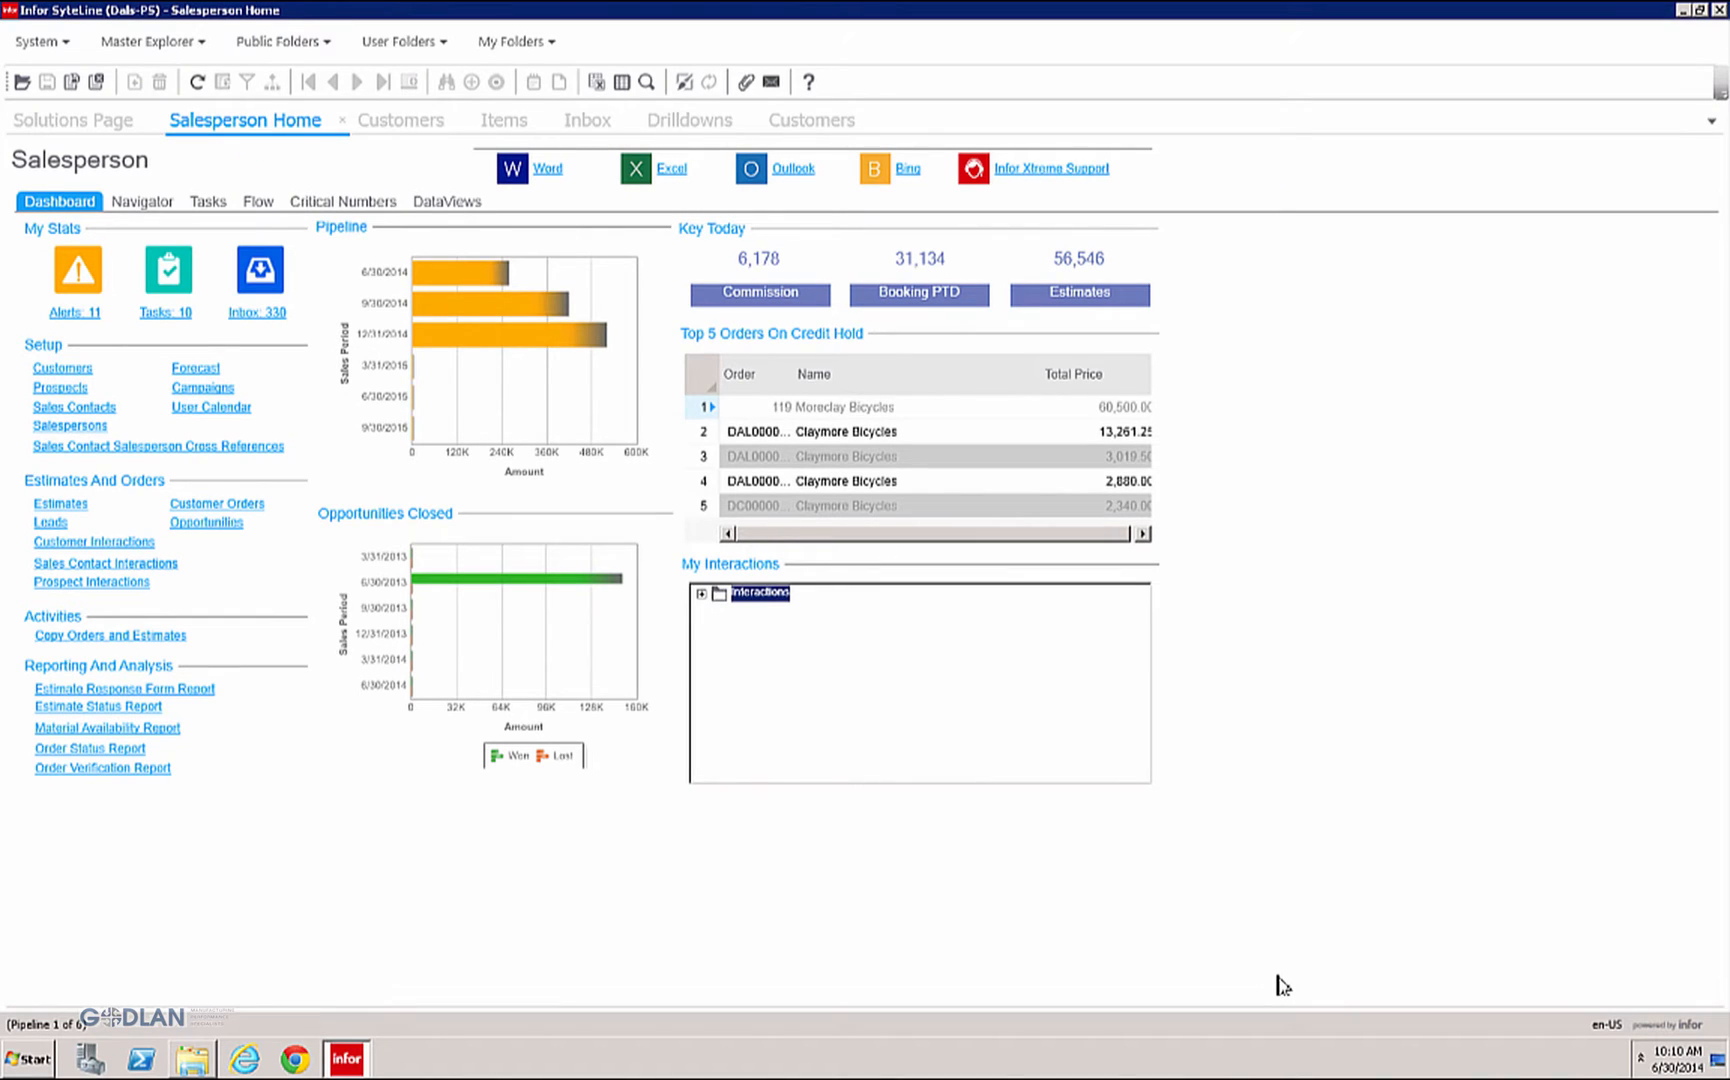
mouse_move(892, 934)
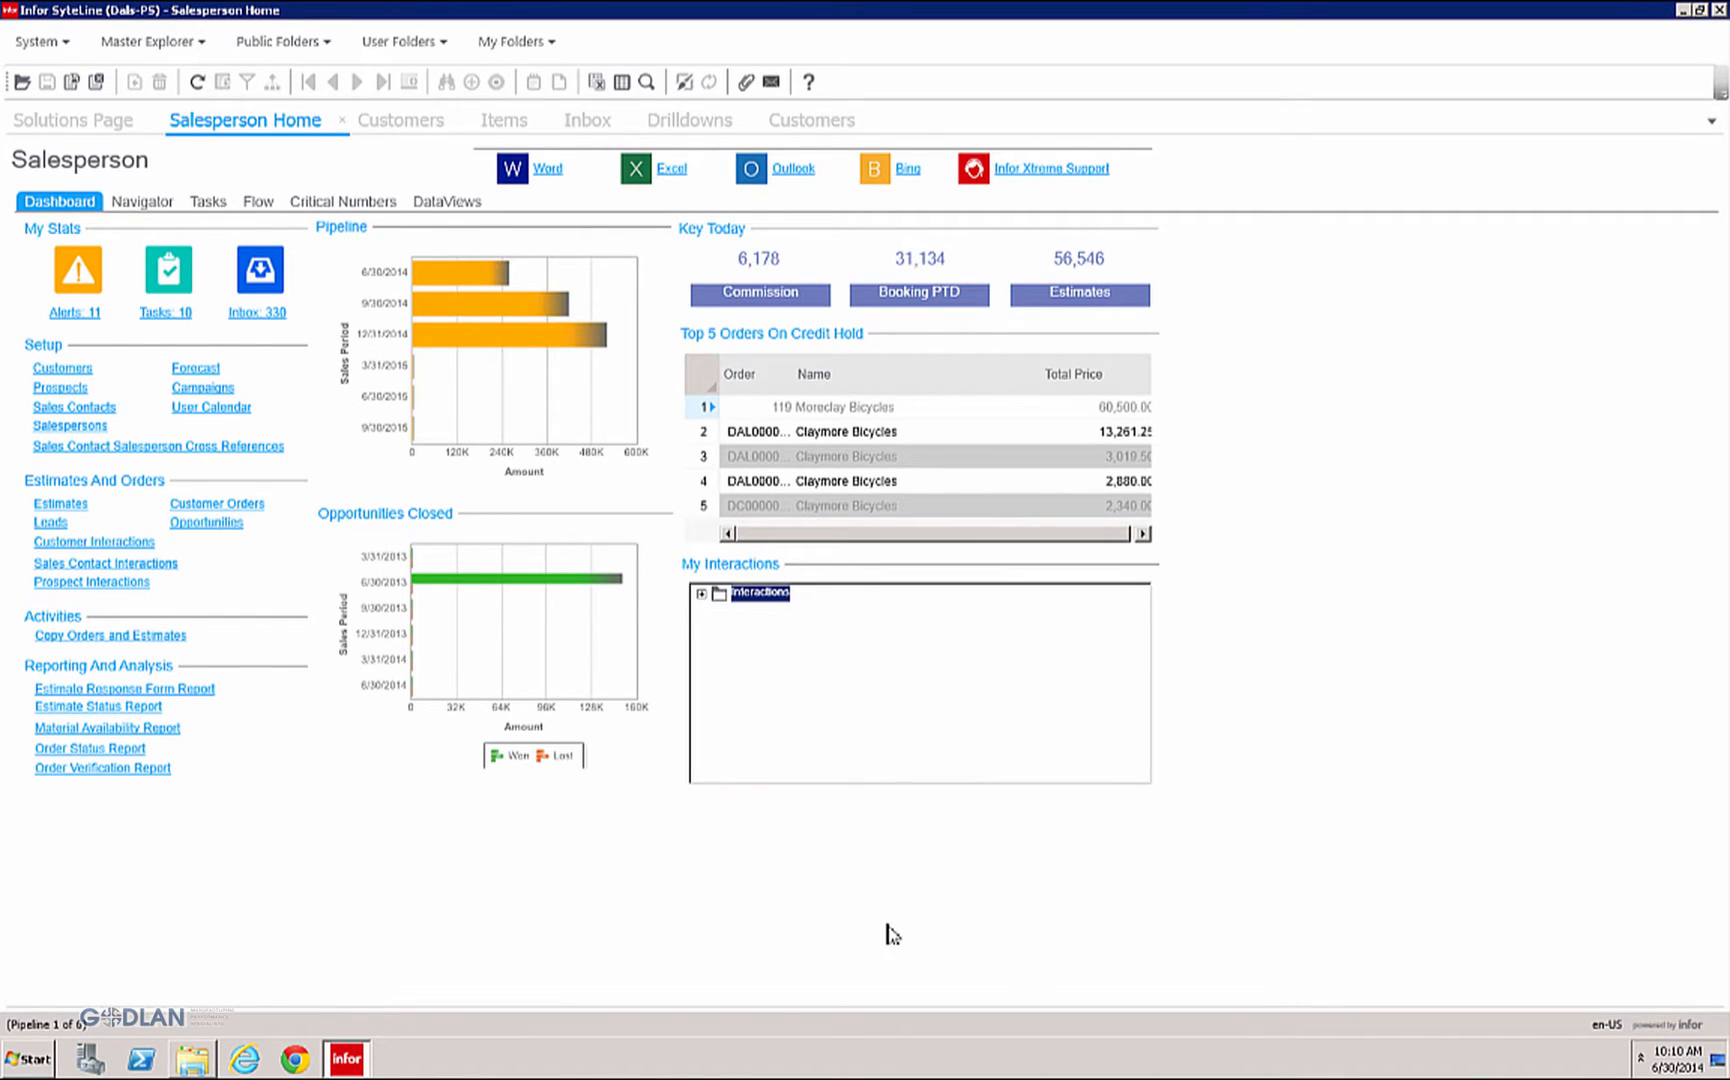
mouse_move(764, 916)
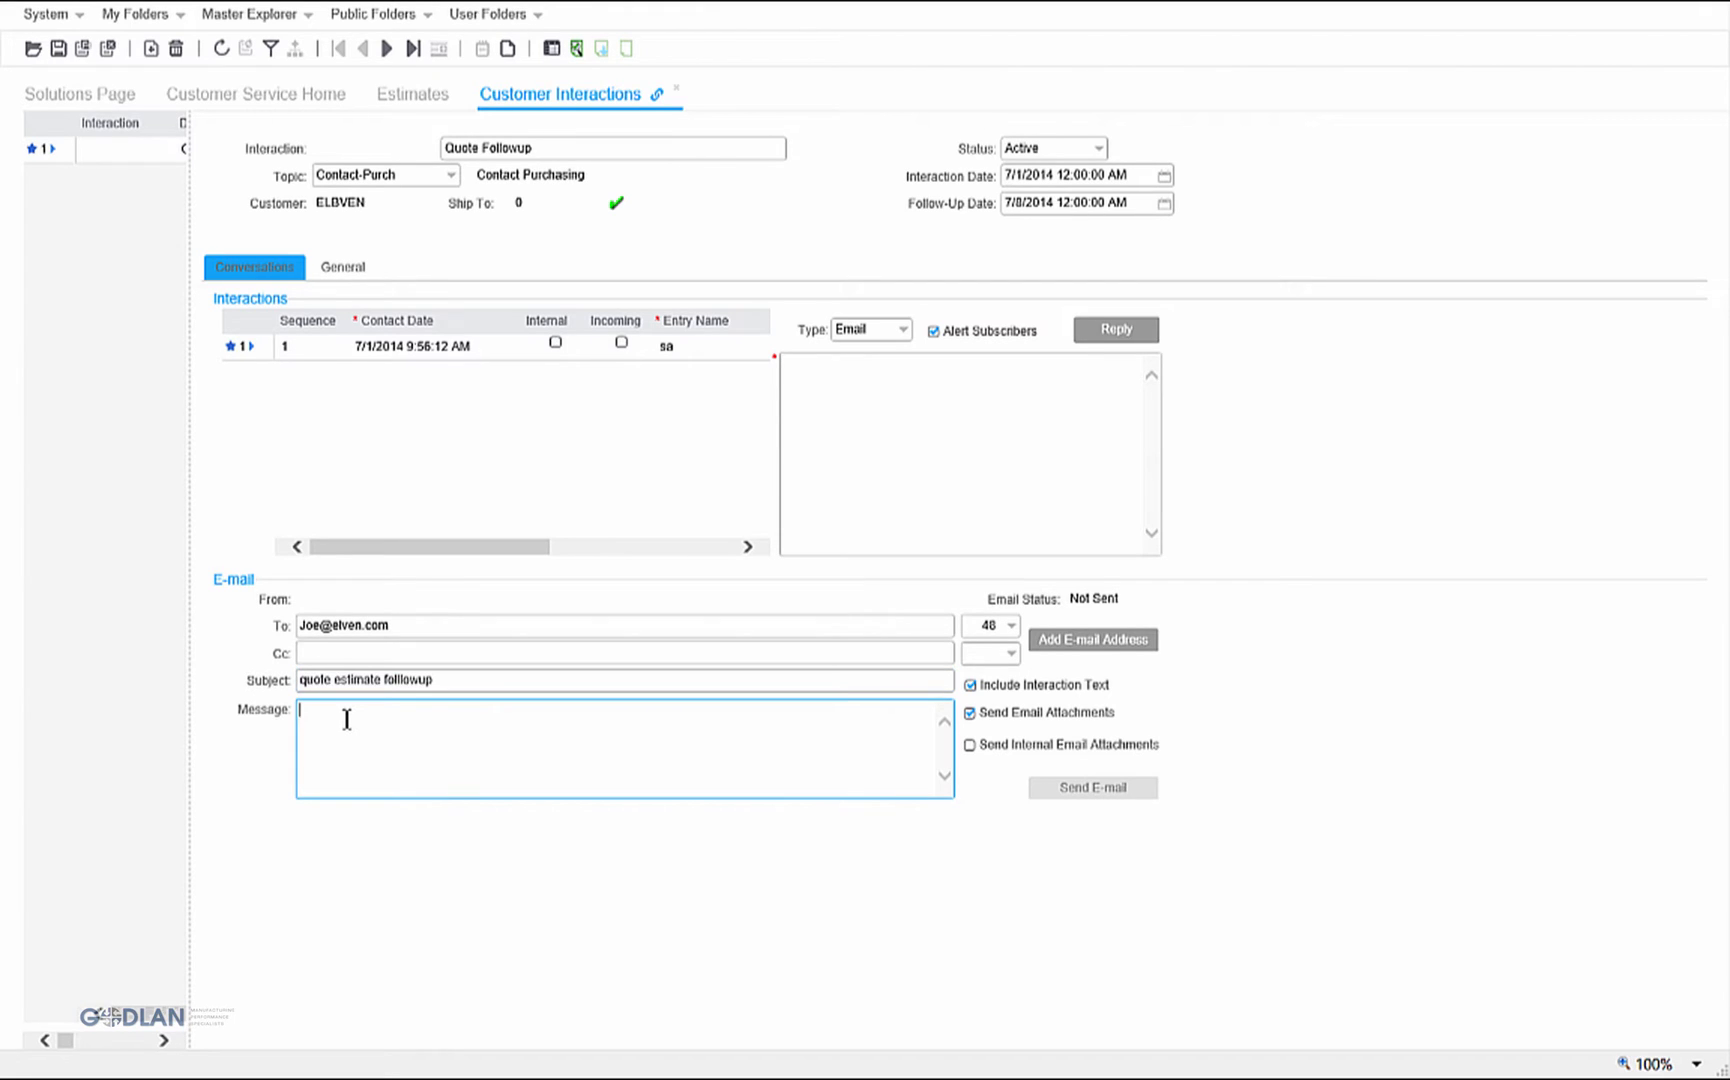
Step: Draft the follow-up email 'Joe - Checking to see if you need more information'
text(Joe -)
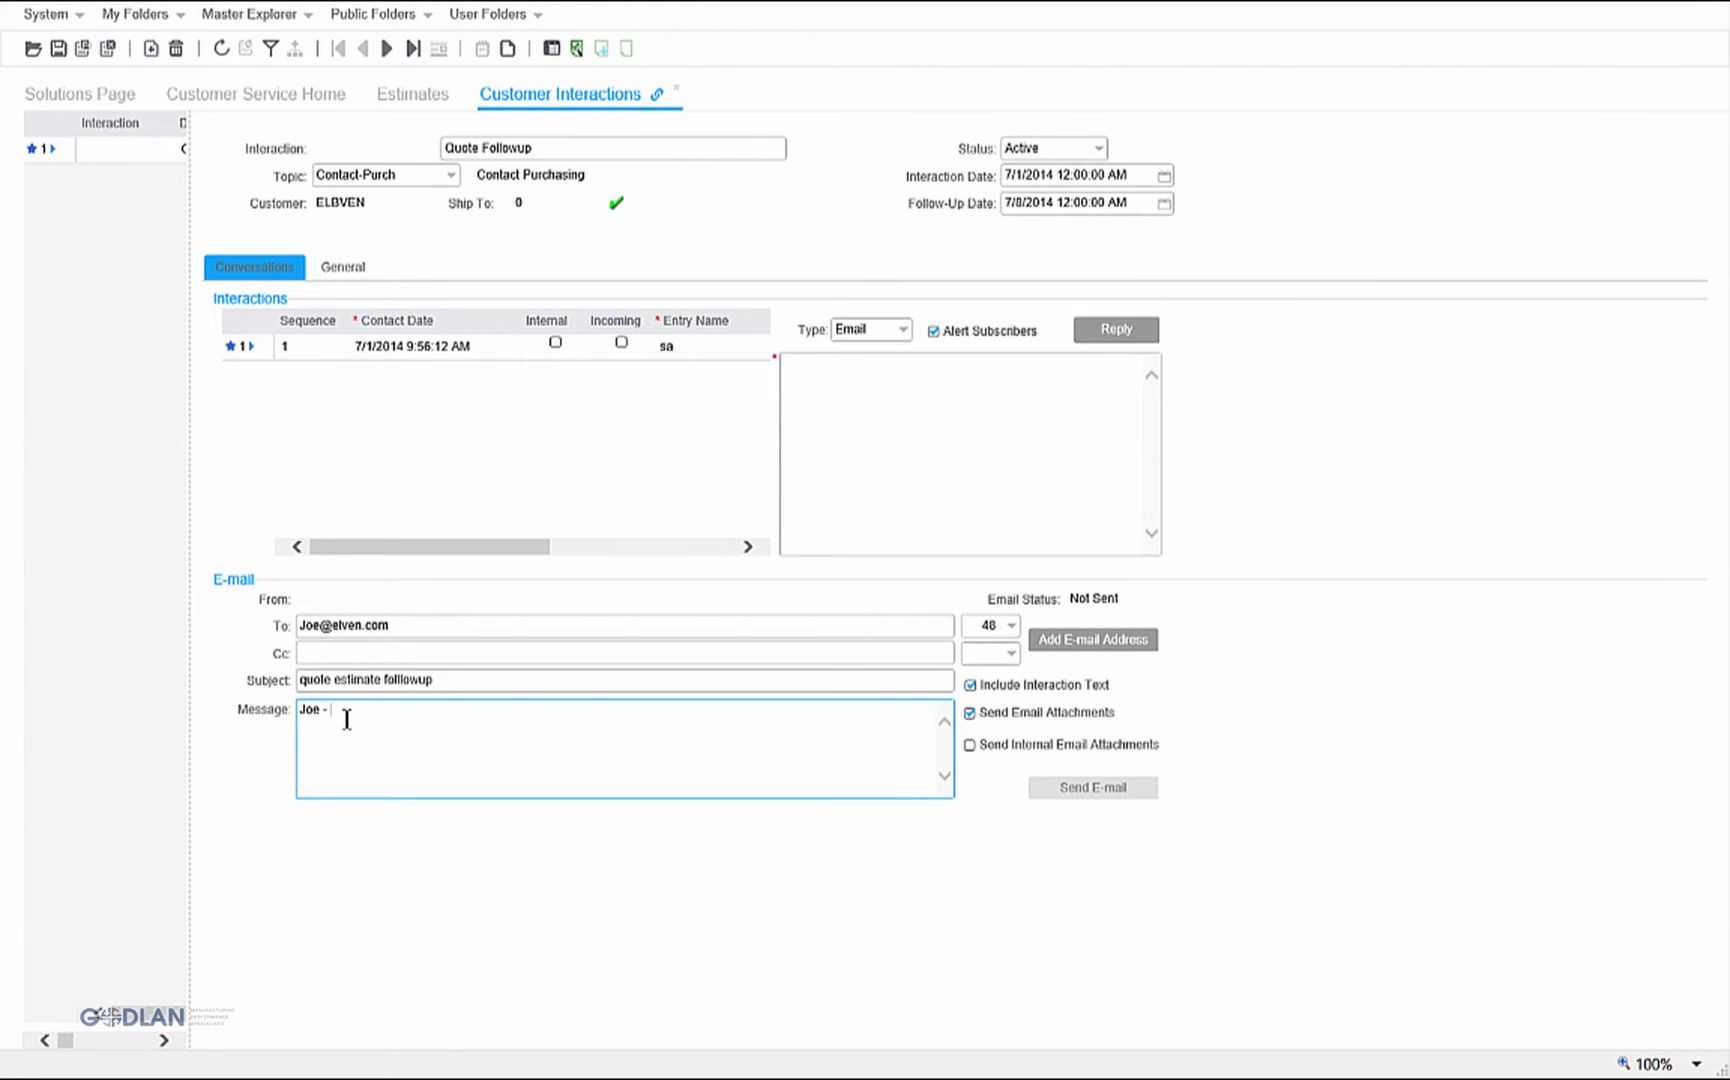
text(Checking to see if)
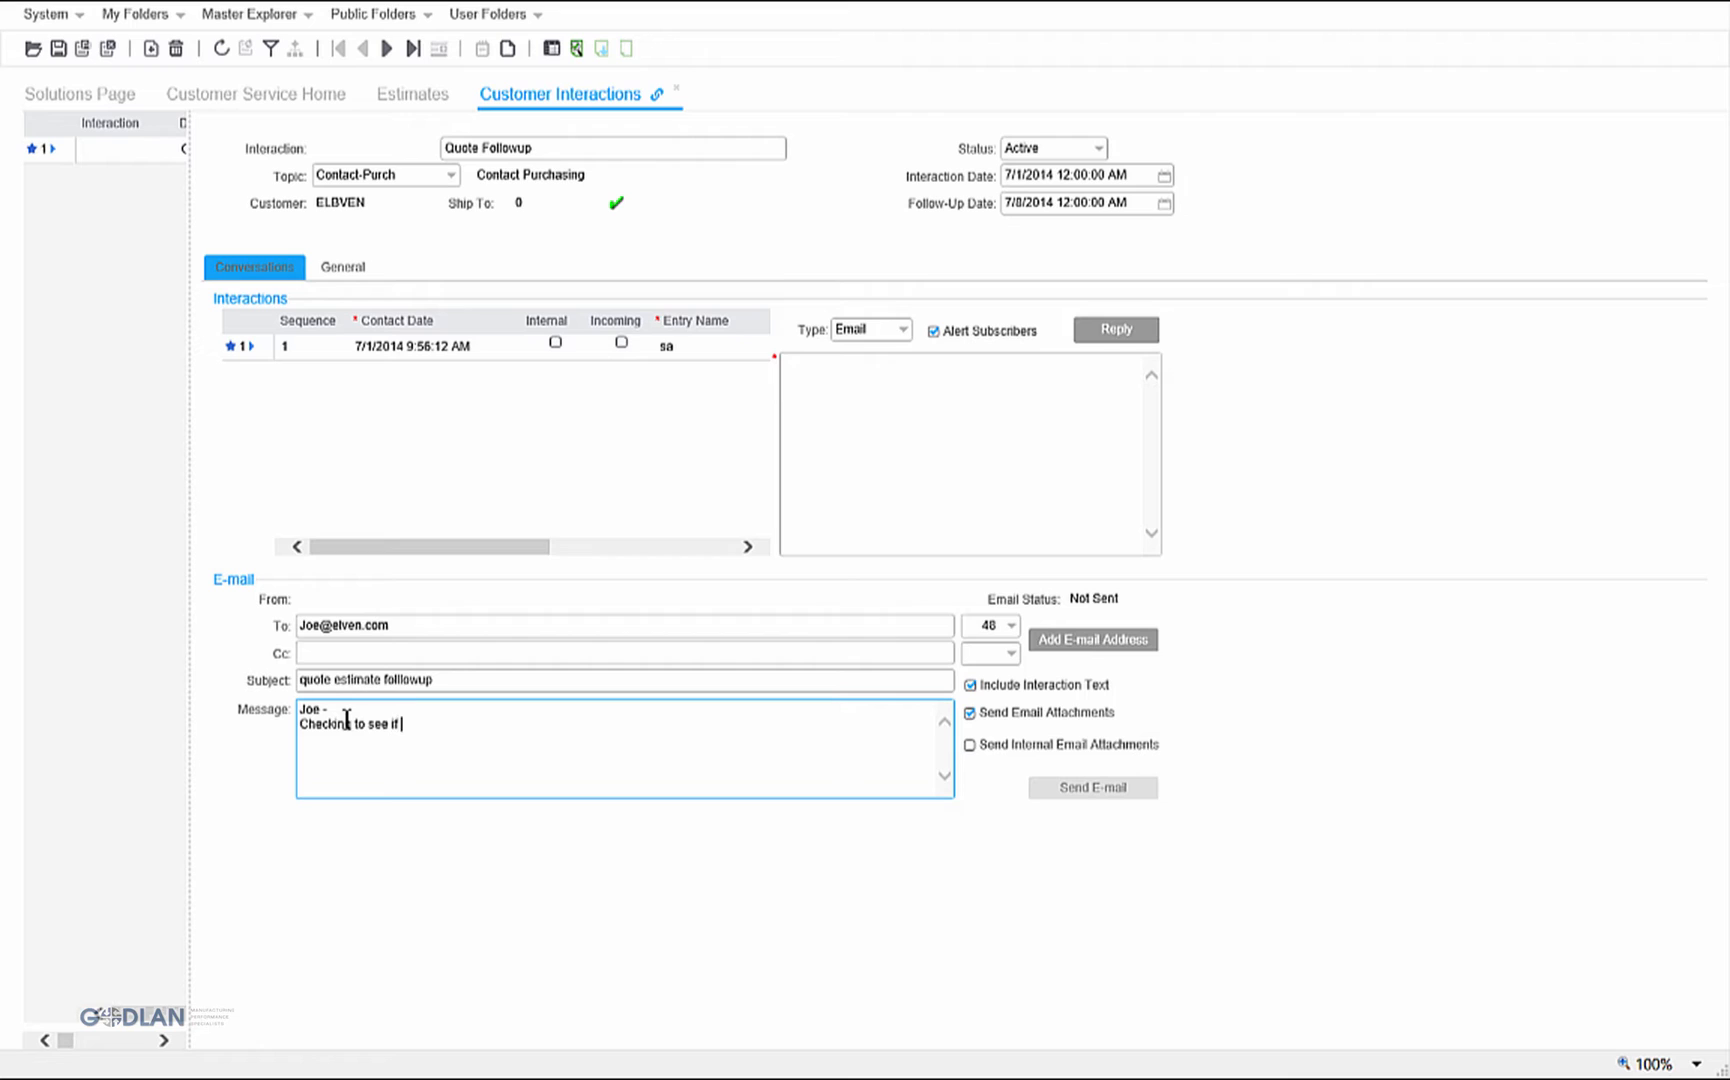
text(you need more)
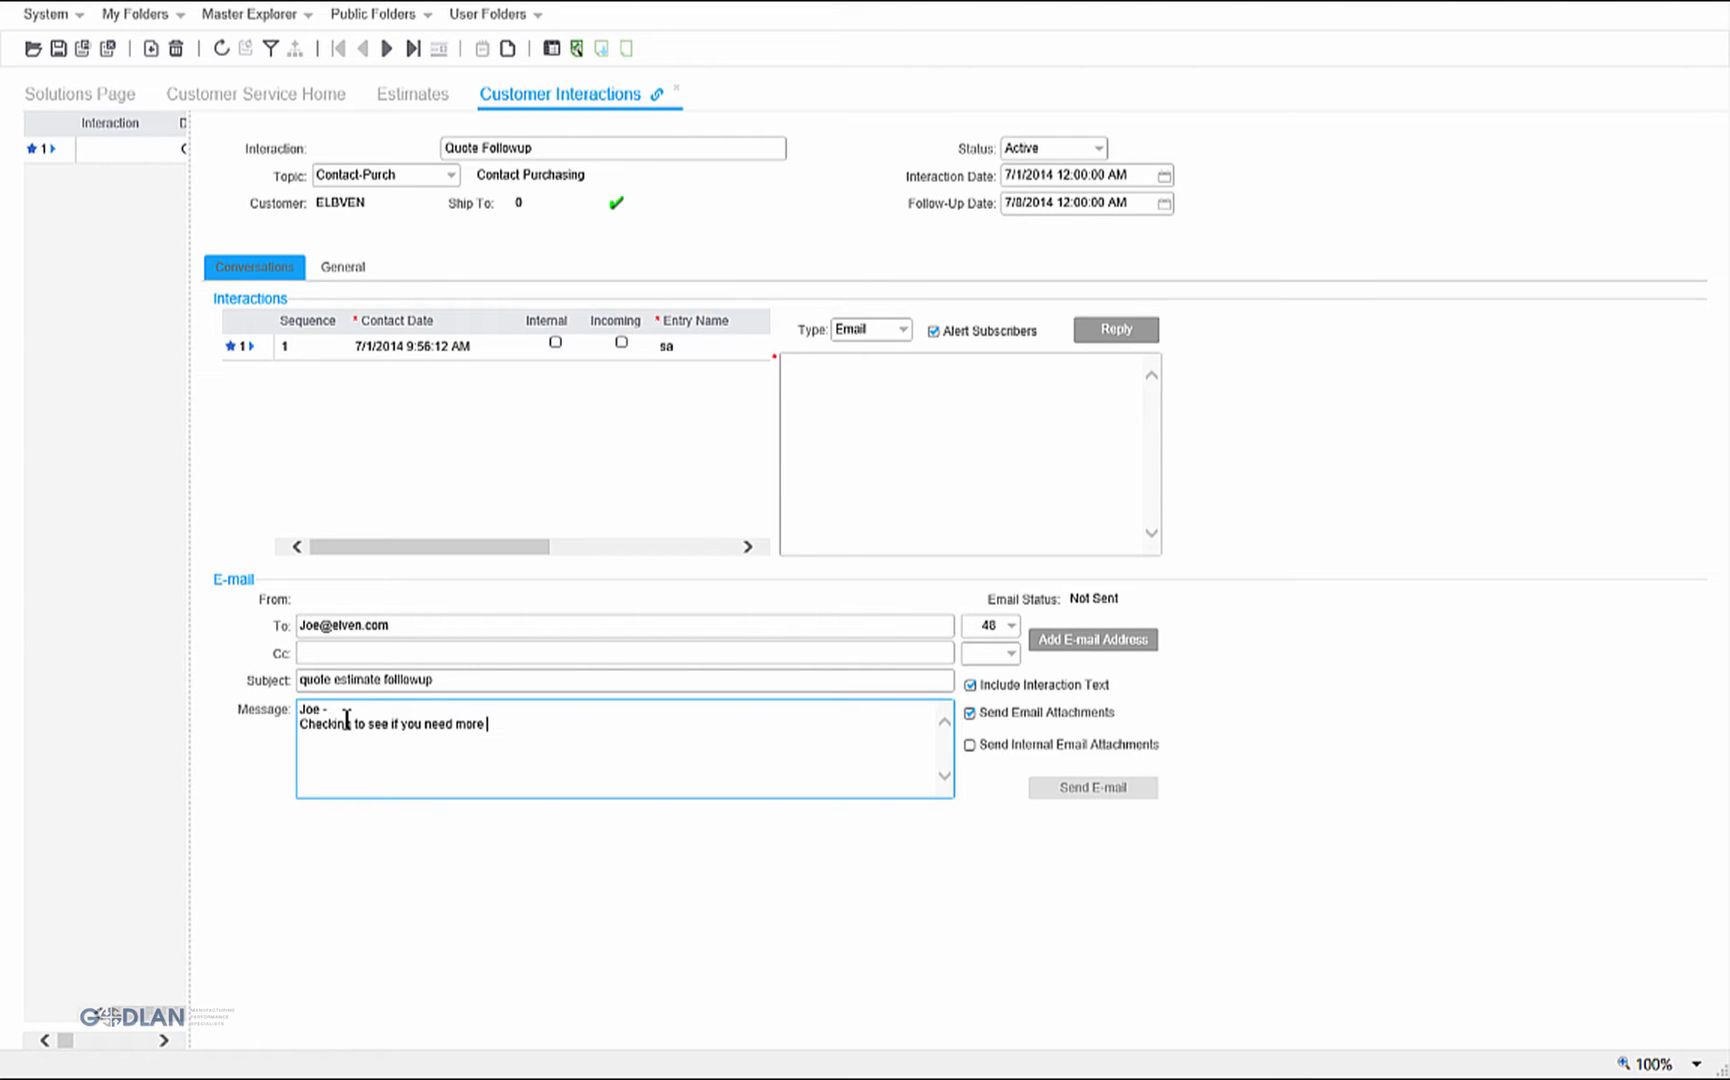
text(information)
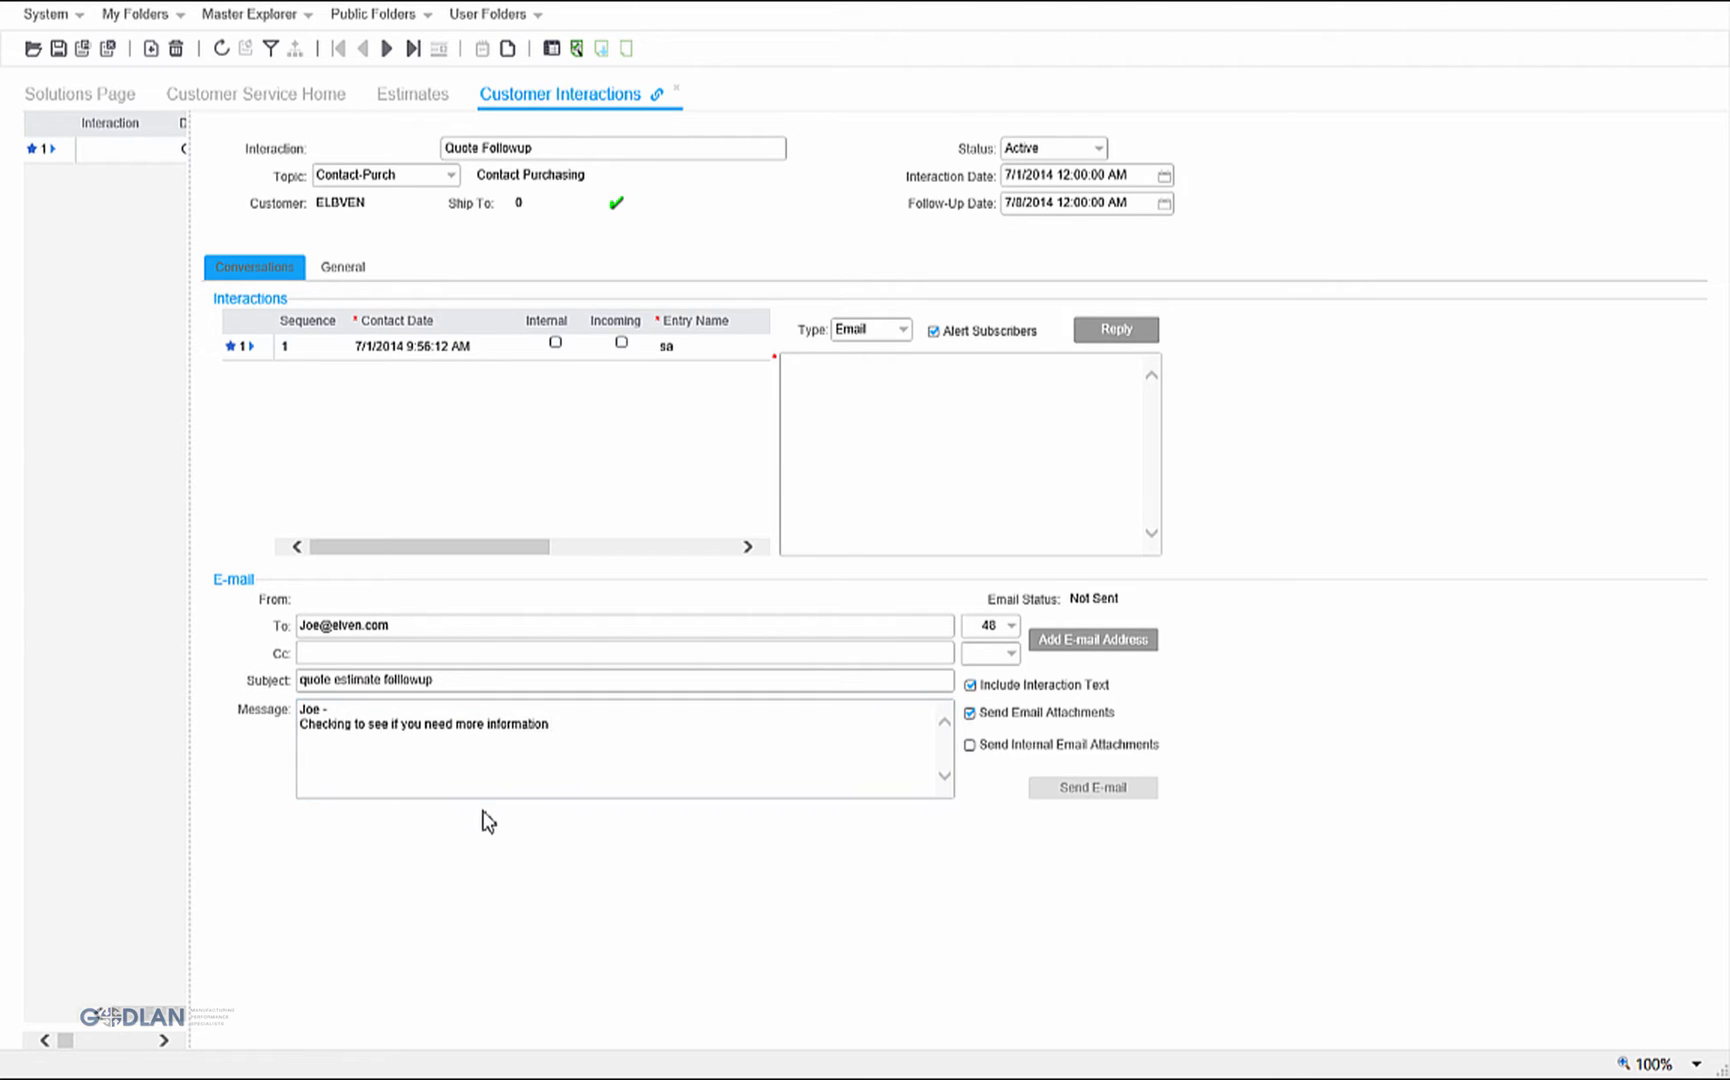
mouse_move(572, 794)
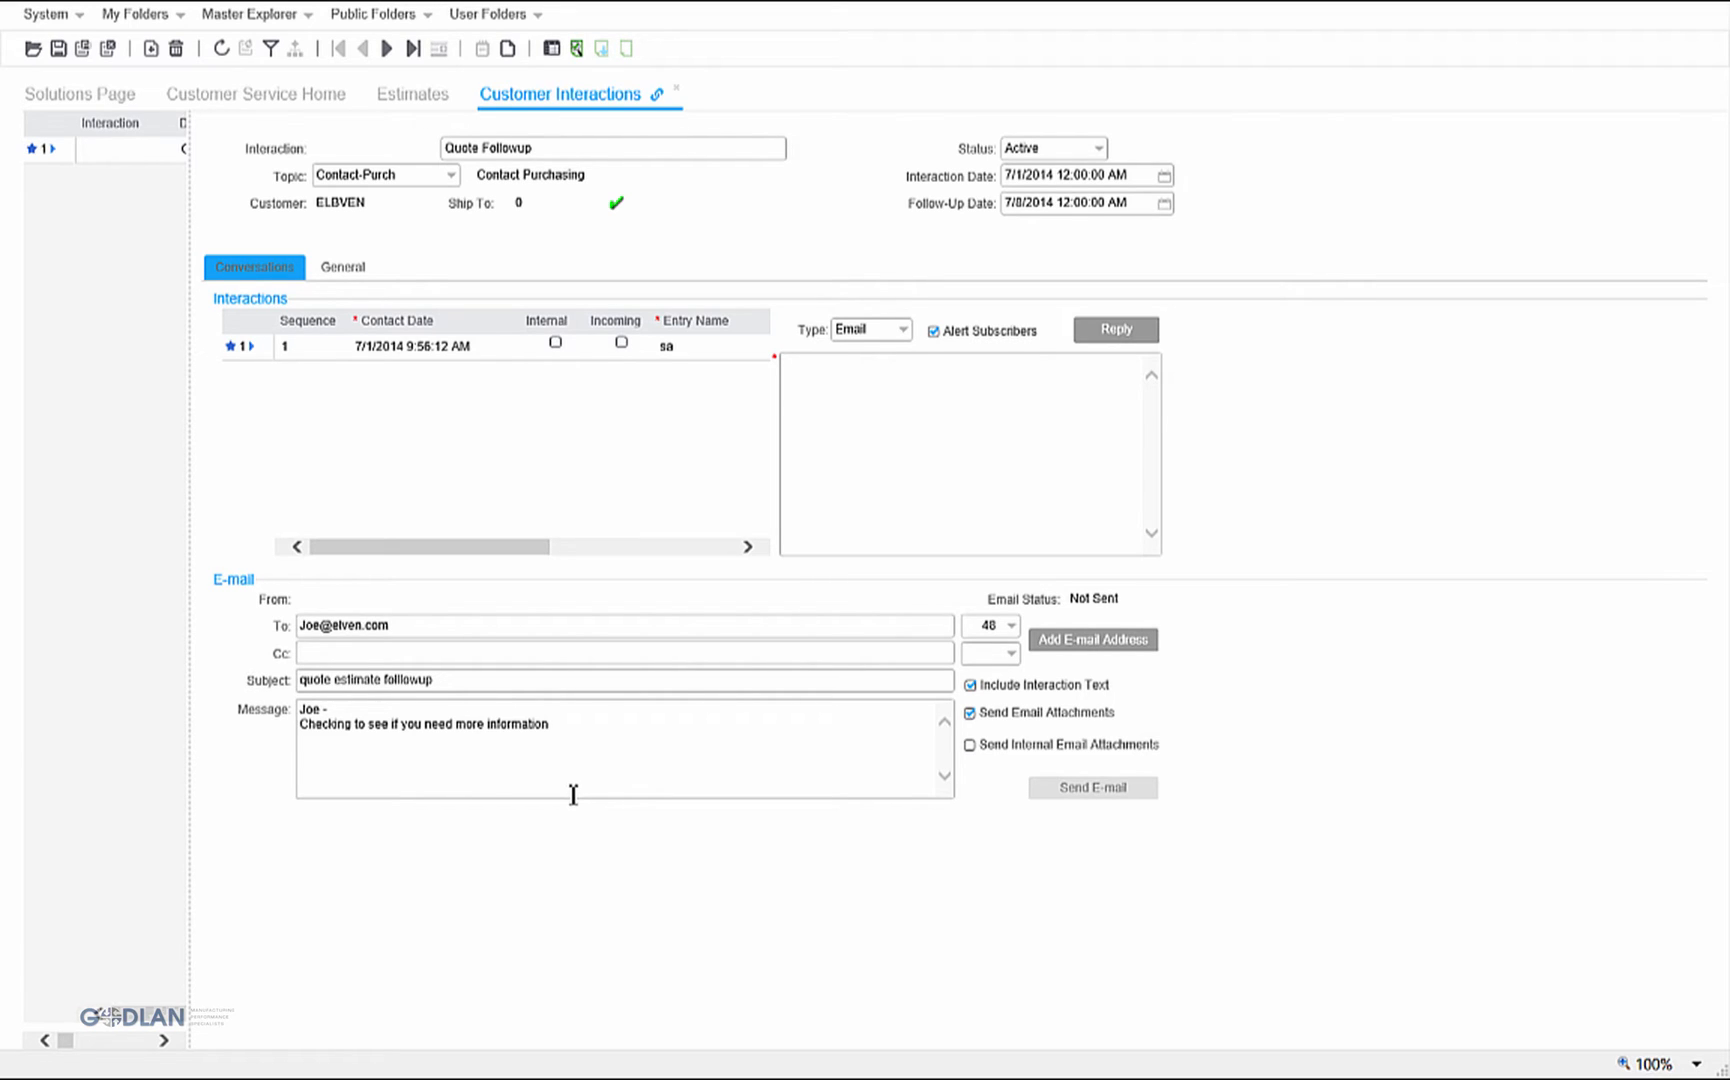
Step: List Elburn Ventures' estimates in the Customer Service Home Navigator
click(254, 94)
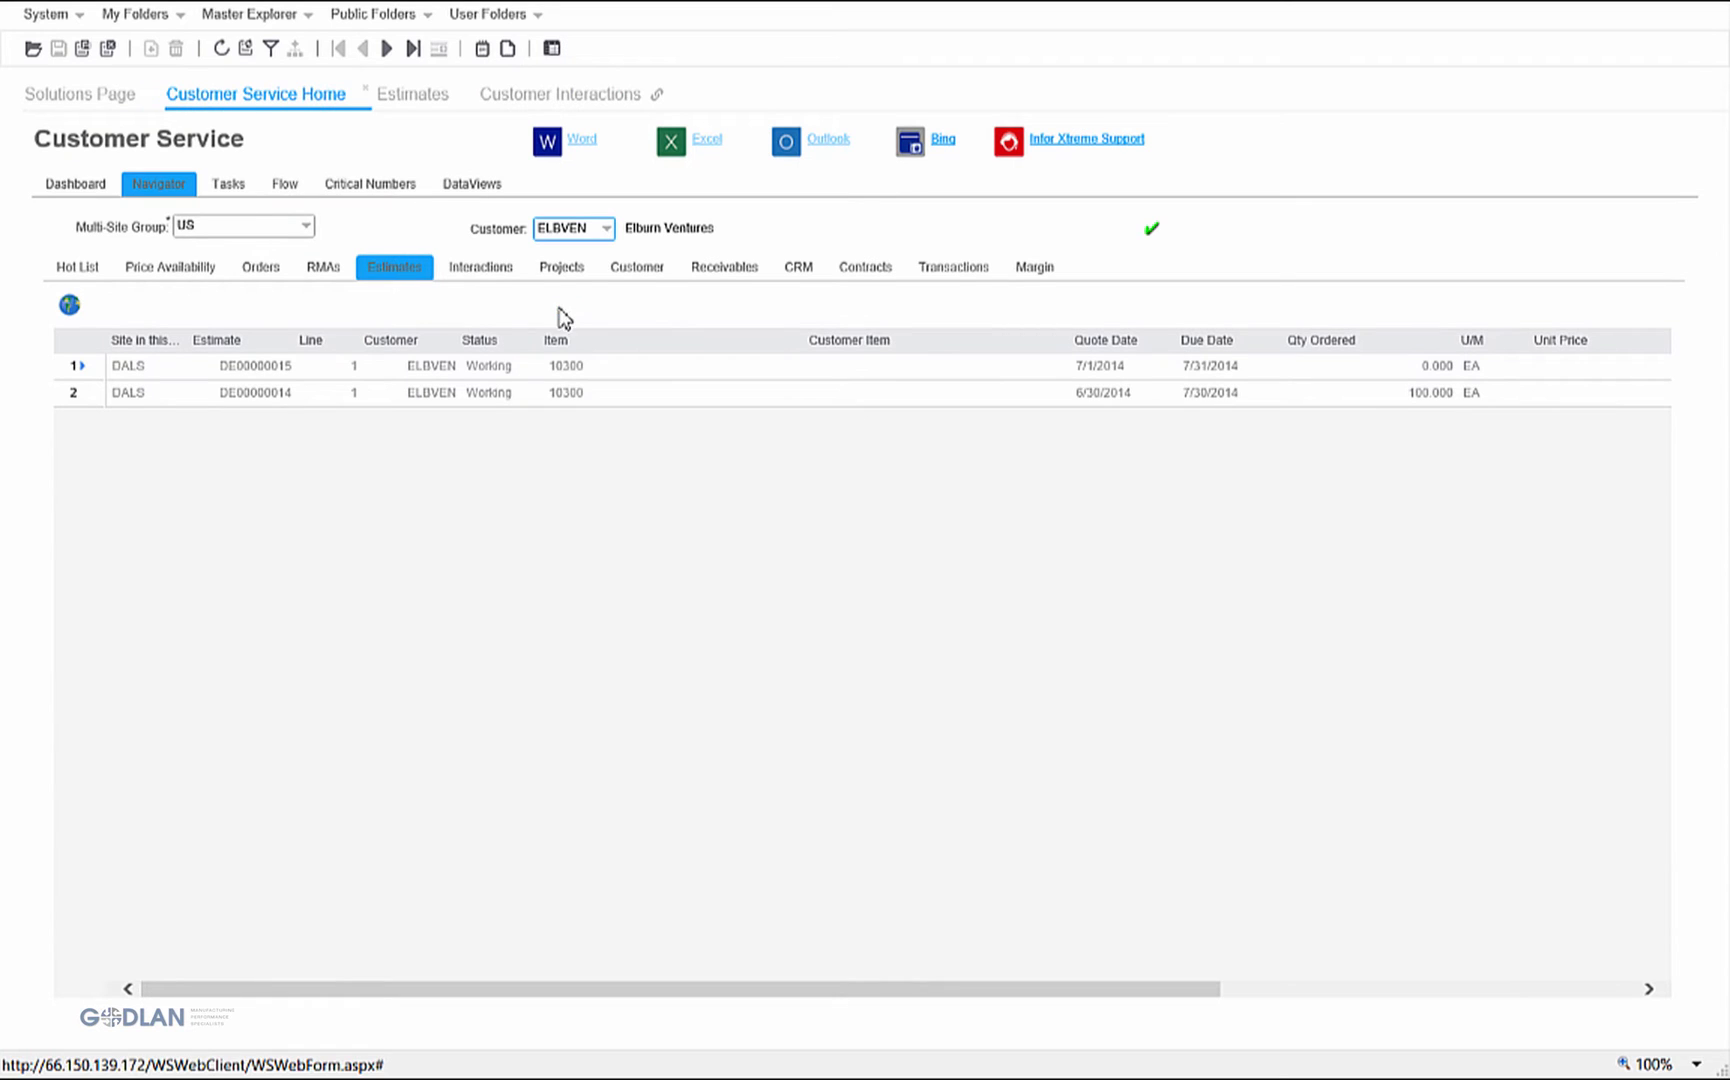
click(470, 184)
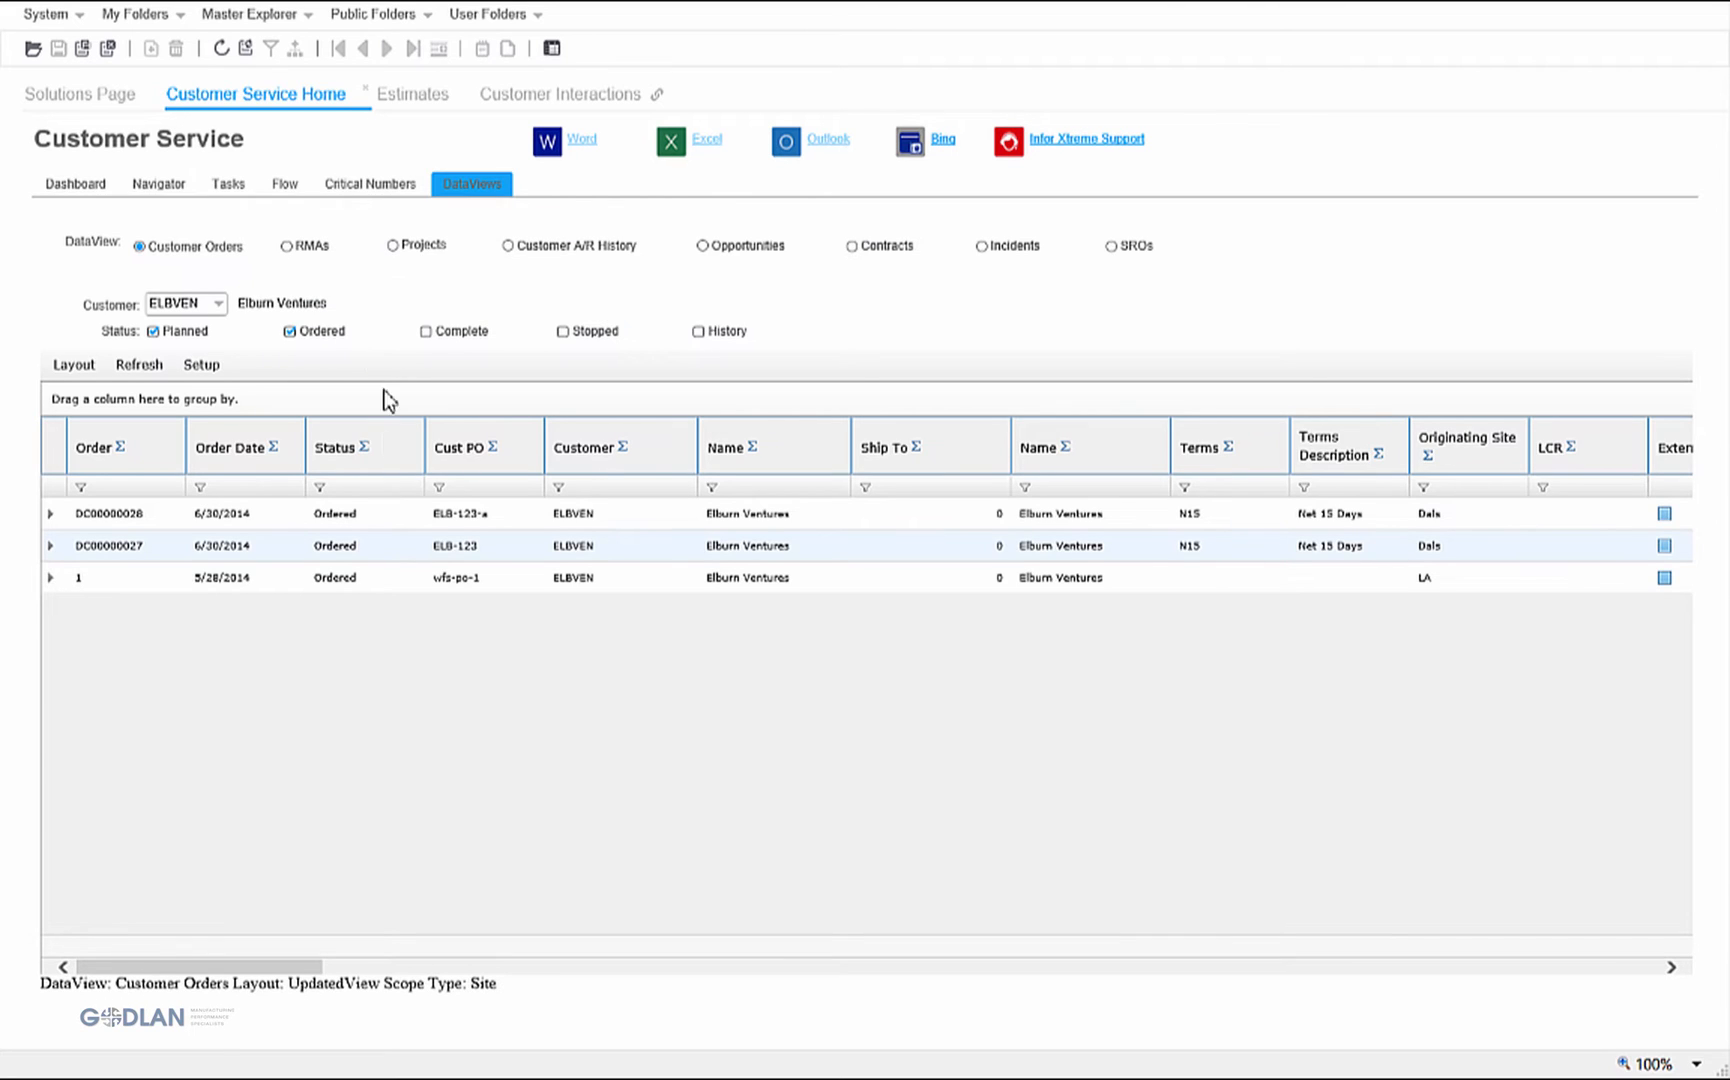
mouse_move(394, 682)
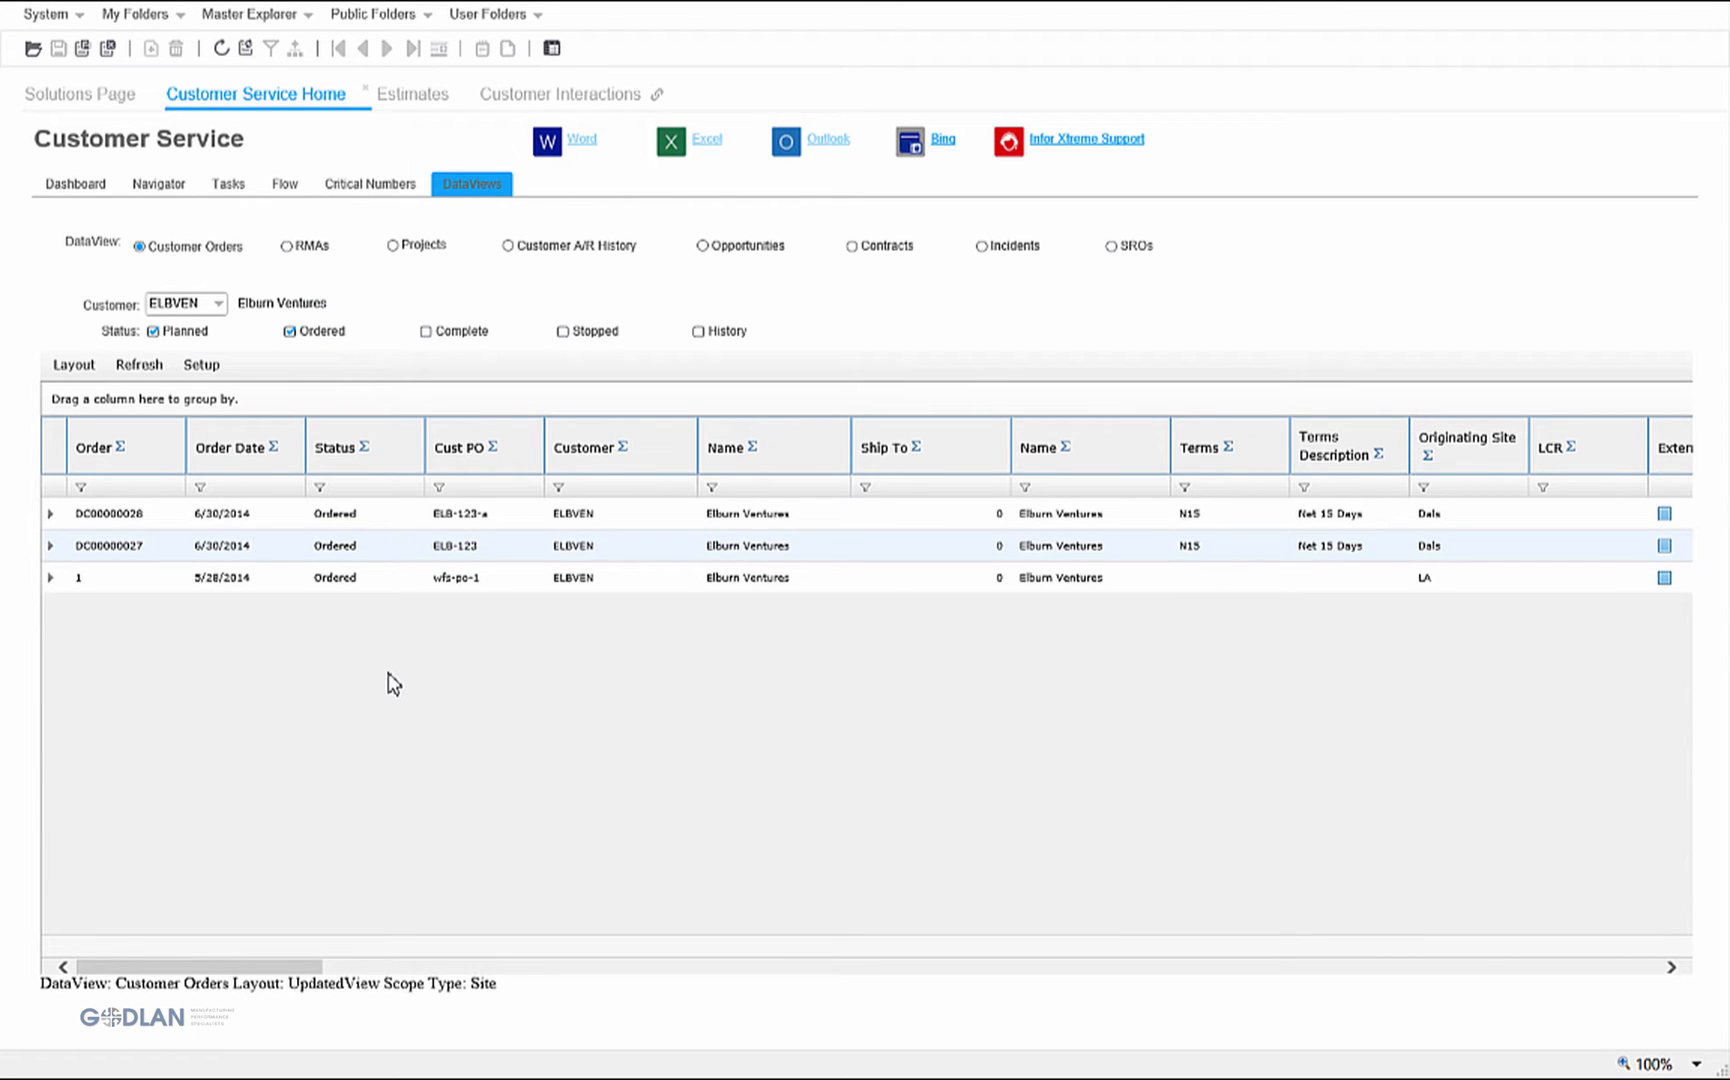
Step: Drill into order DC00000027's line Doc-Trak and bring up the attached scanned estimate PDF
click(74, 184)
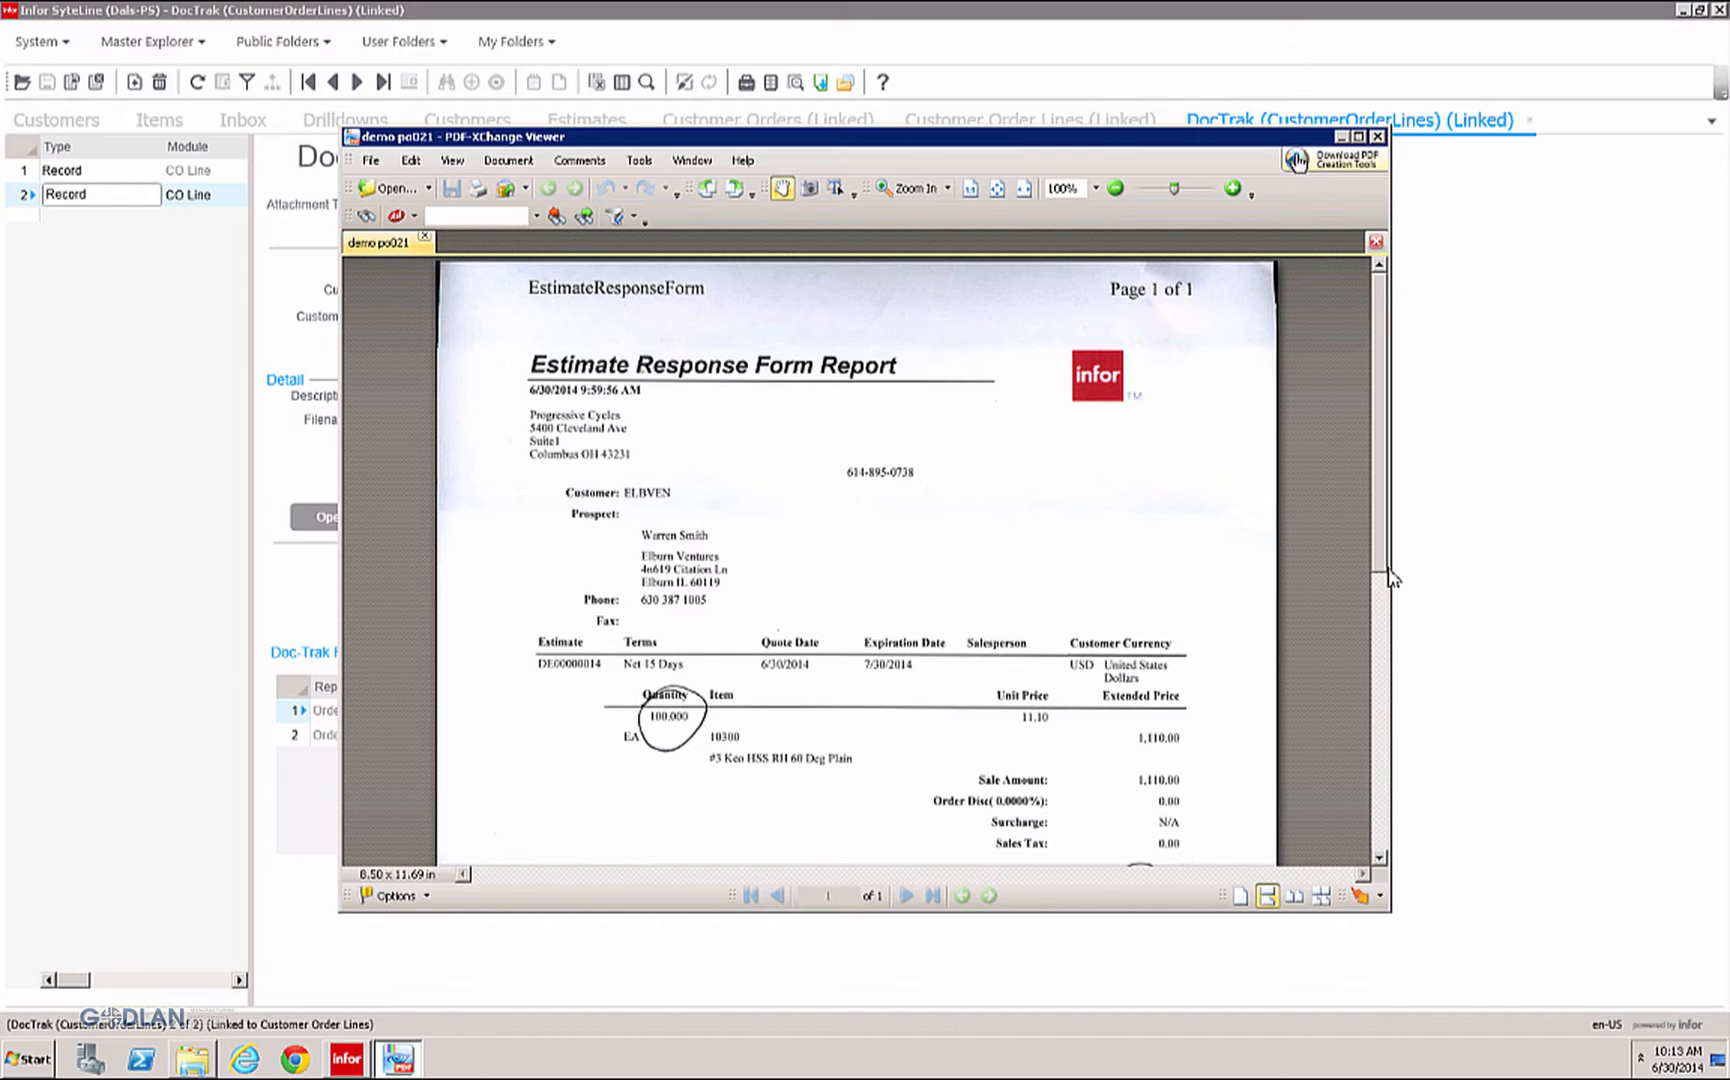
Step: Scroll through the faxed estimate response form to check quantity 100 and the 1,110.00 total
scroll(down, 3)
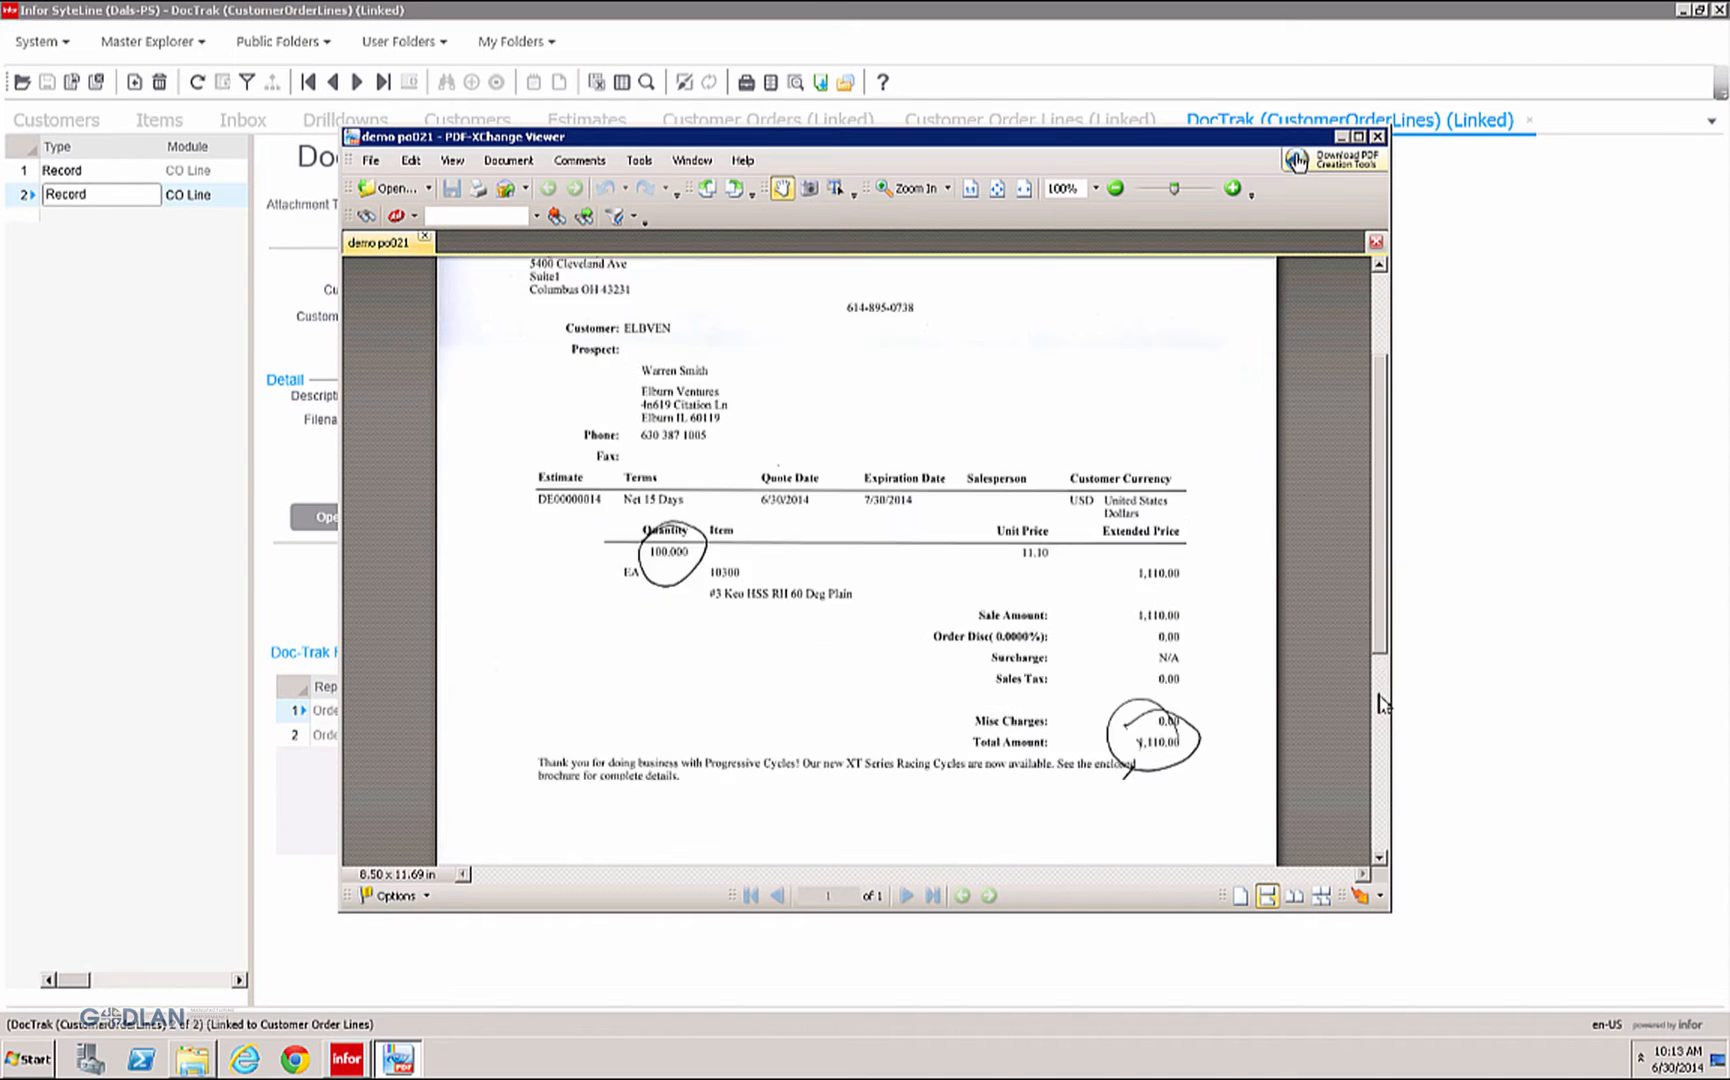
scroll(down, 3)
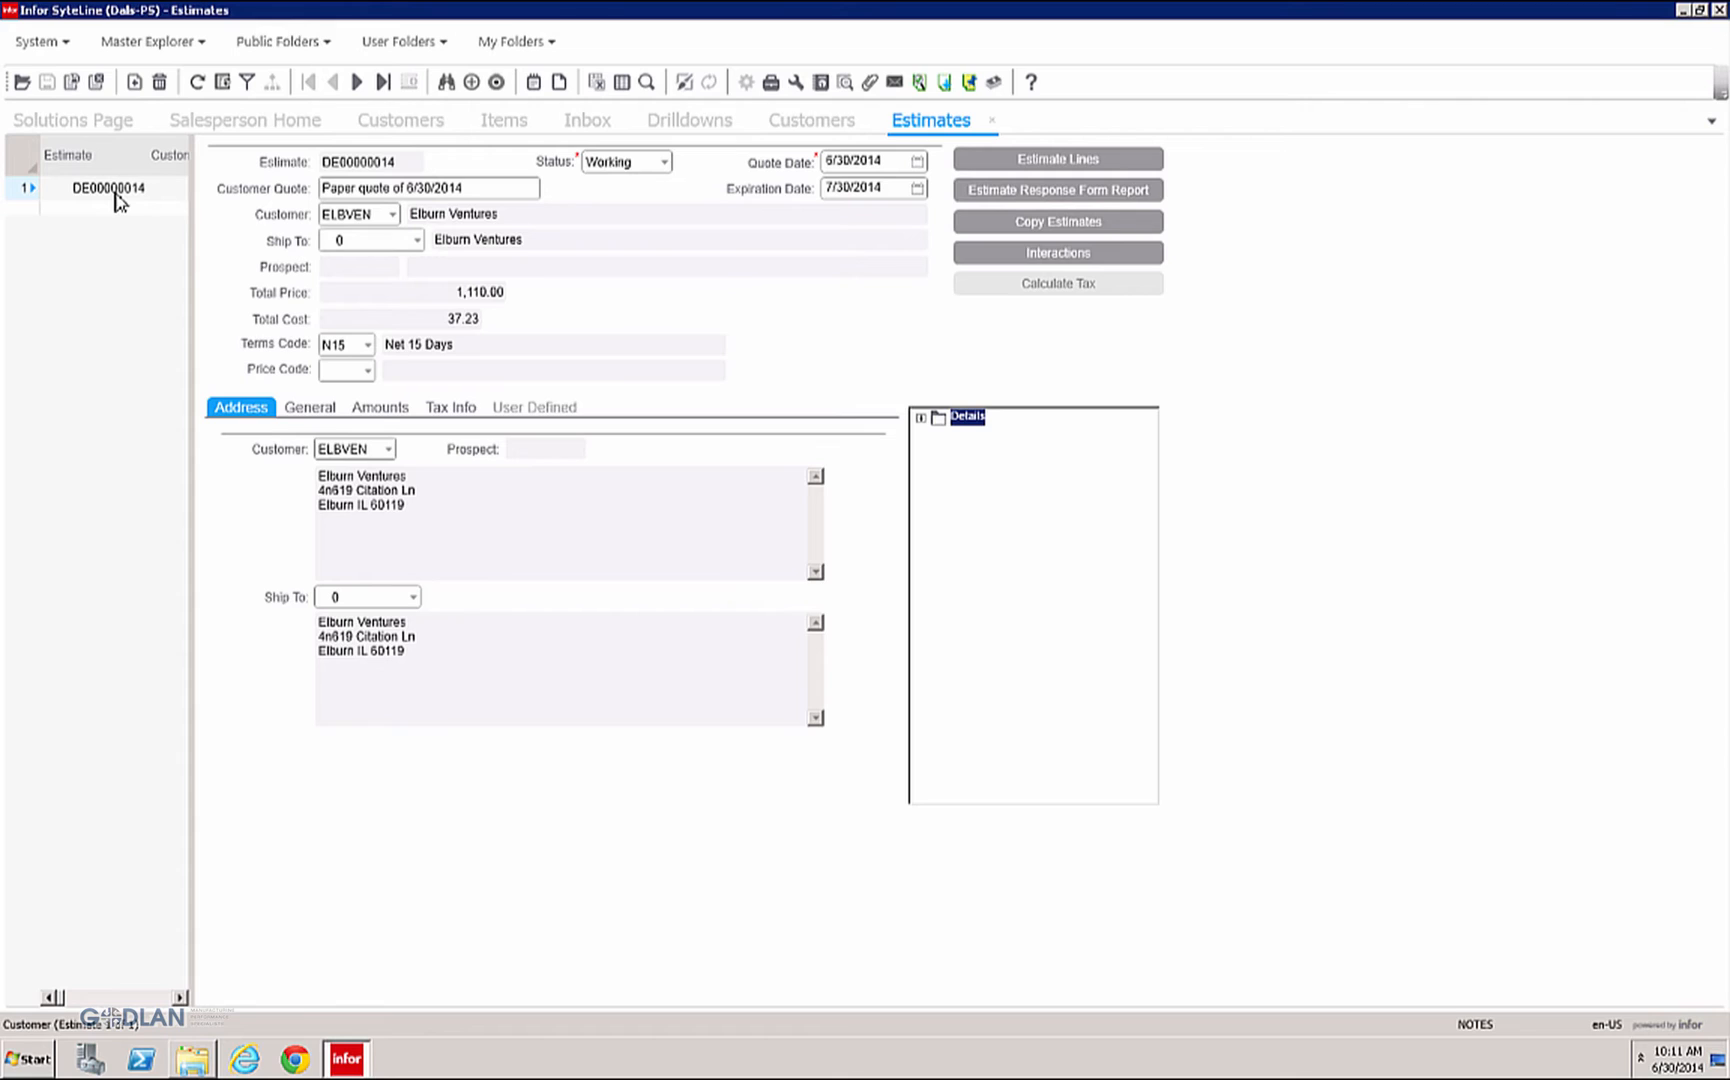
Step: Copy estimate DE00000014 with Copy Doc-Trak into order DC00000027 and dismiss the success message
click(1054, 220)
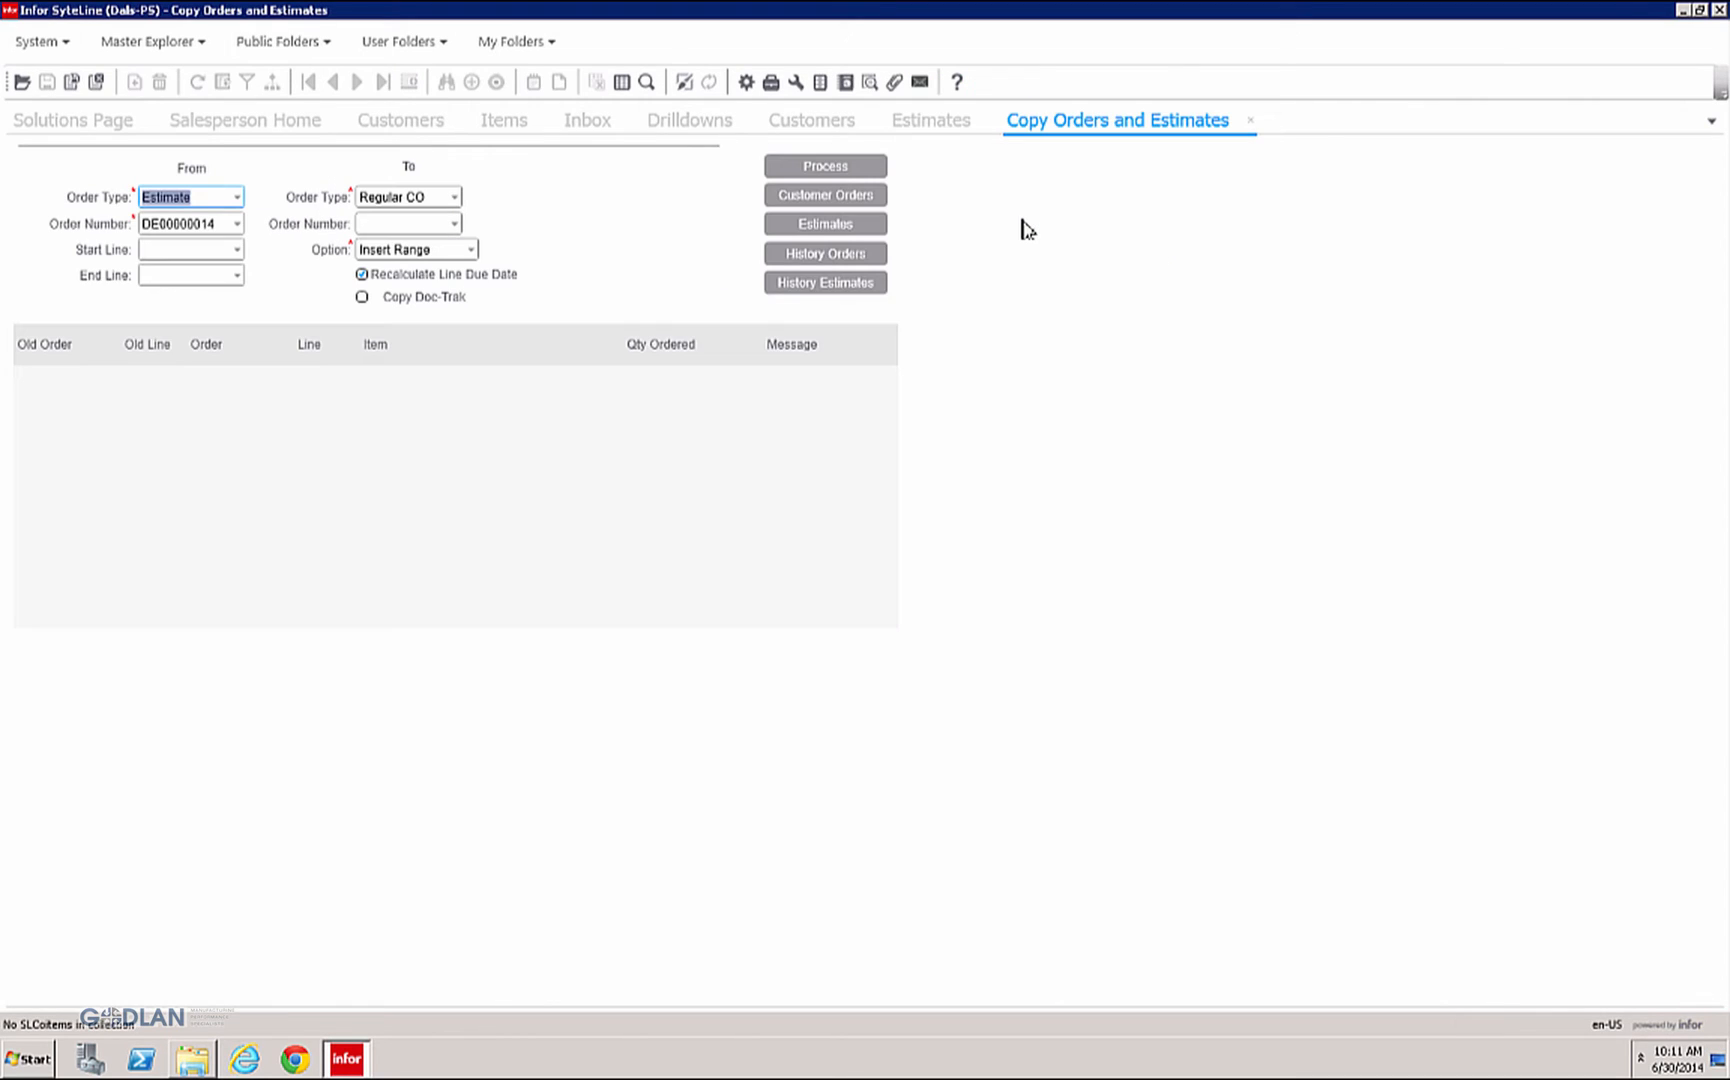
click(362, 296)
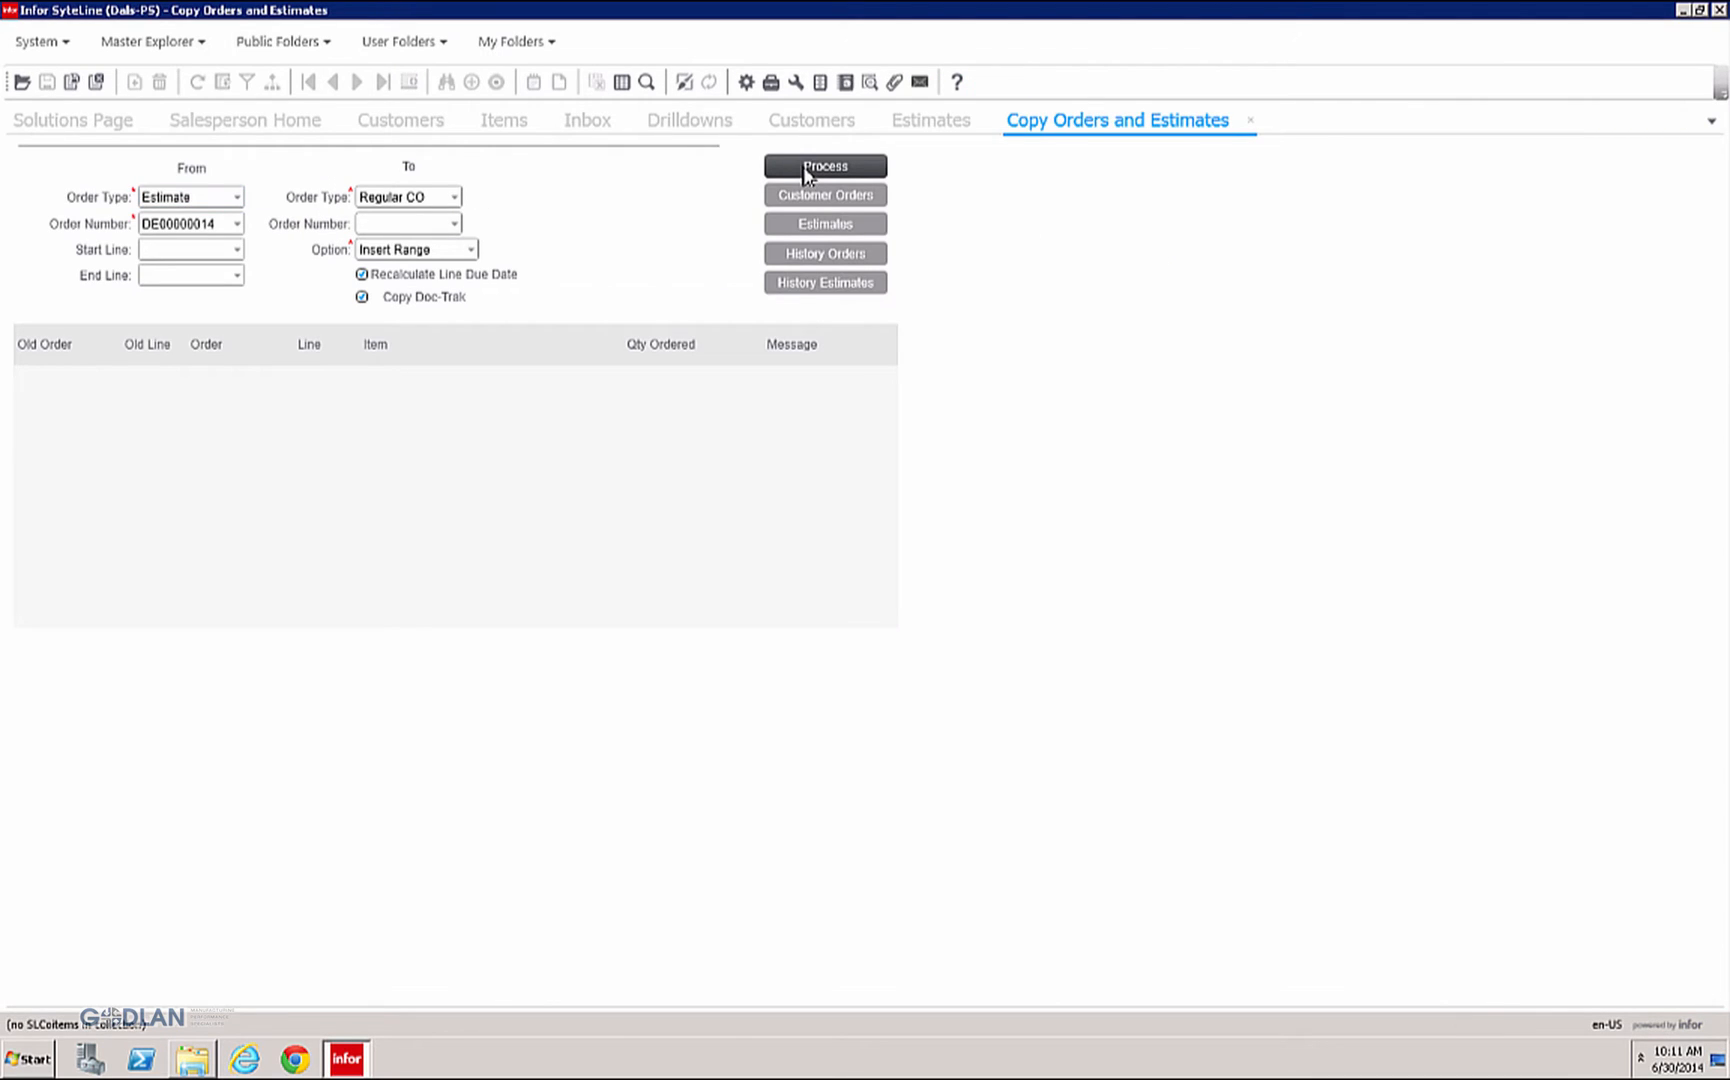
click(824, 166)
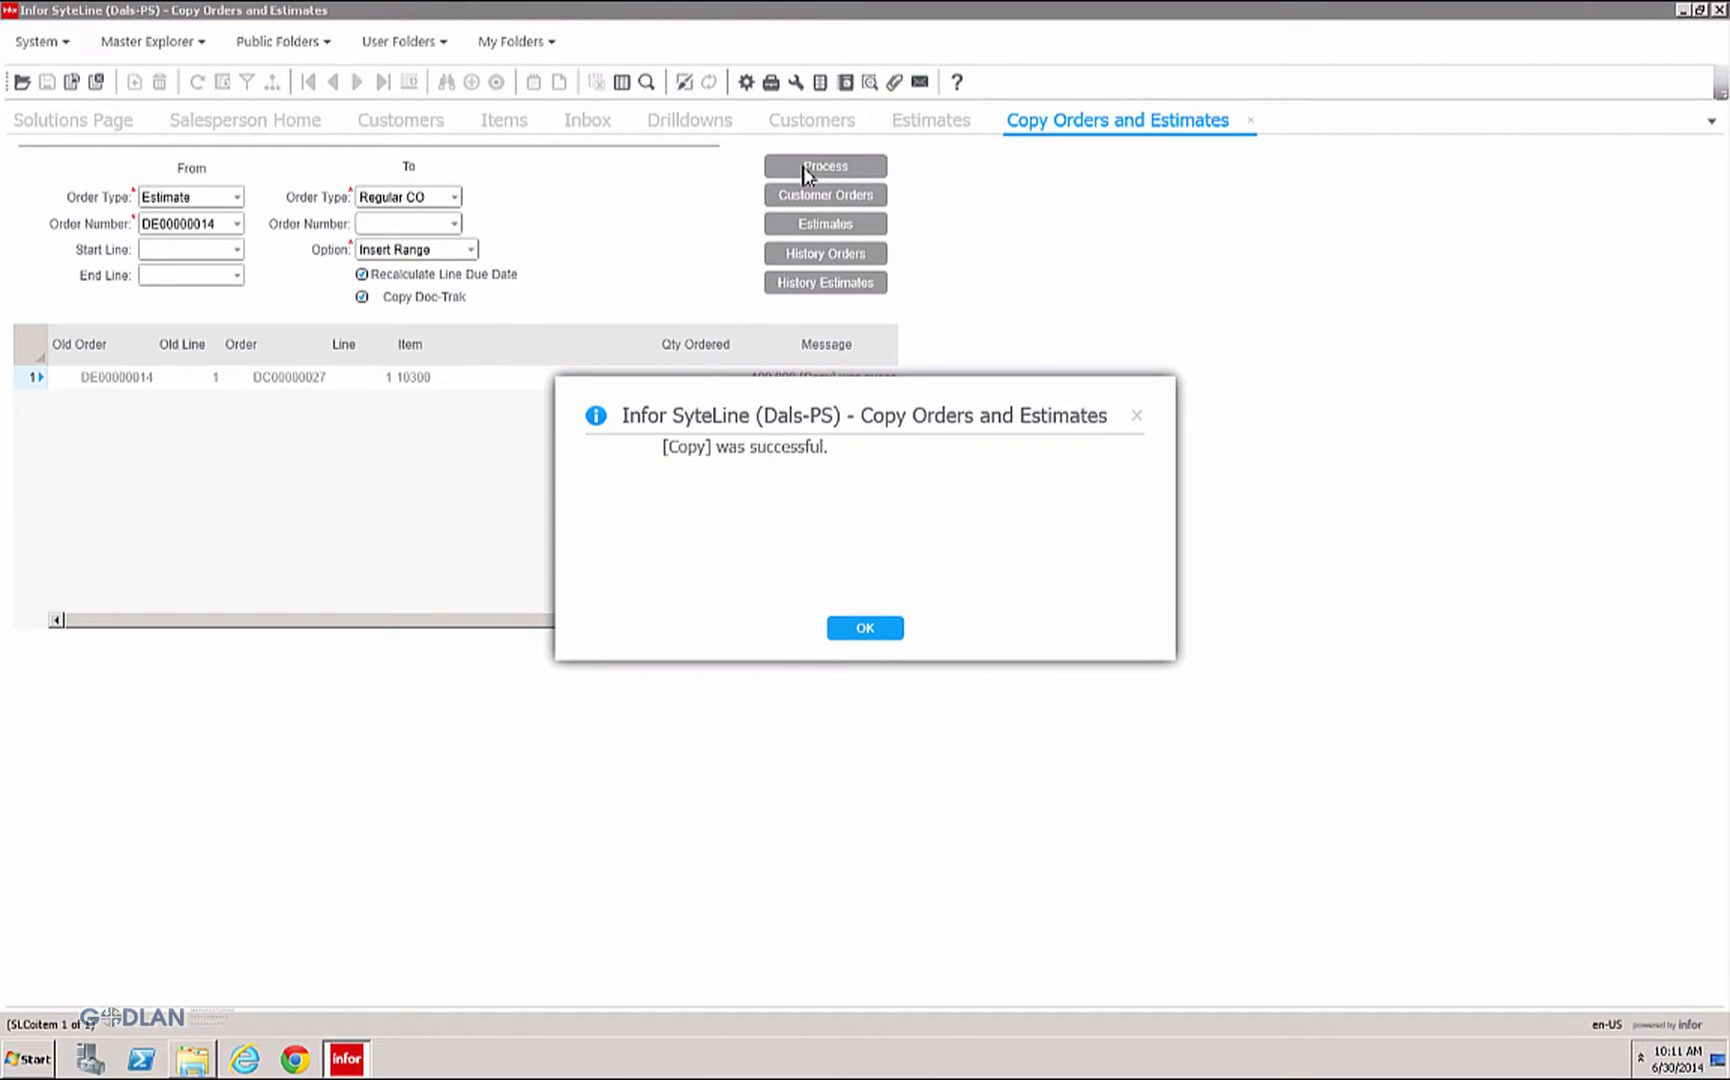
click(864, 626)
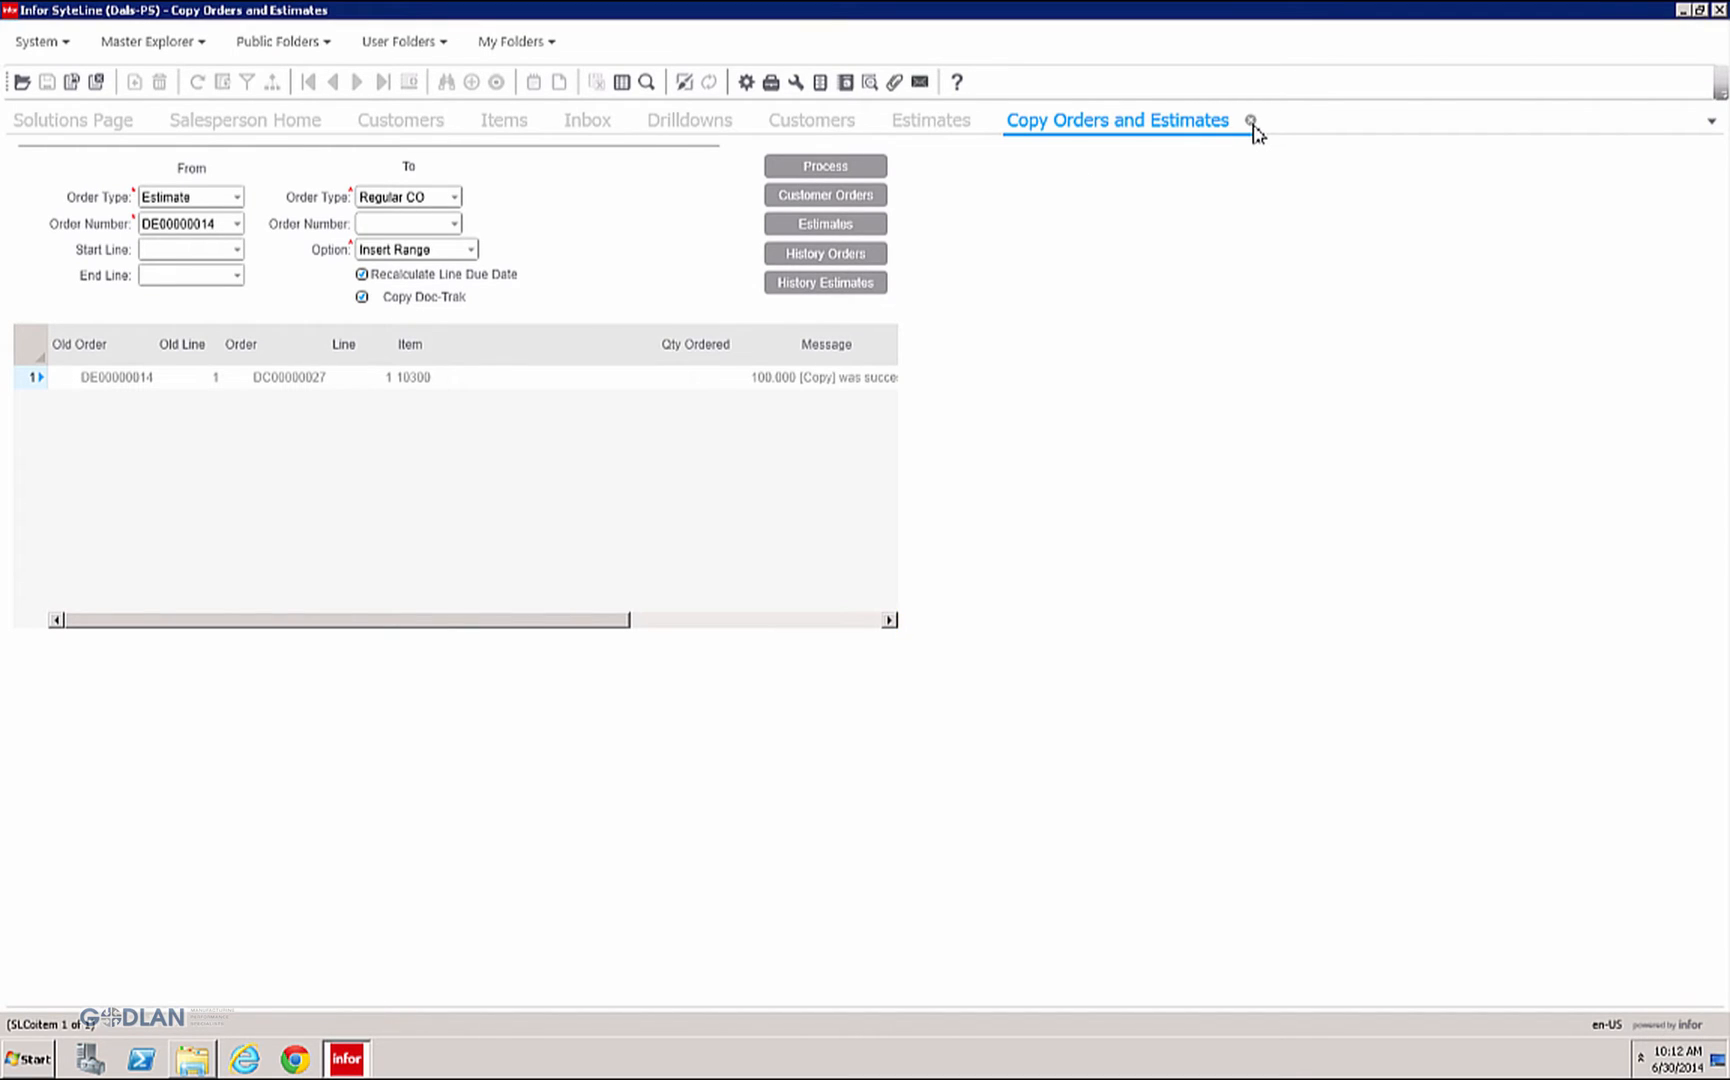
click(824, 196)
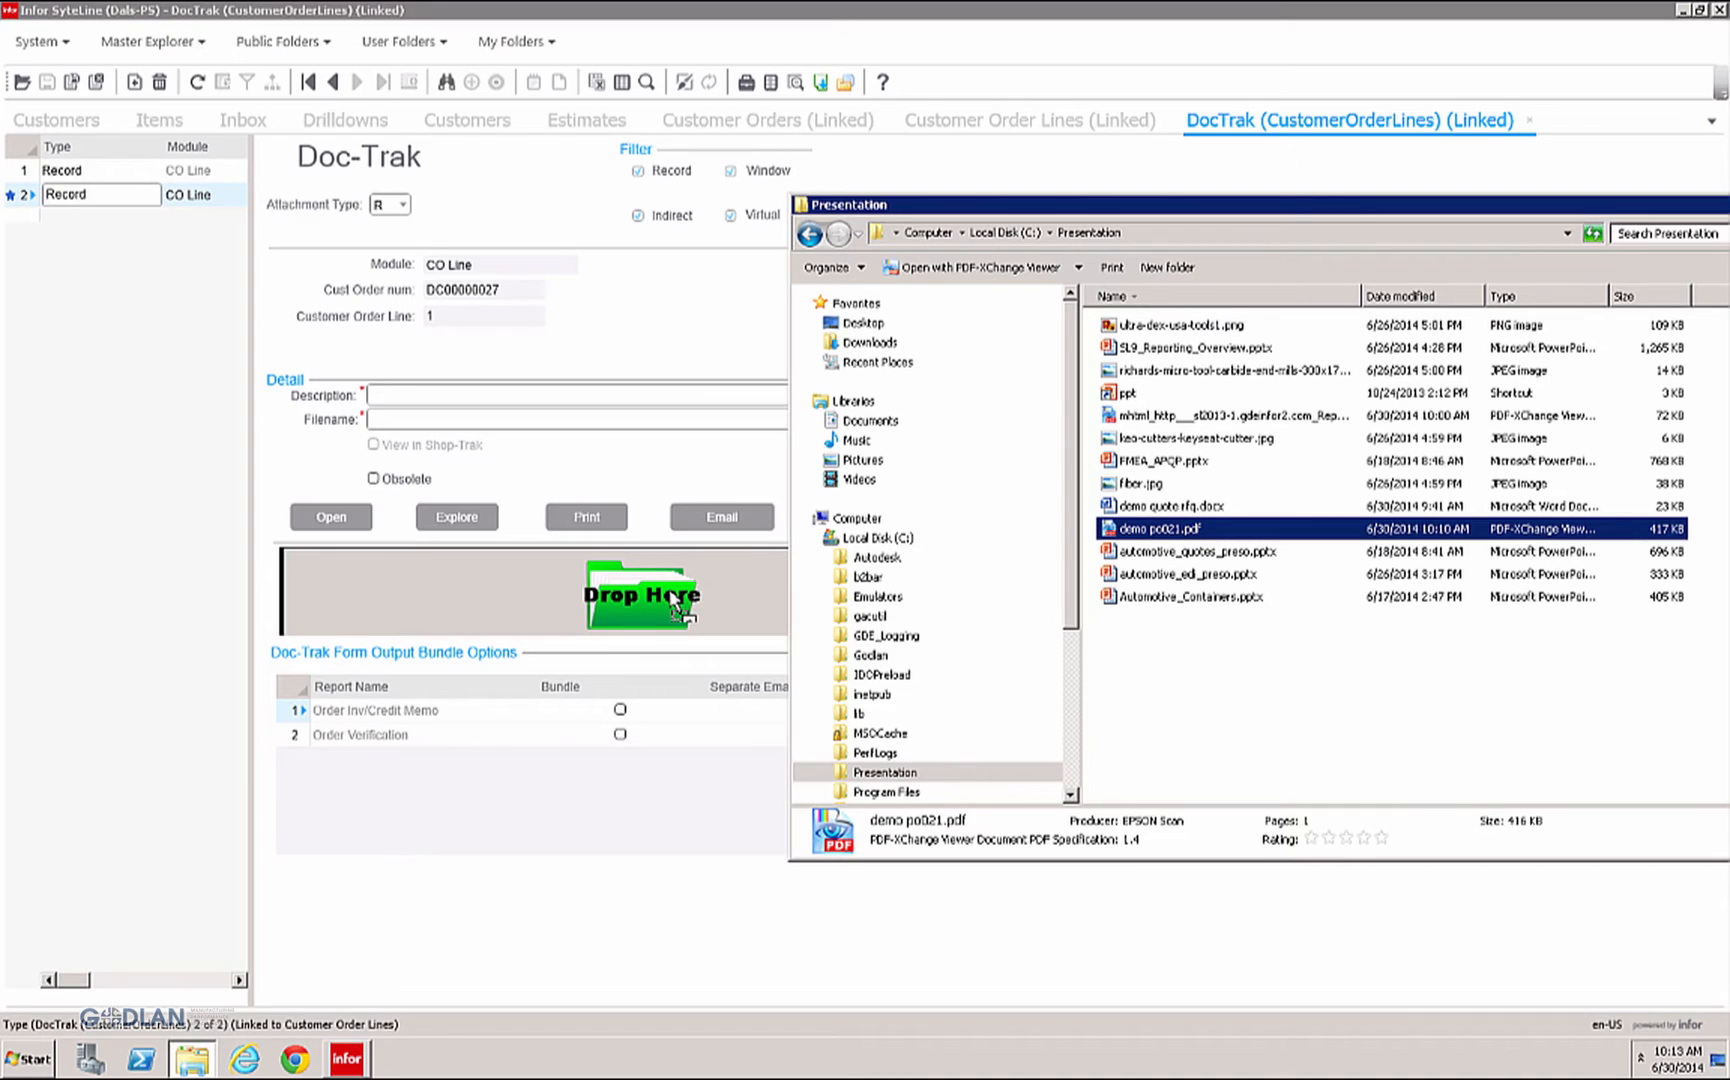
Step: Drop demo po021.pdf onto the Doc-Trak area of order DC00000027 line 1
double_click(1150, 528)
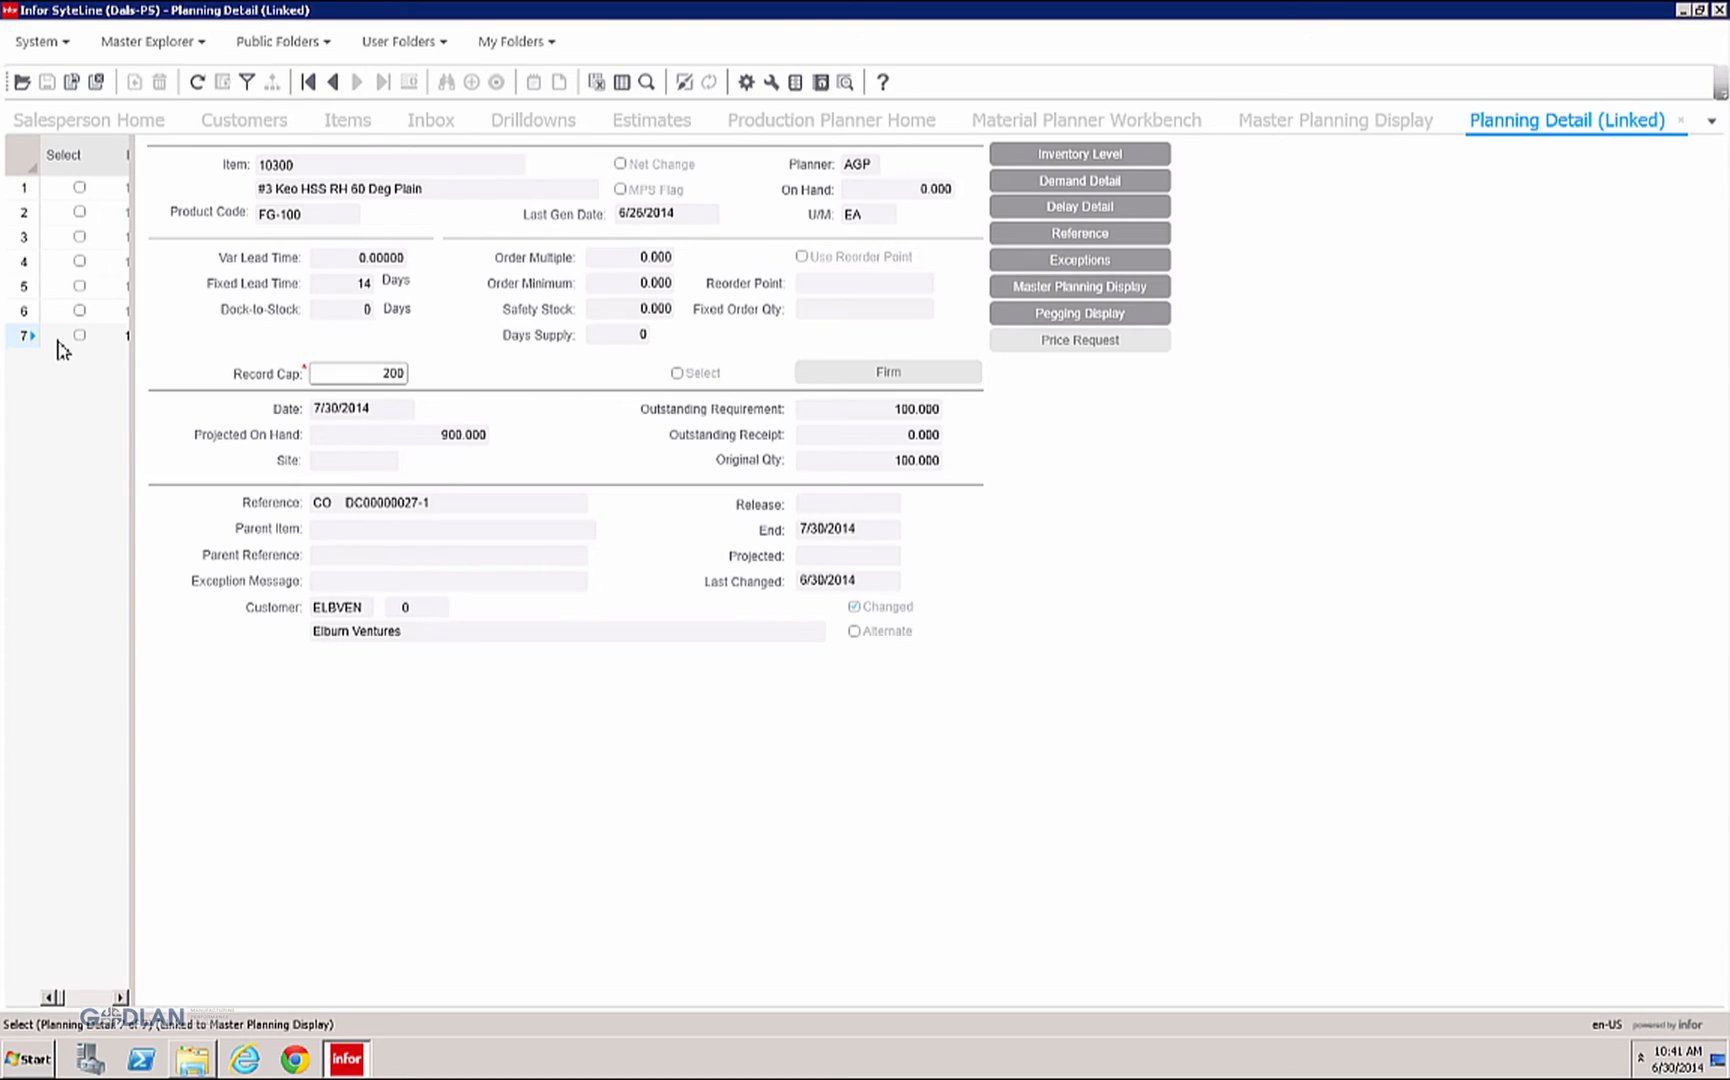
mouse_move(62, 344)
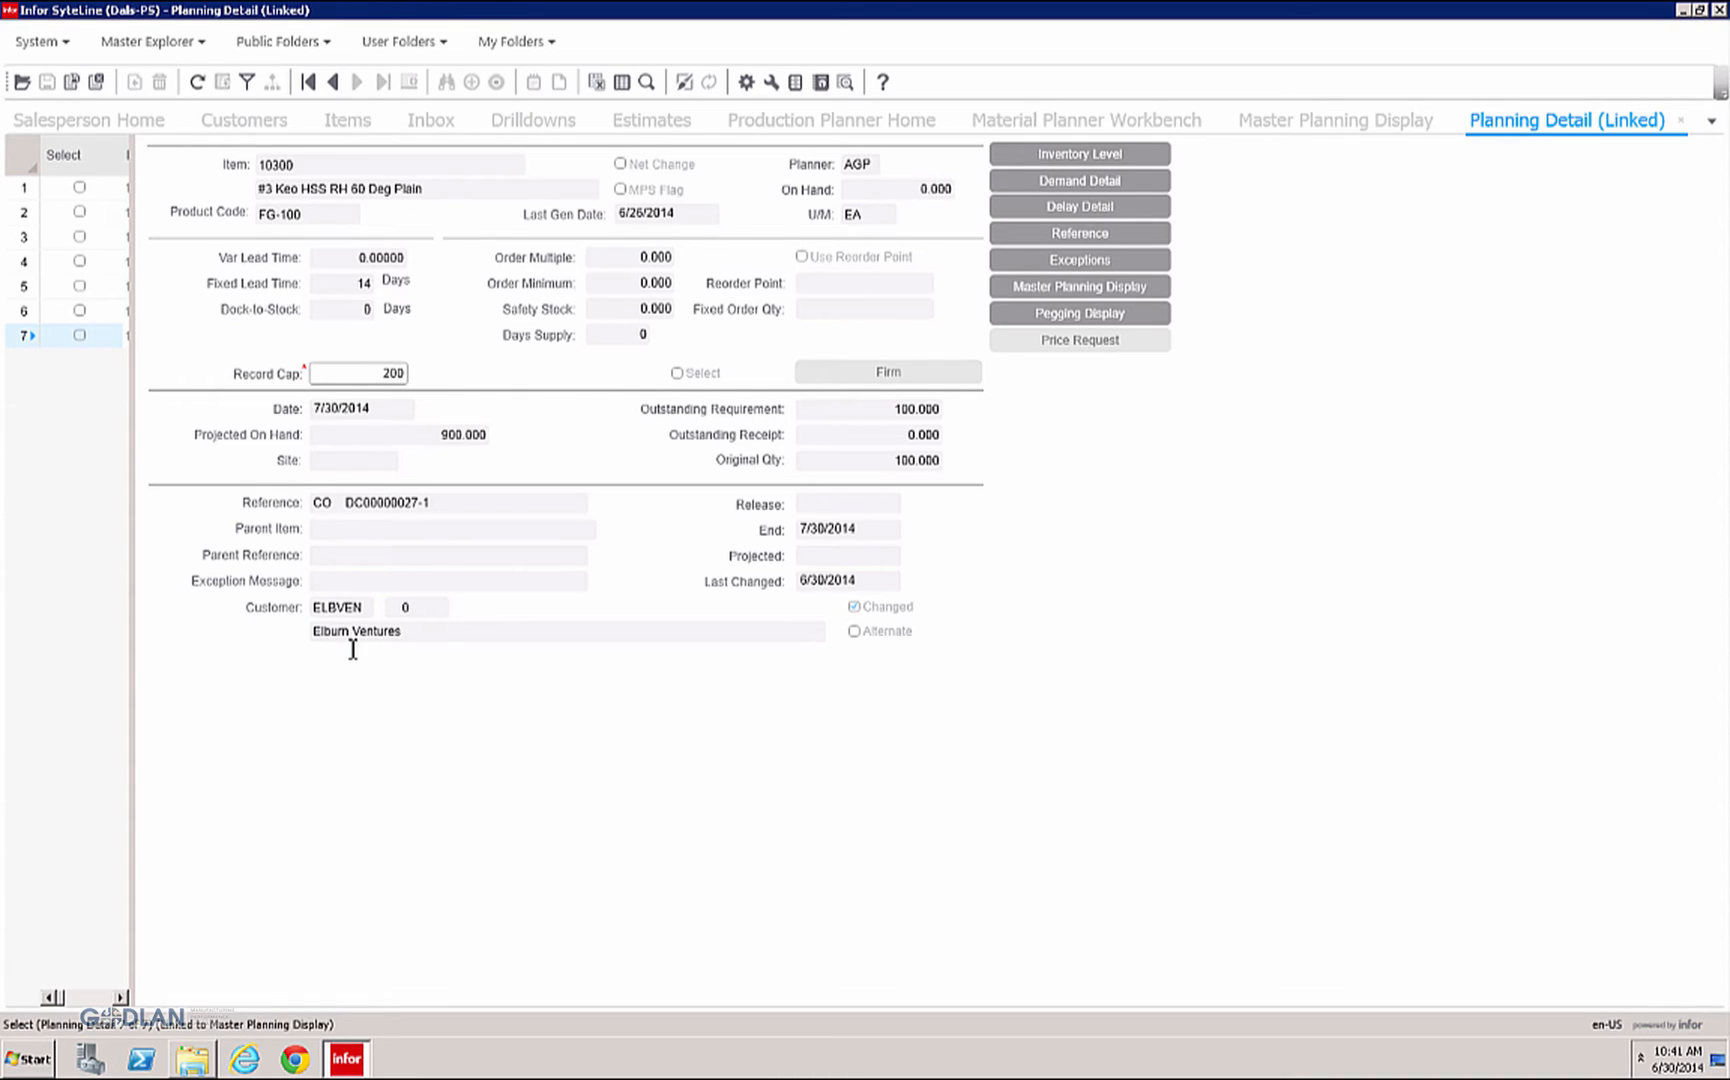
mouse_move(850, 418)
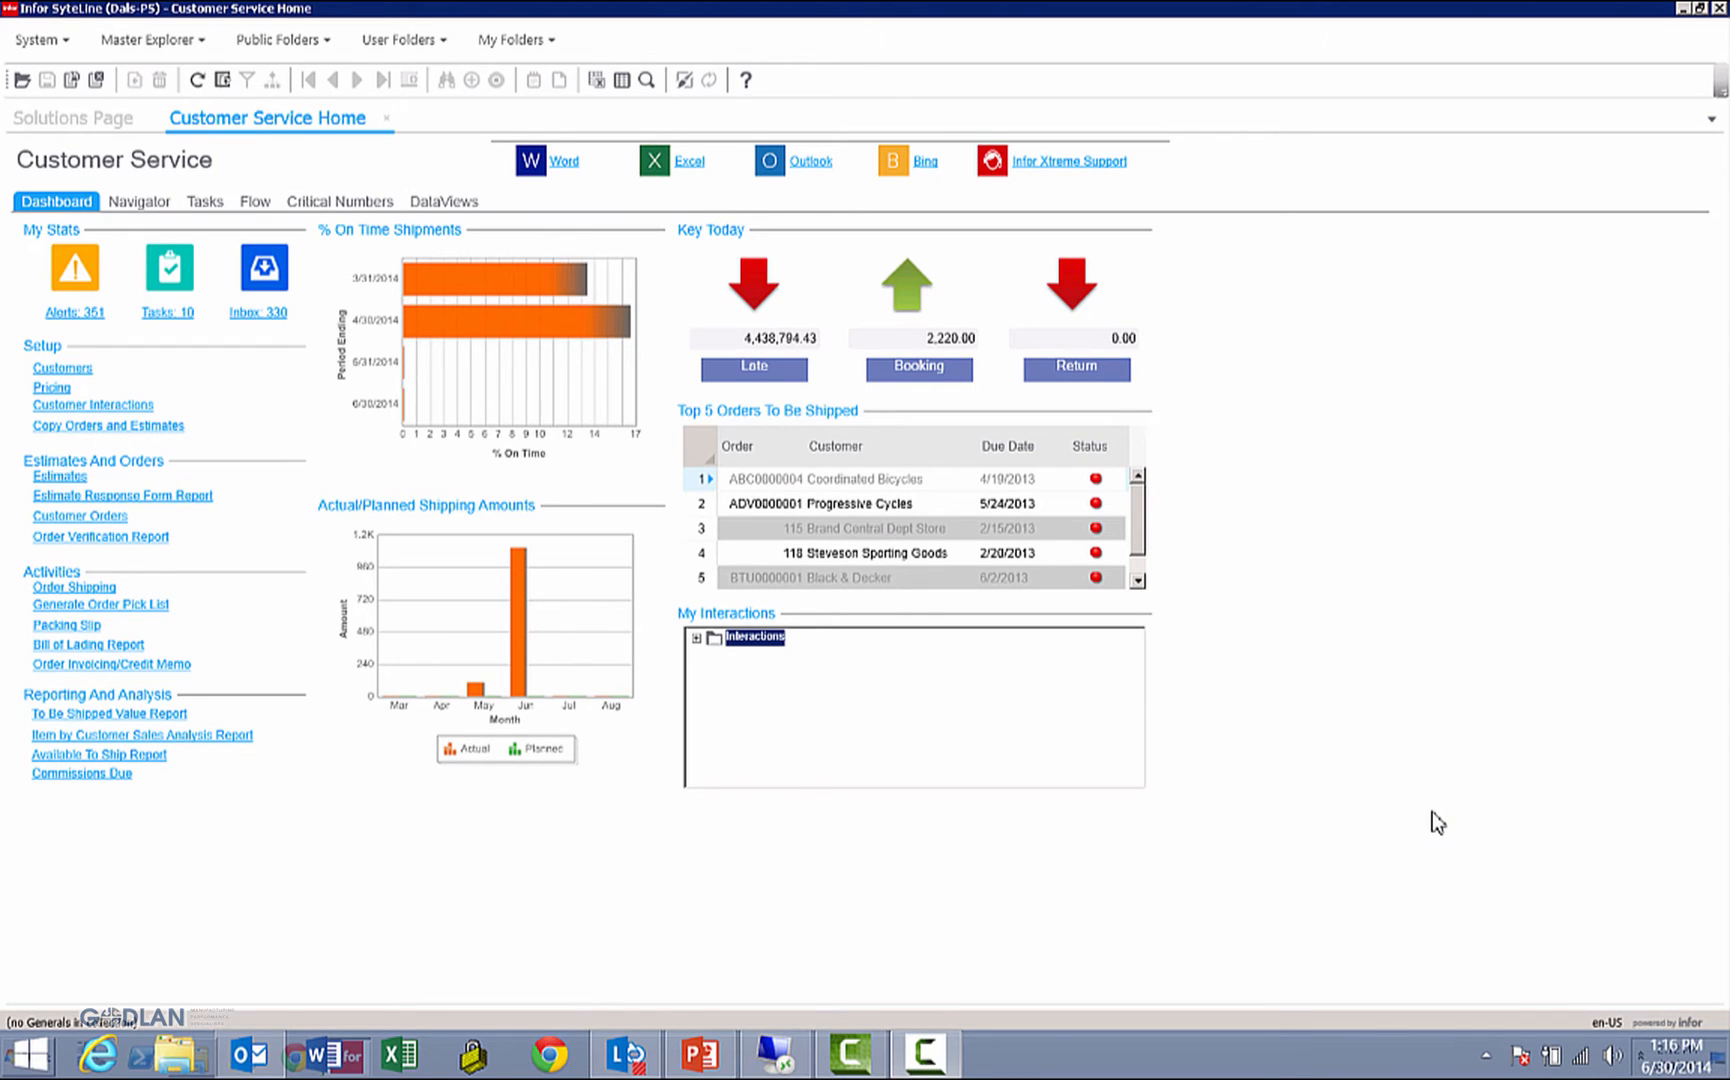
mouse_move(140, 210)
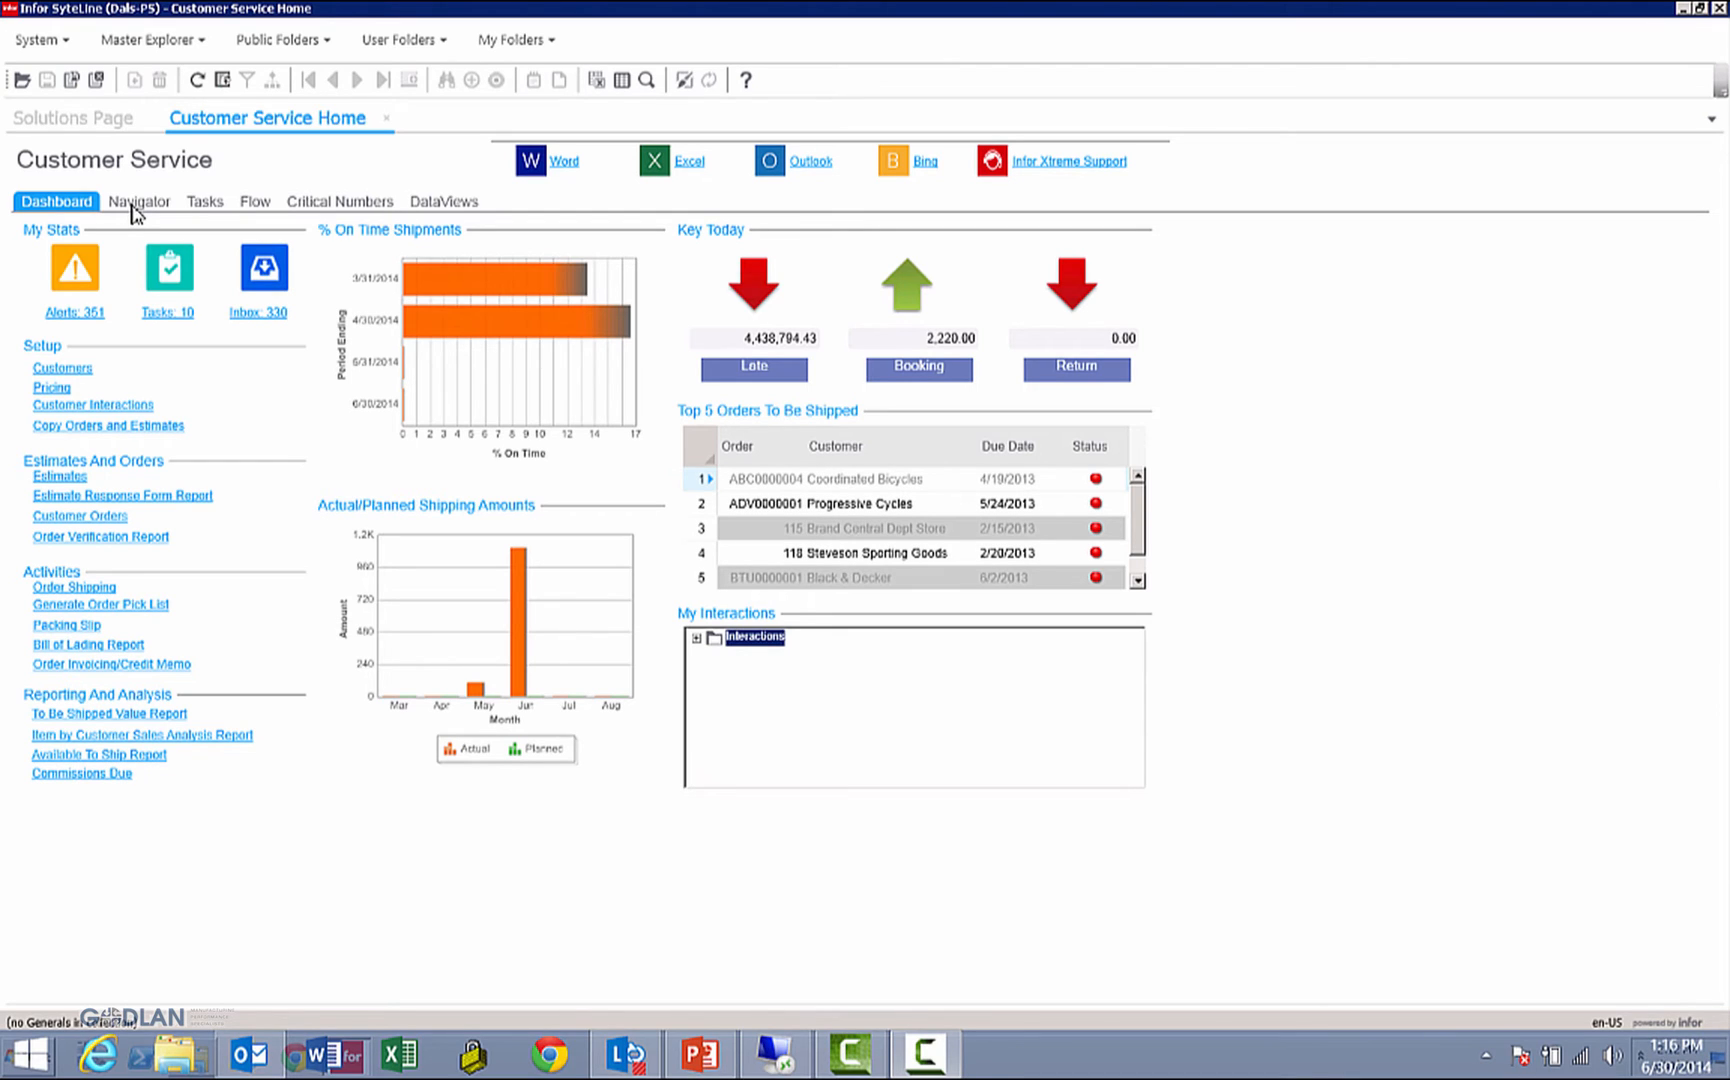
Step: Show Elburn Ventures' hot-list order lines and item 10300 planning detail in the Navigator view
click(140, 200)
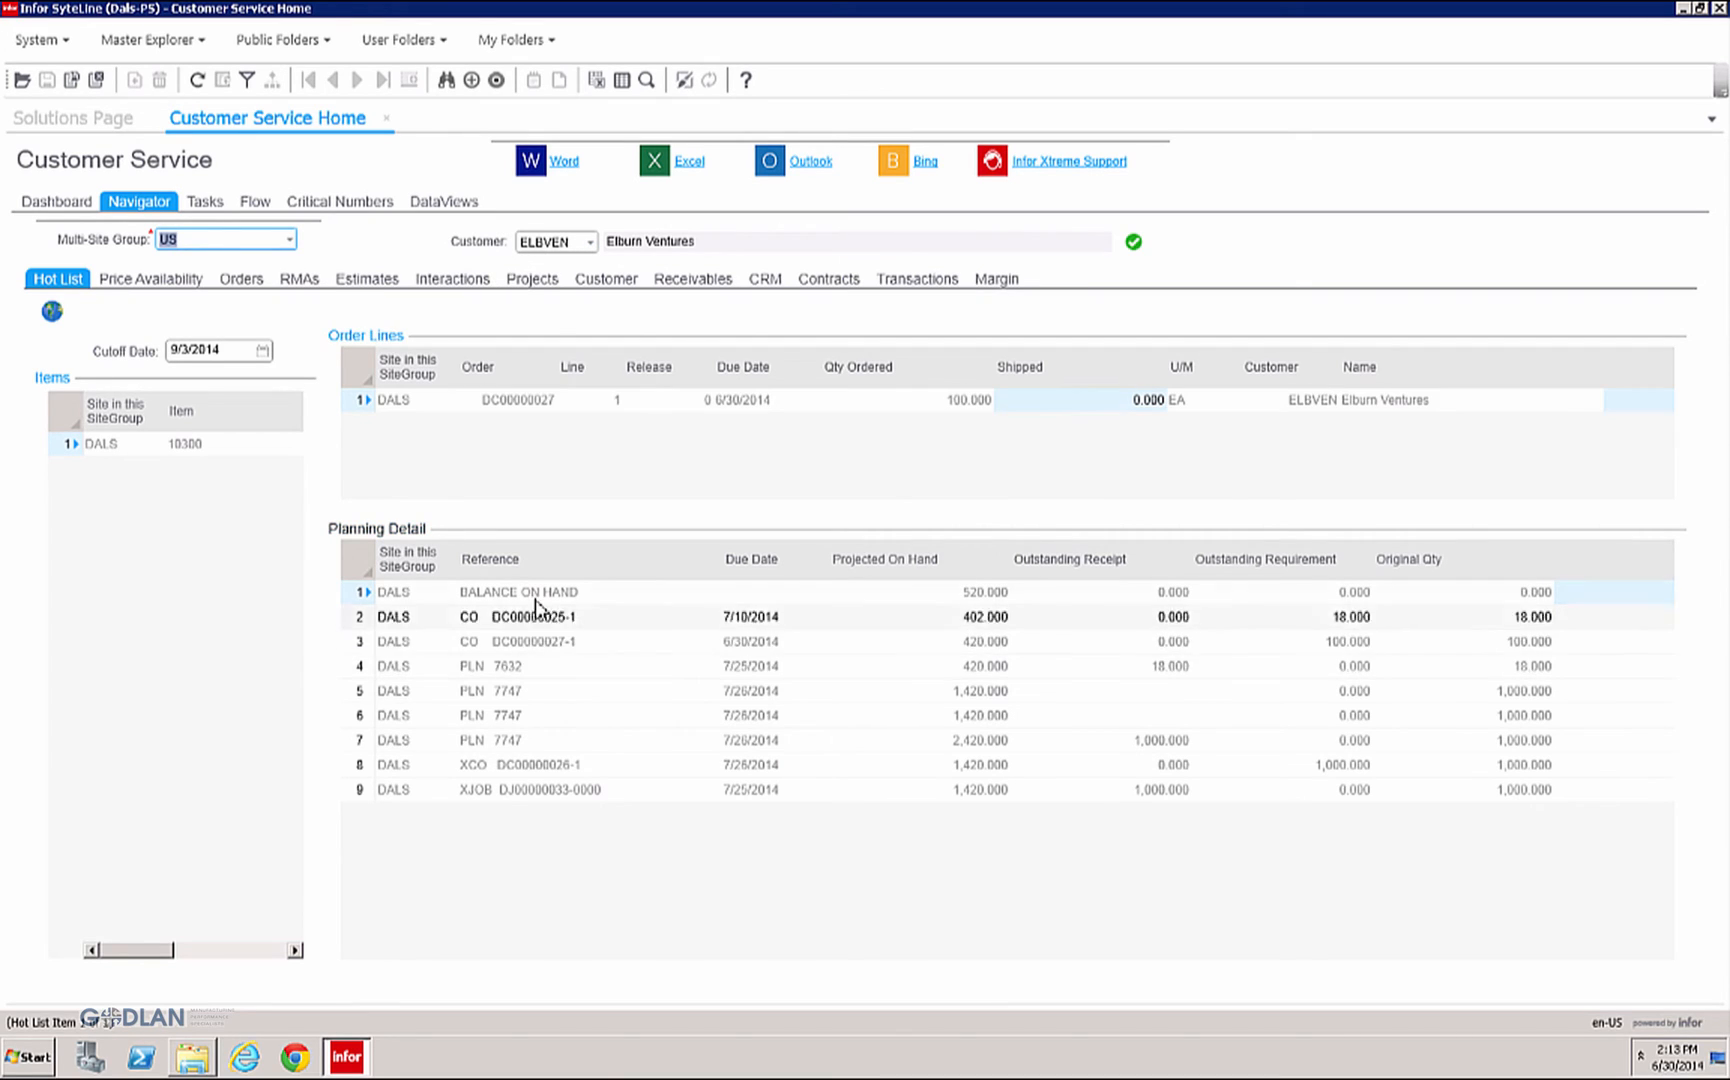
click(530, 788)
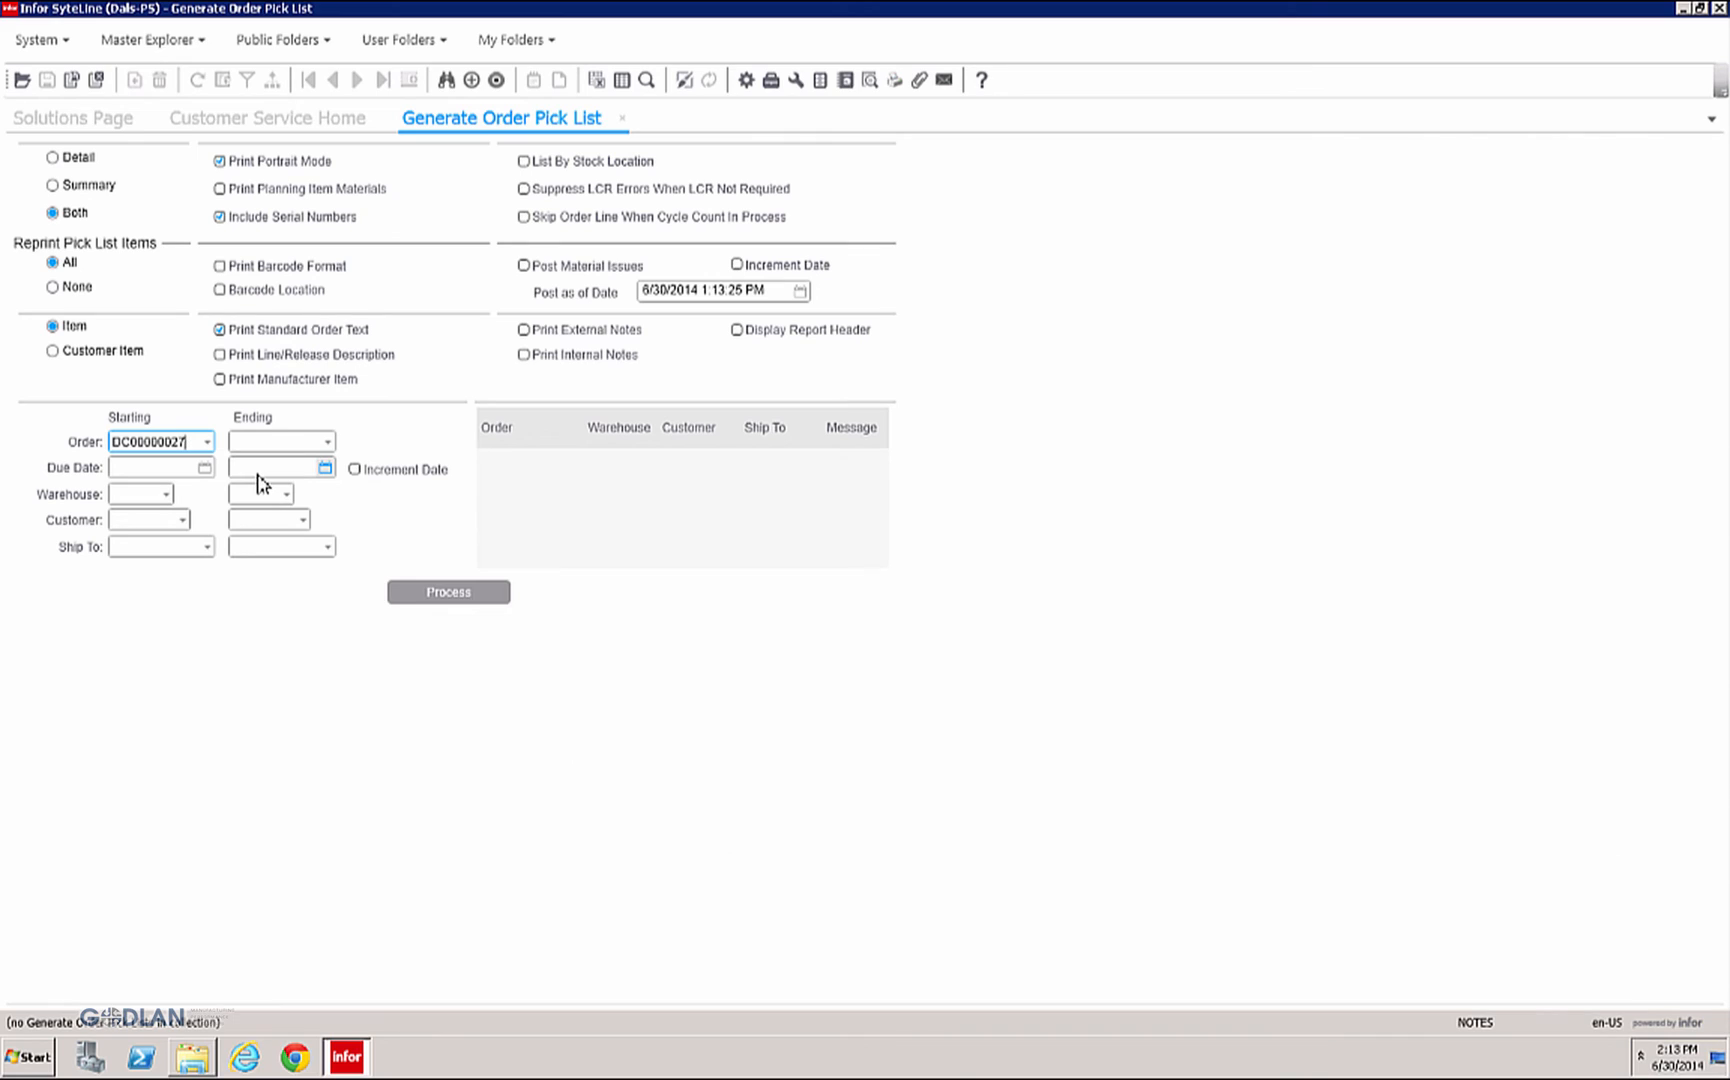
Step: Limit the pick list range to order DC00000027 and process it
click(282, 440)
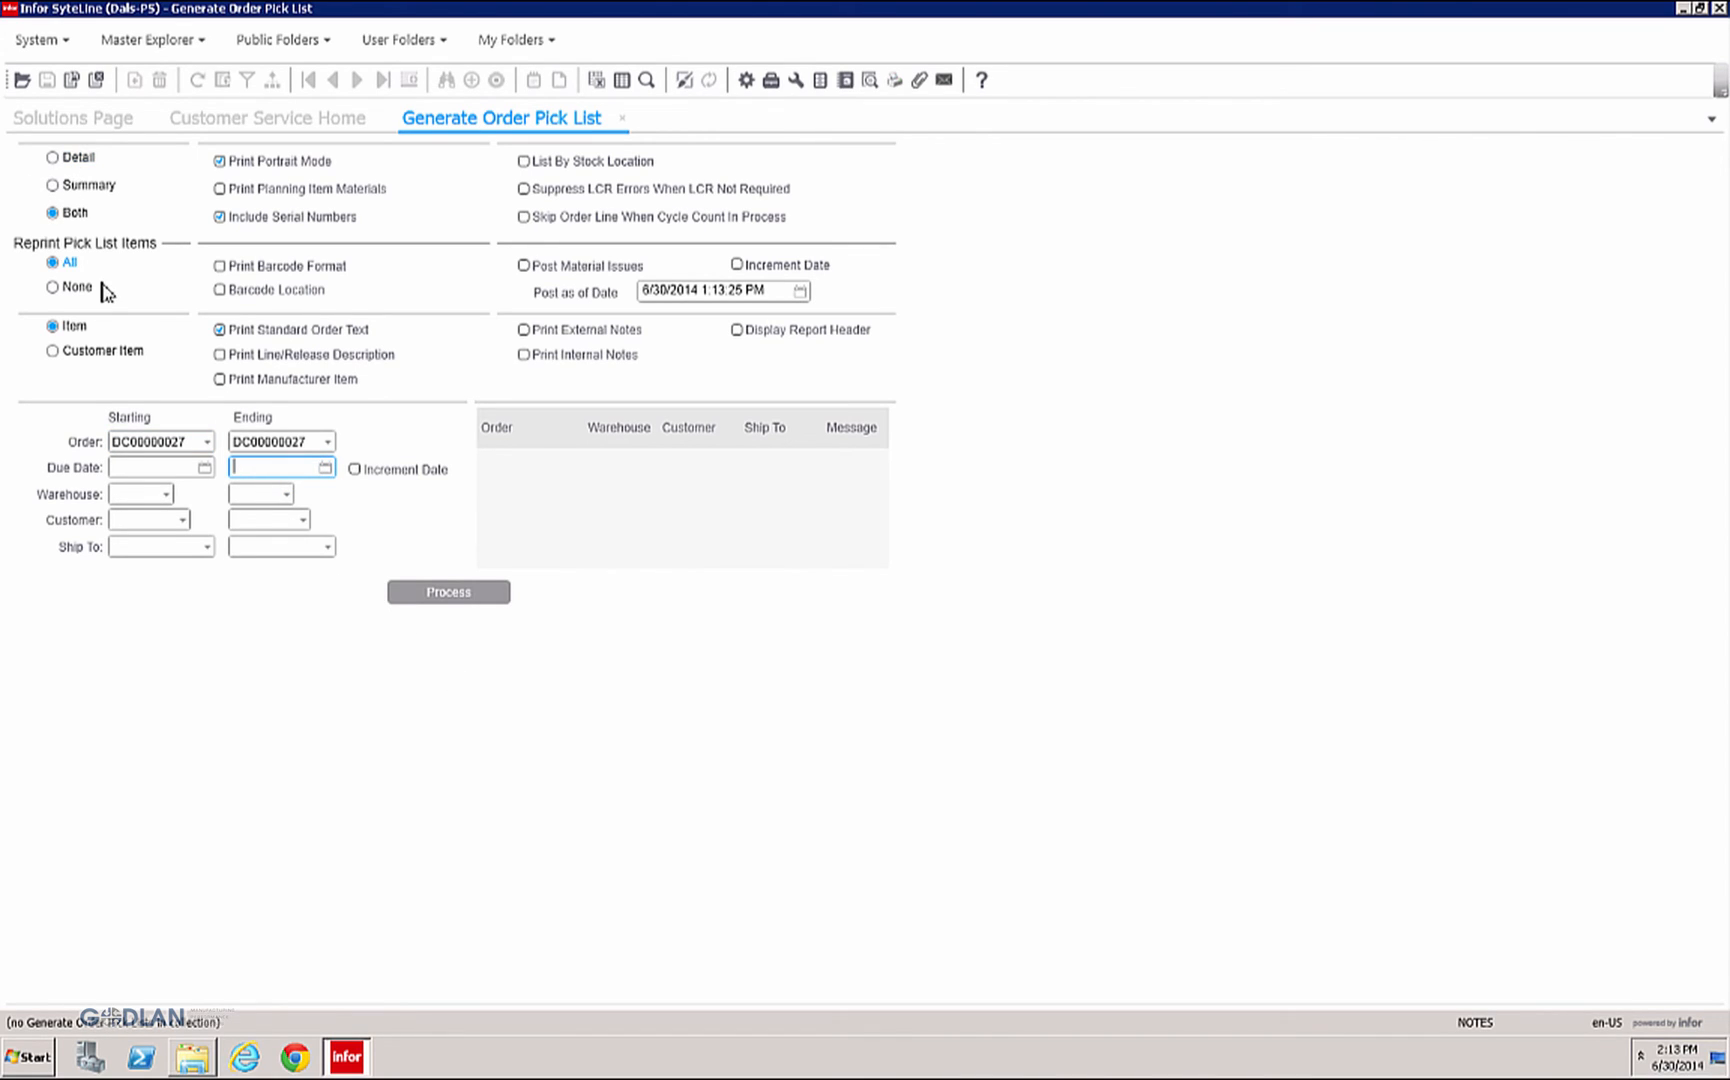
click(448, 592)
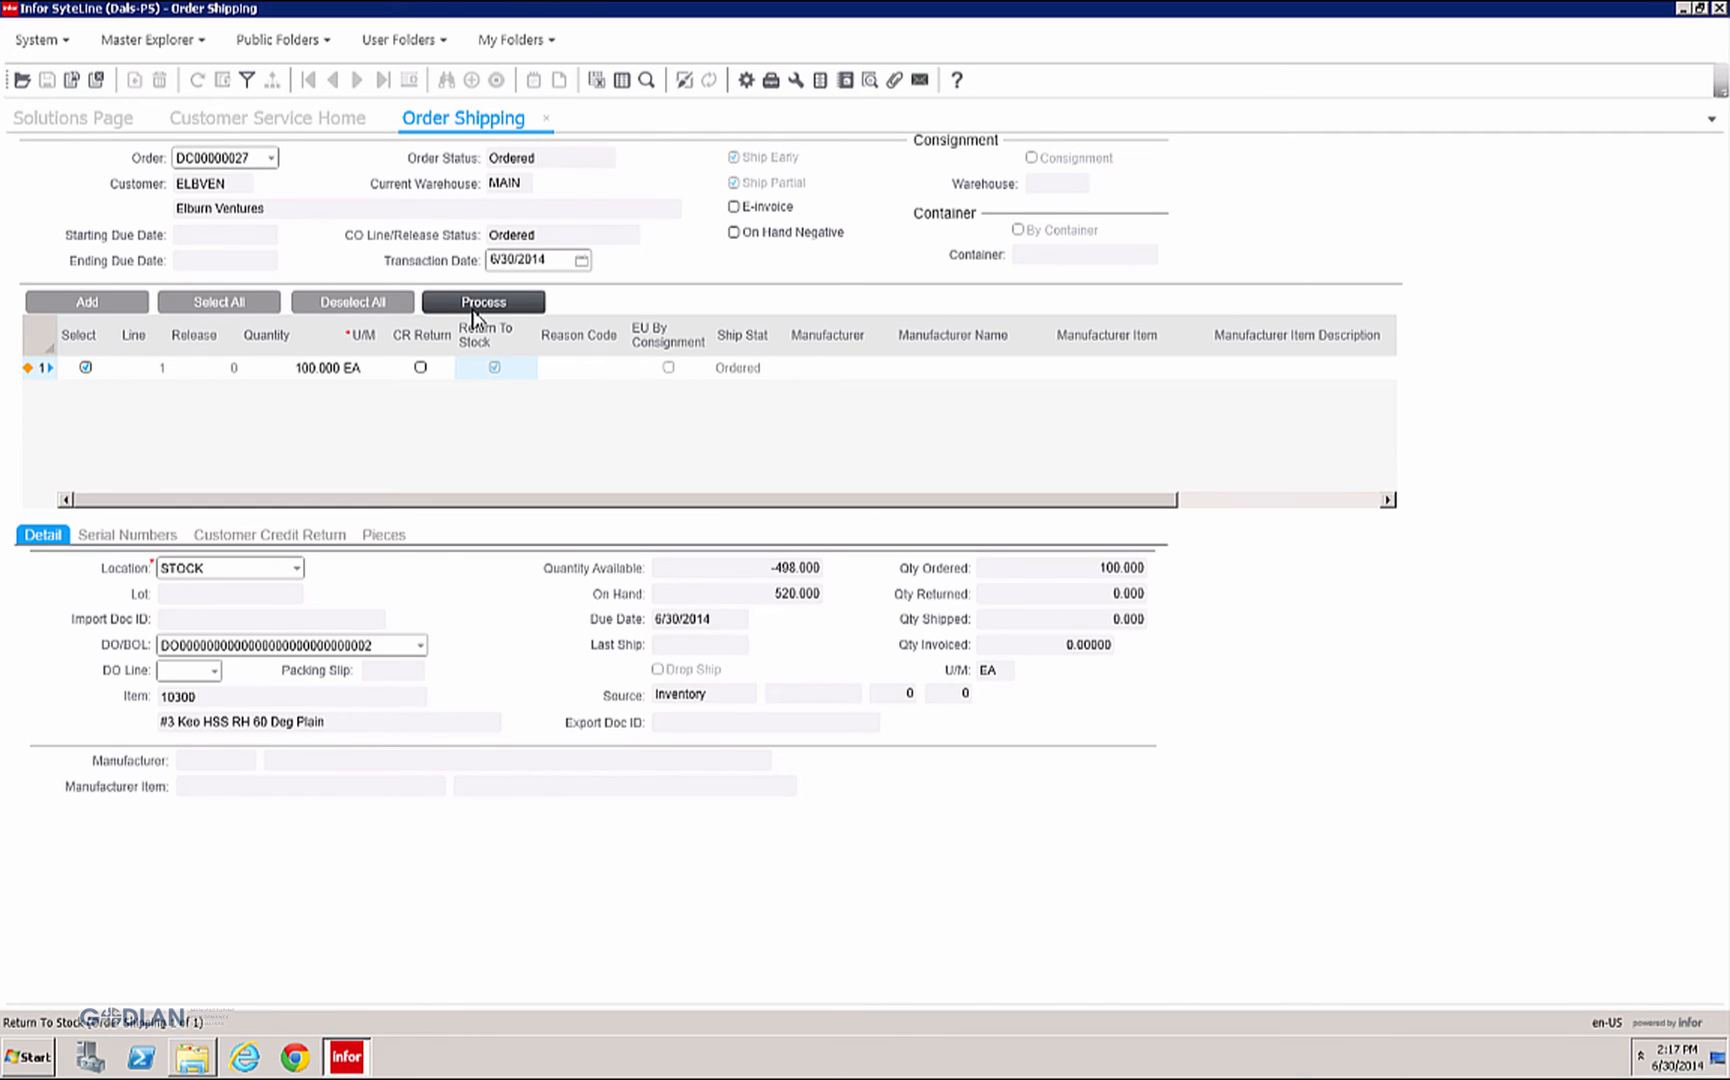
Step: Post the shipment of order DC00000027 line 1 and acknowledge the confirmation
click(482, 302)
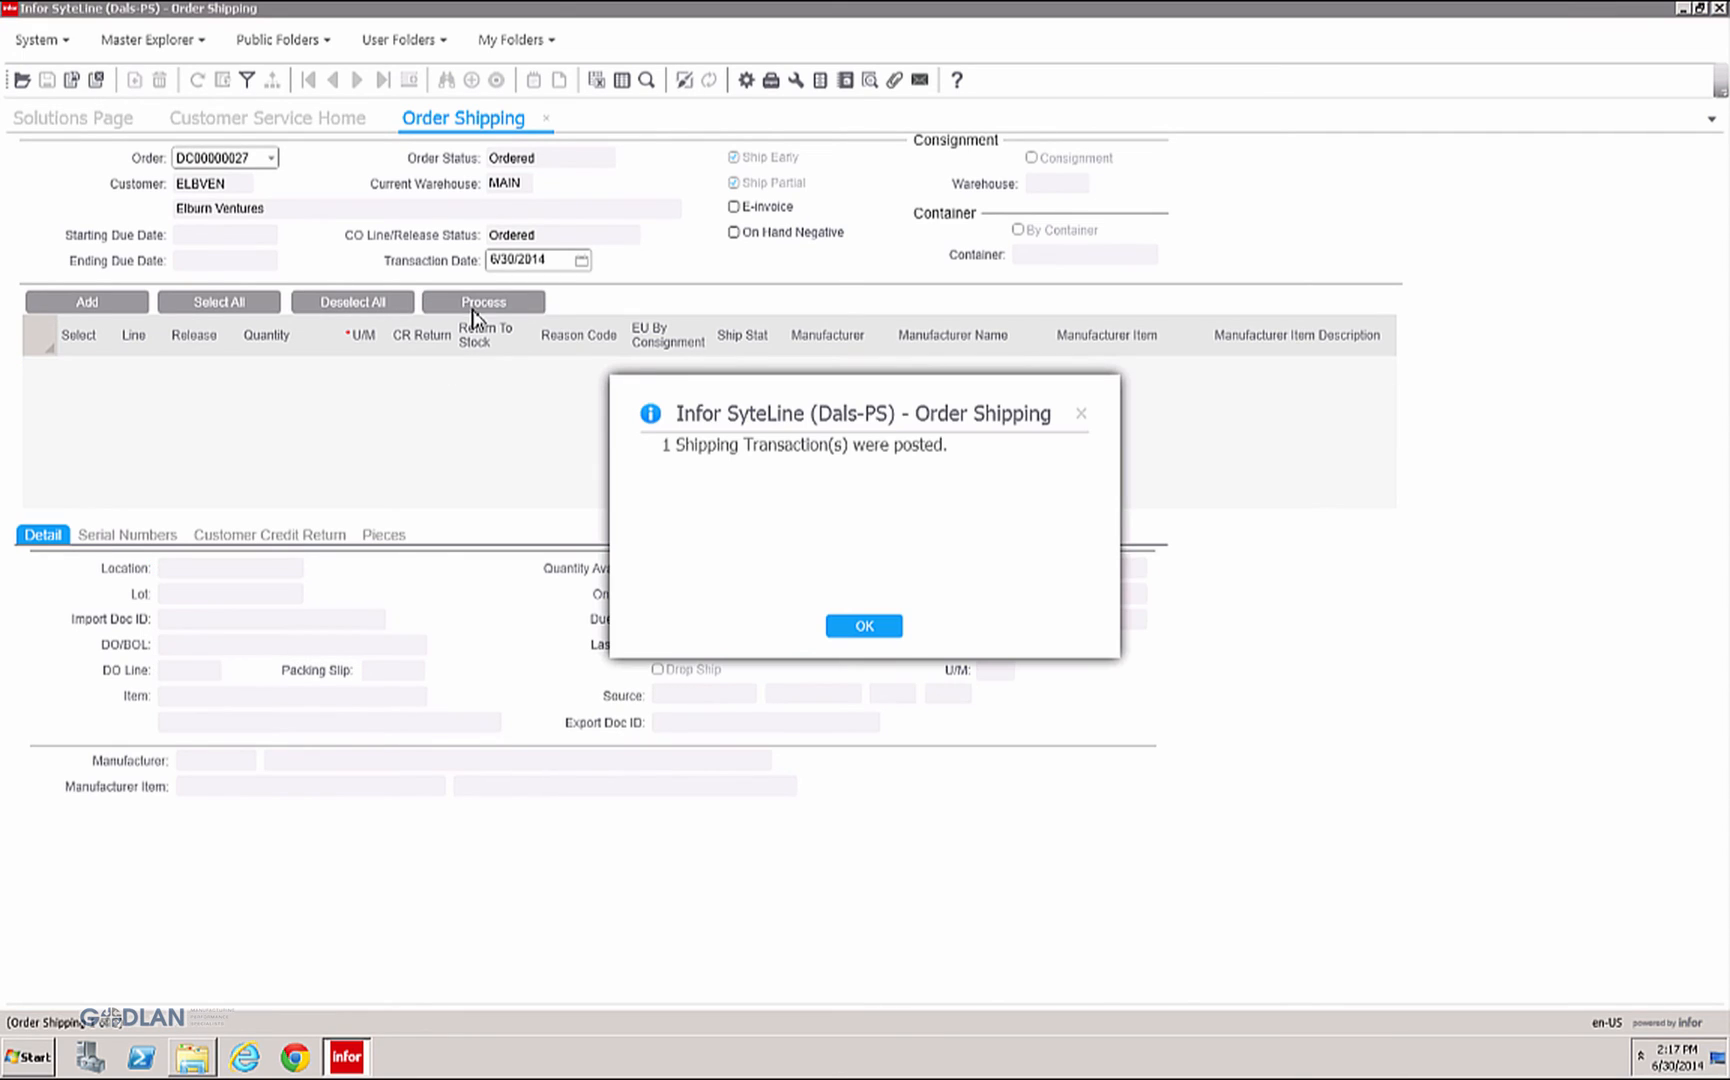
click(864, 626)
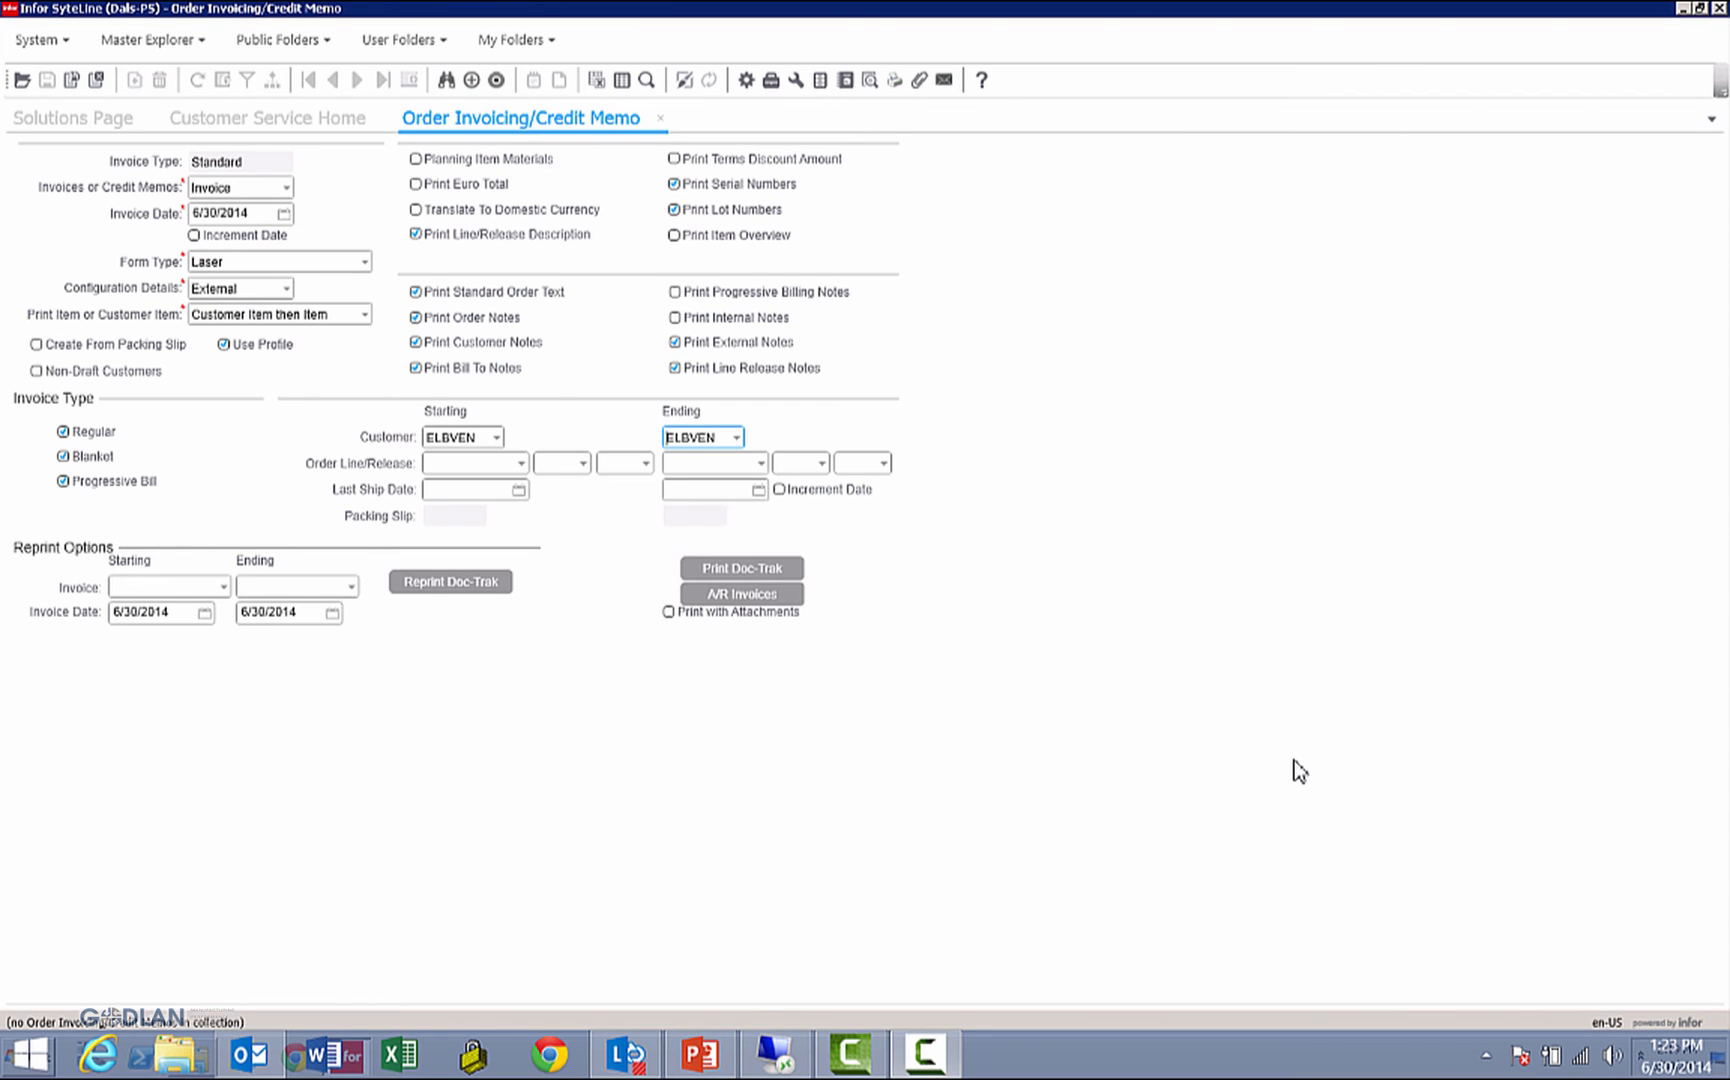
mouse_move(1152, 756)
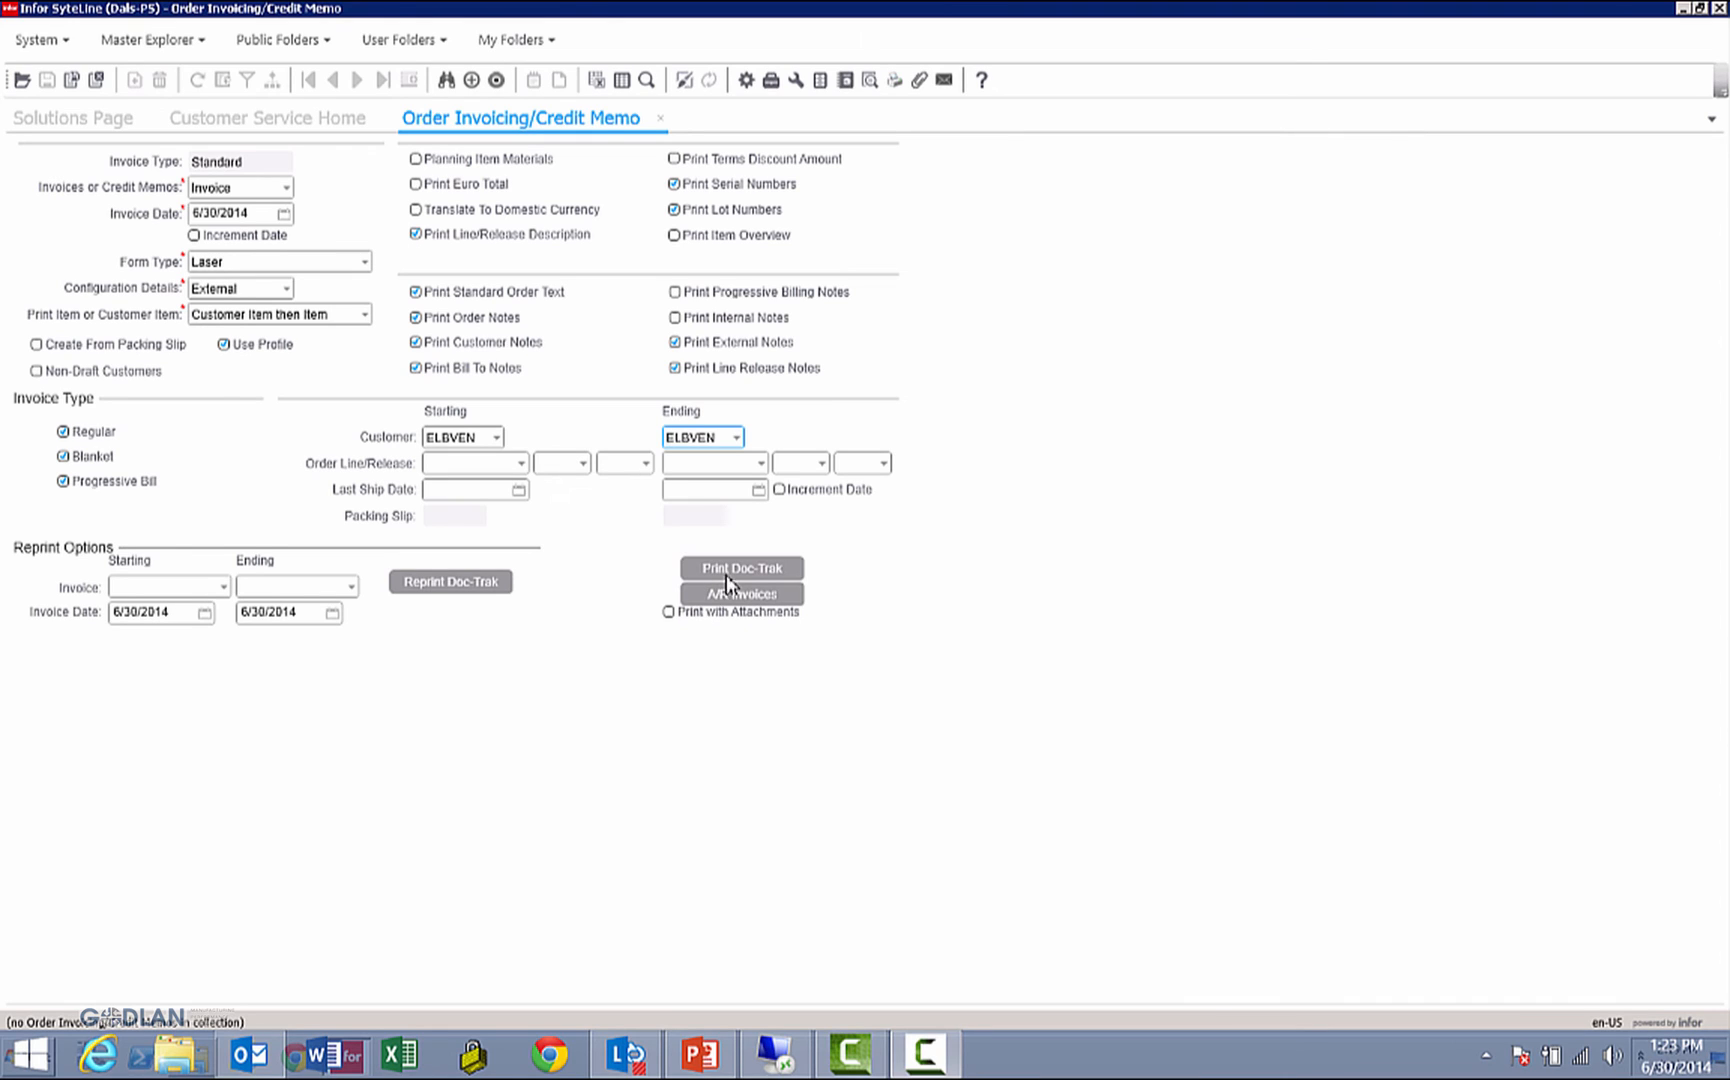
Step: Print Elburn Ventures' invoice with attachments via Print Doc-Trak and confirm the run
click(666, 612)
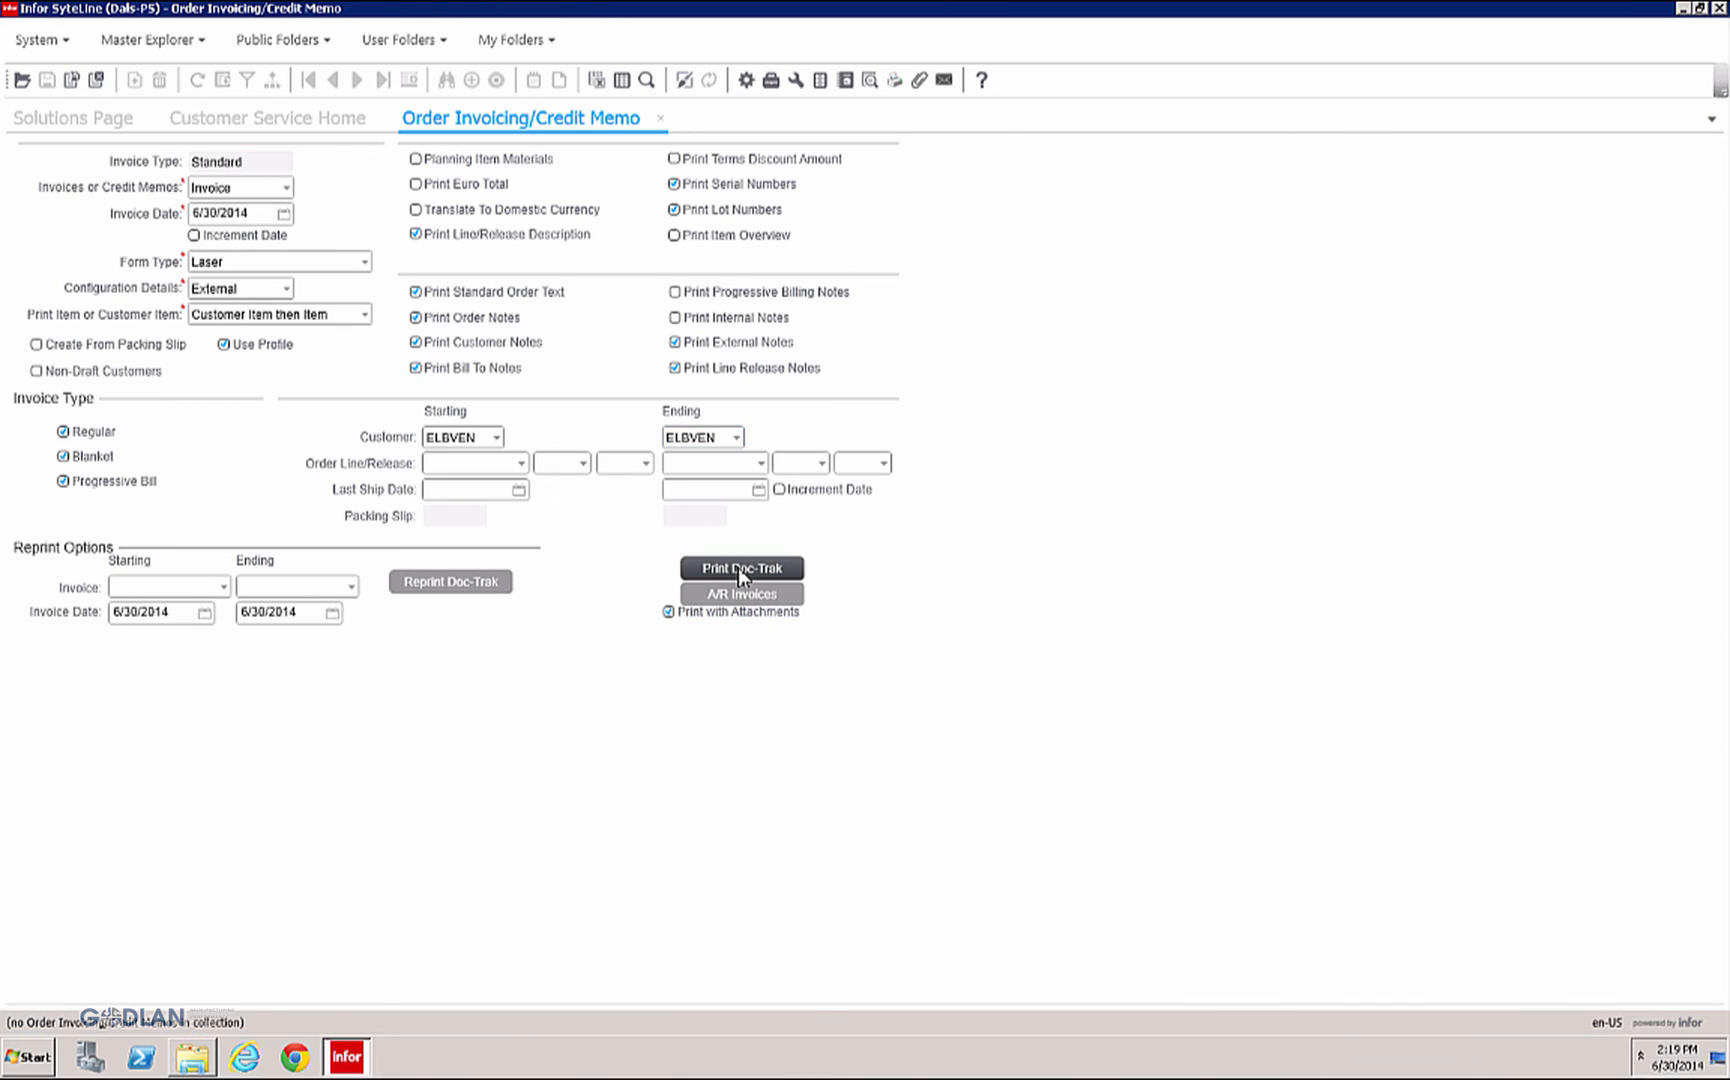
click(742, 568)
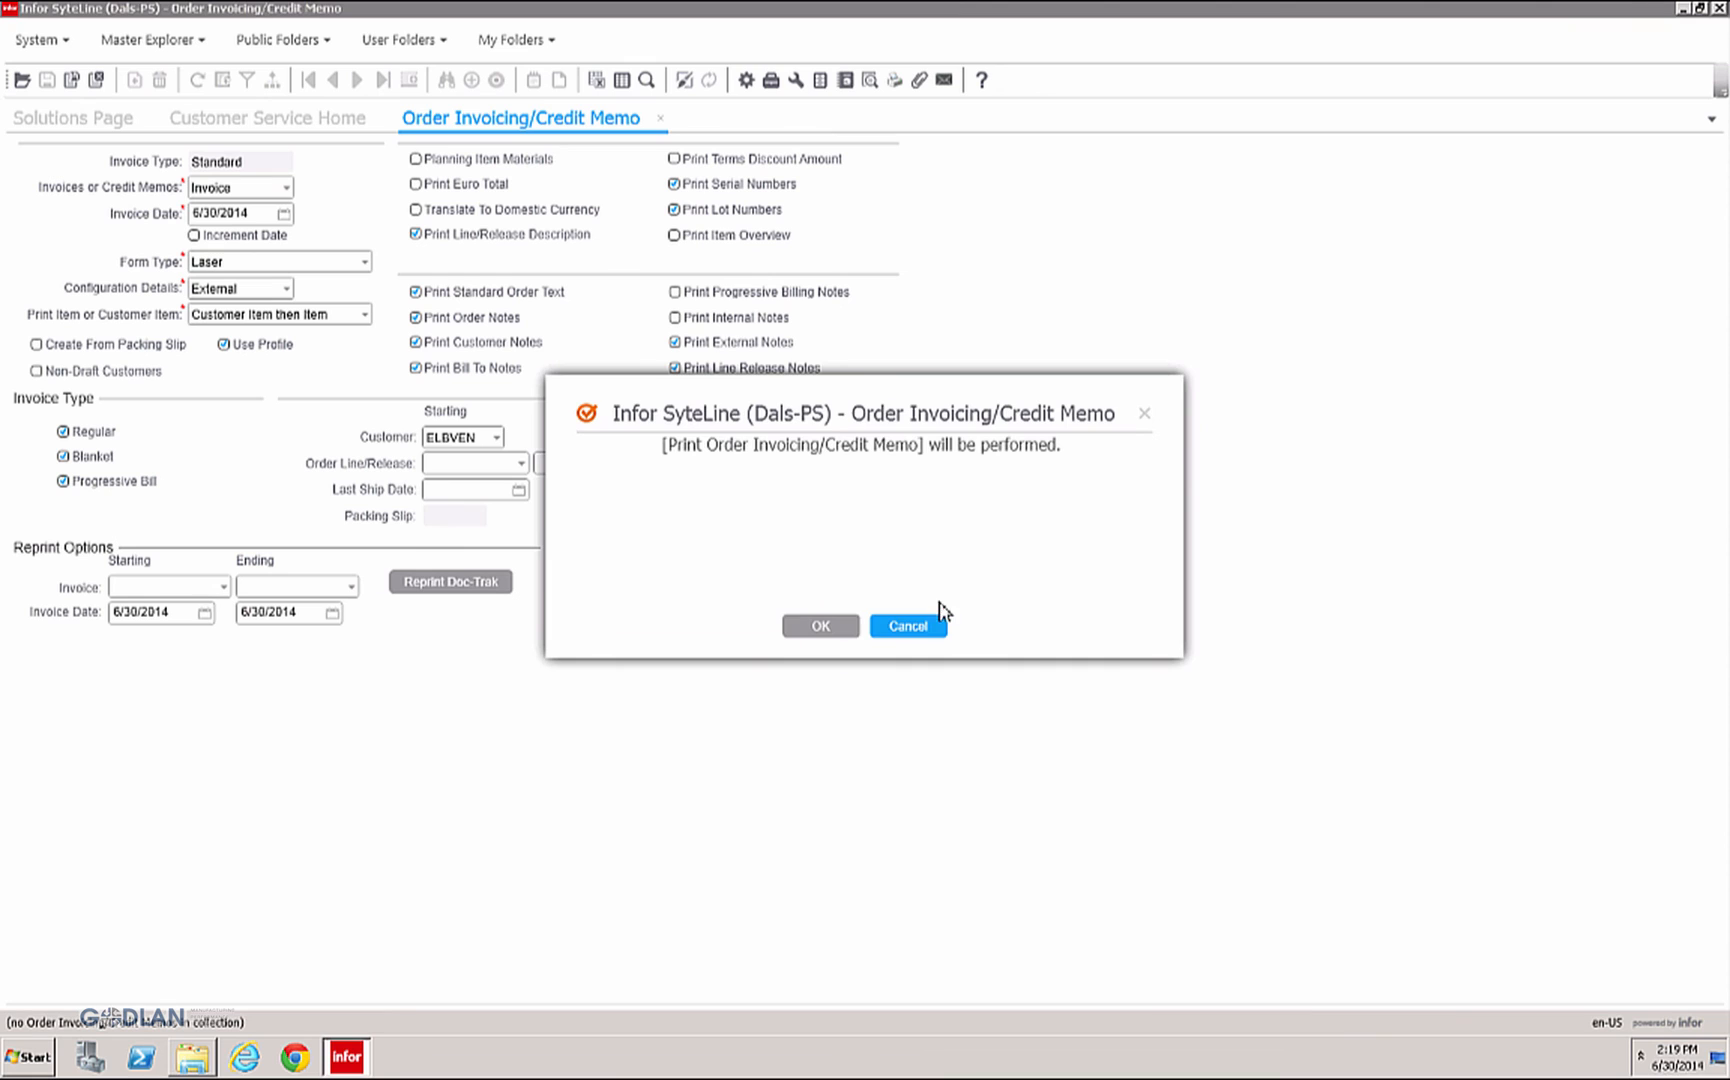
click(818, 626)
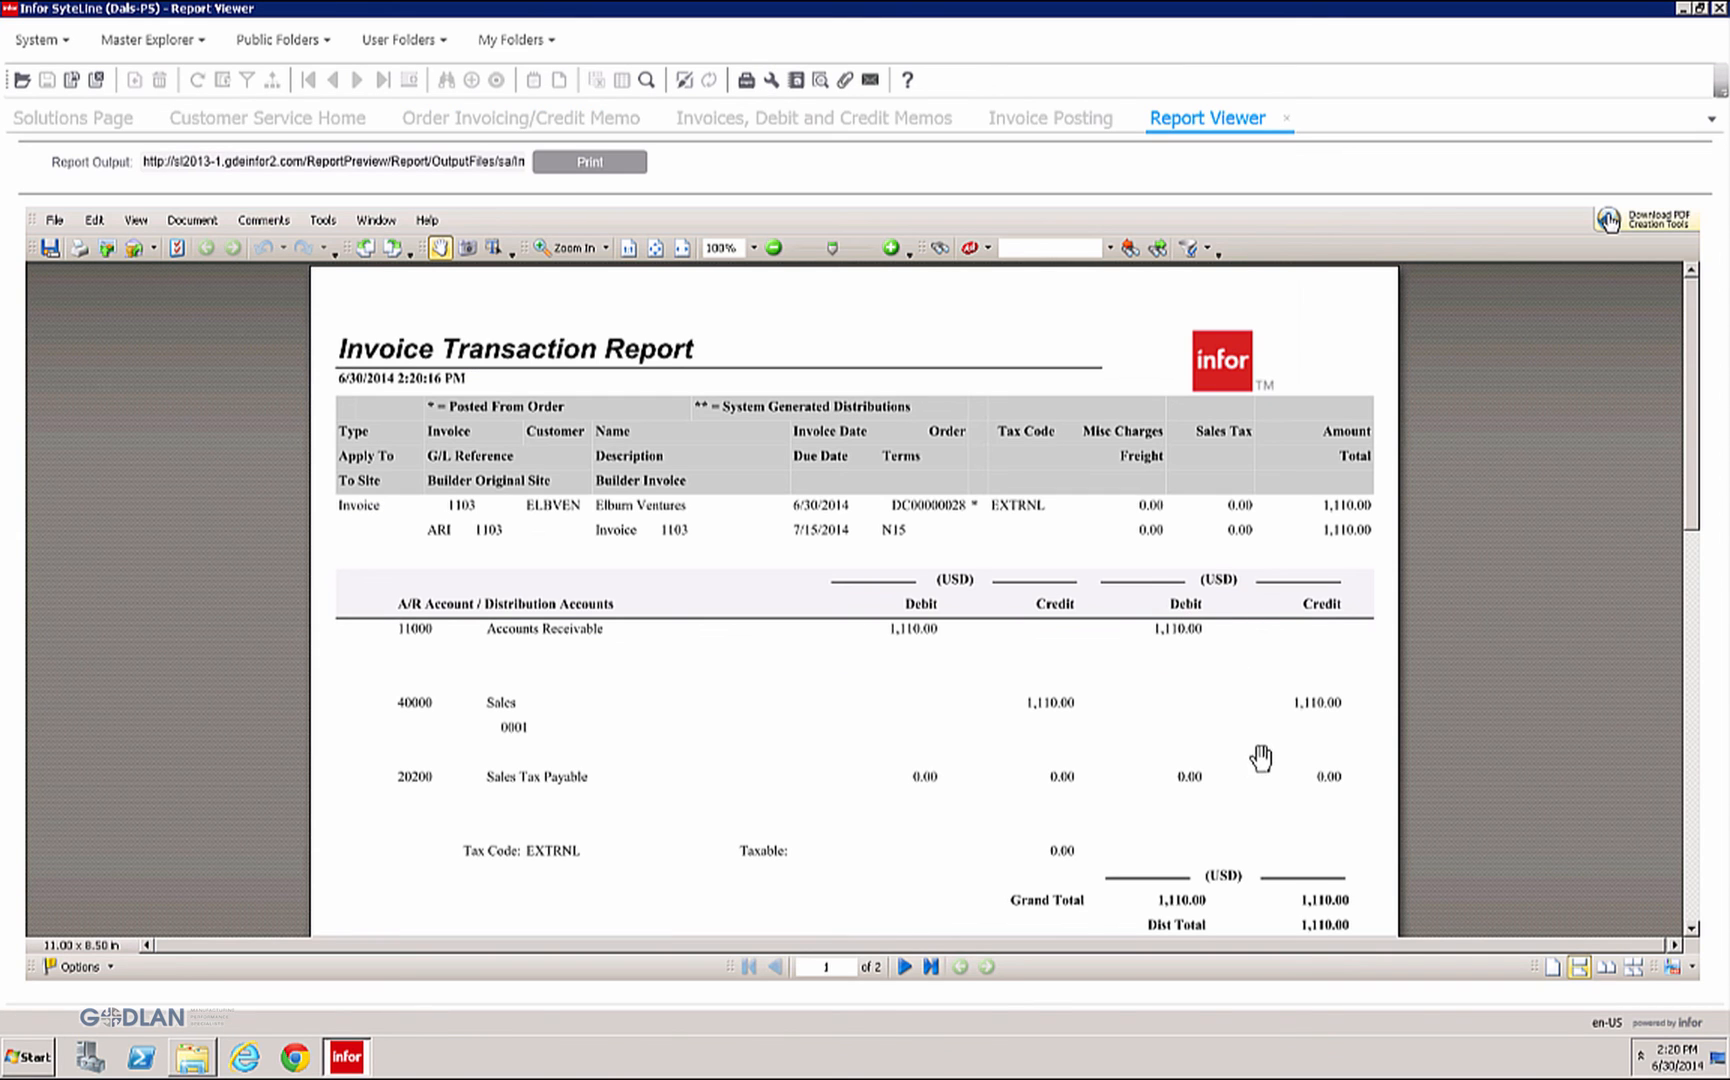
mouse_move(1262, 758)
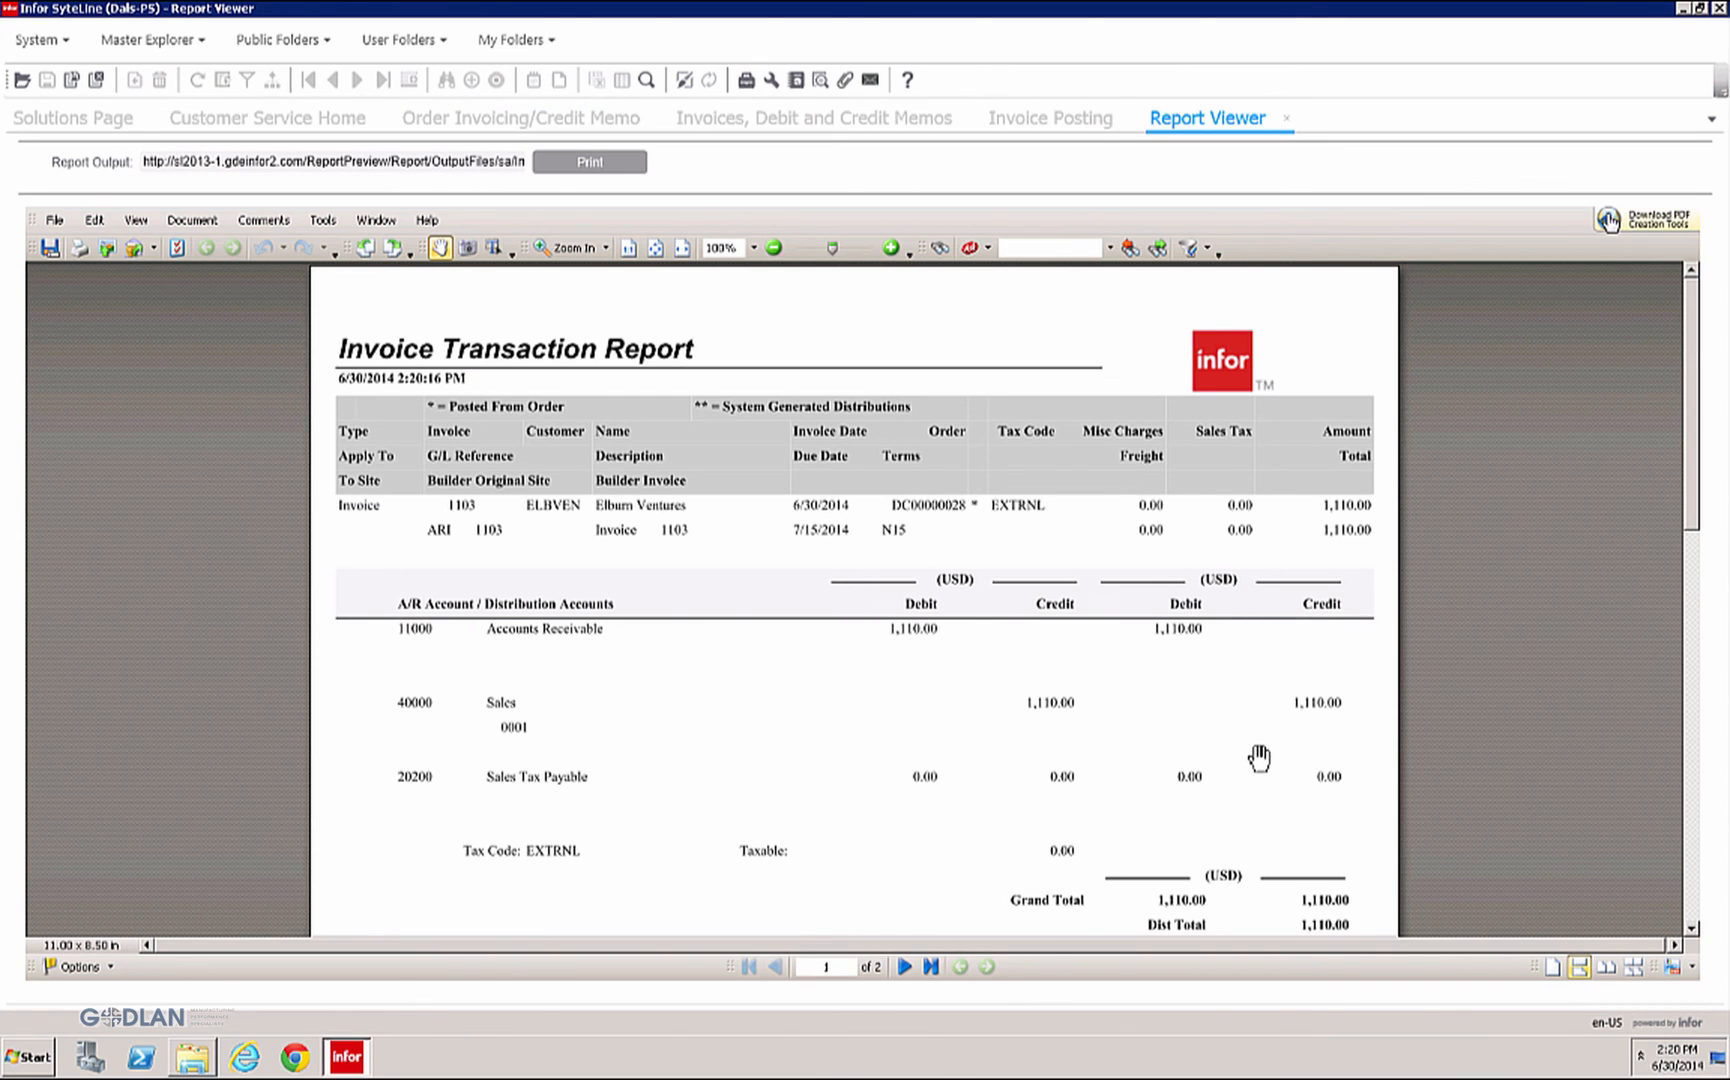
Step: Generate distributions for invoice 1103 and confirm
click(812, 118)
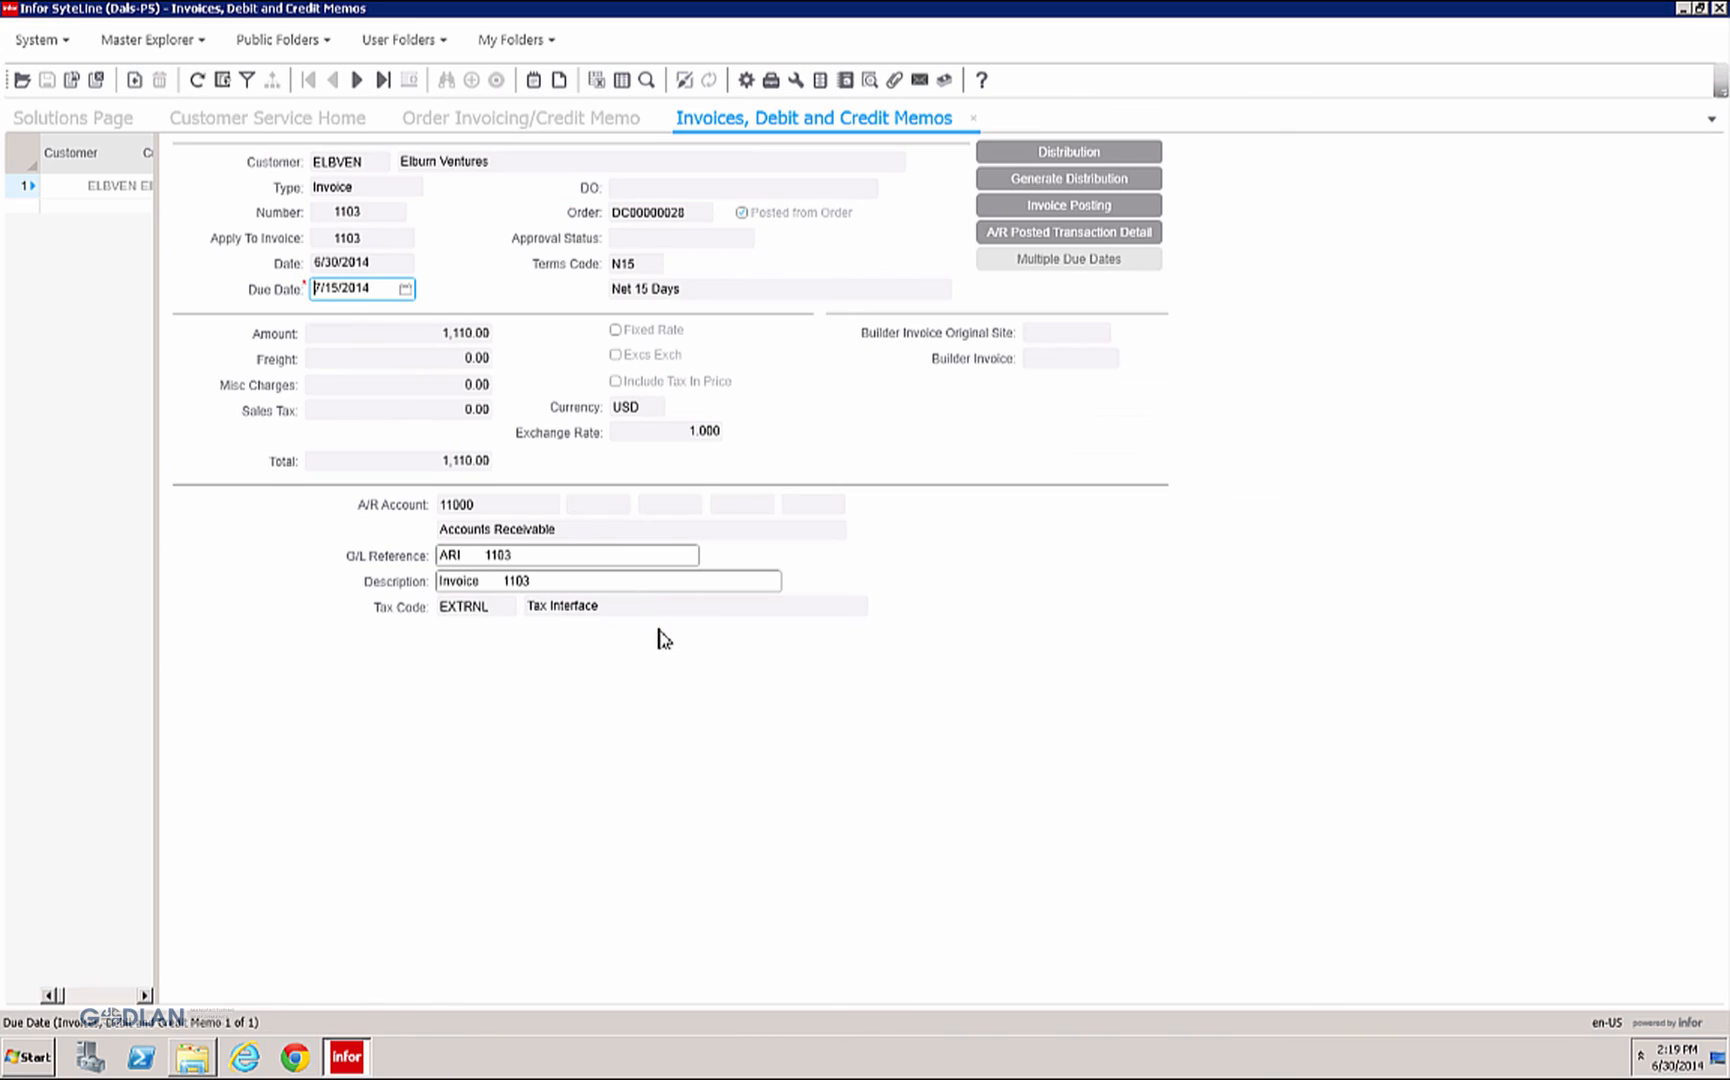
click(1066, 178)
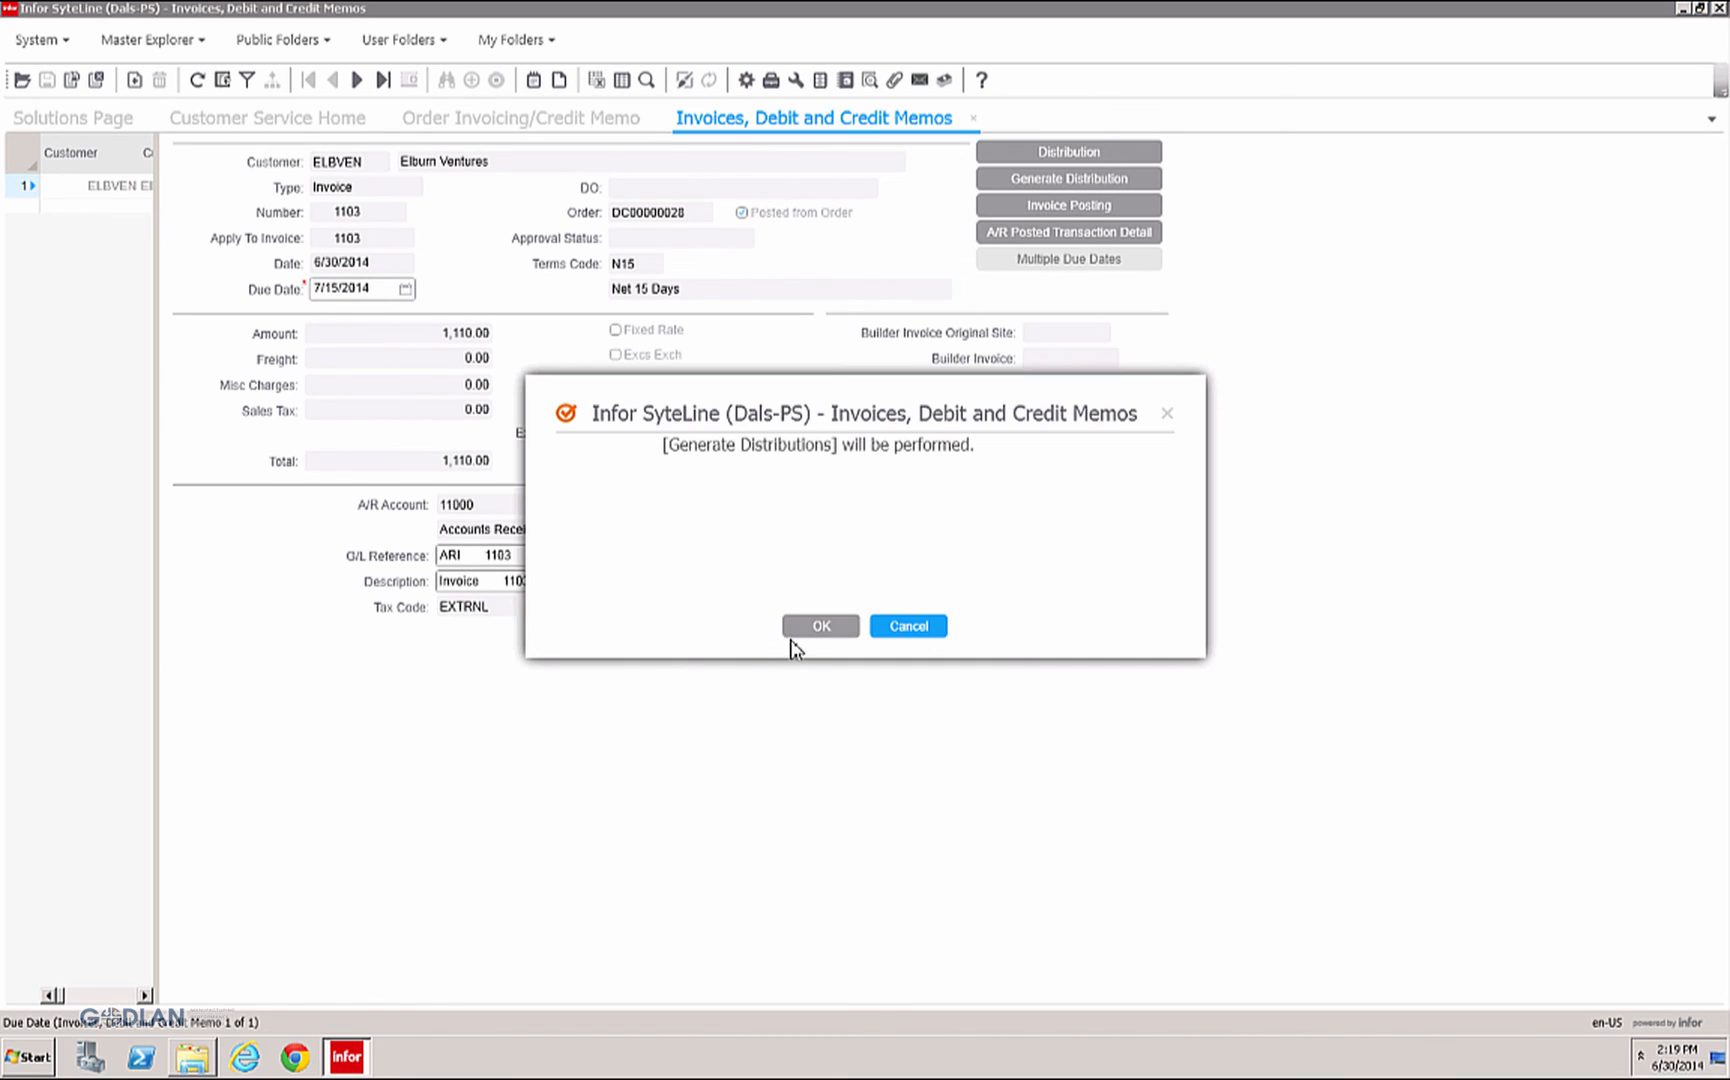
click(818, 626)
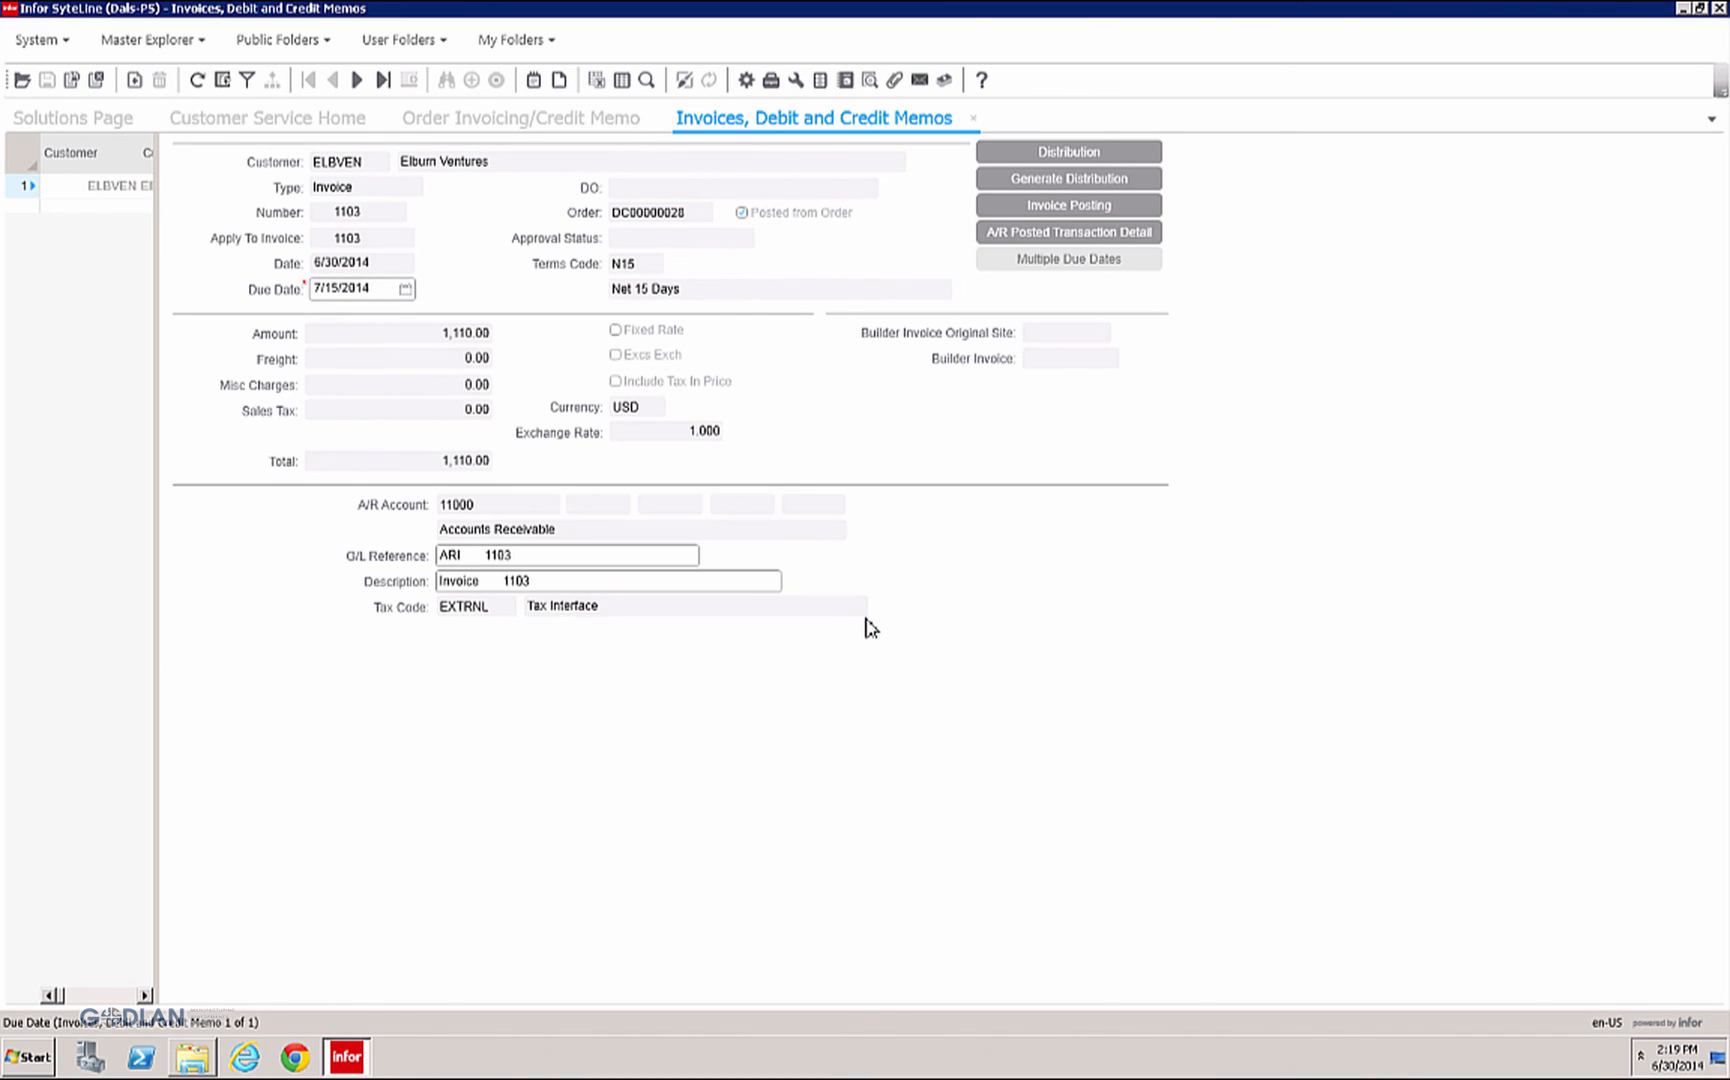
Step: Run Invoice Posting for invoice 1103 to print the Invoice Transaction Report
click(1066, 206)
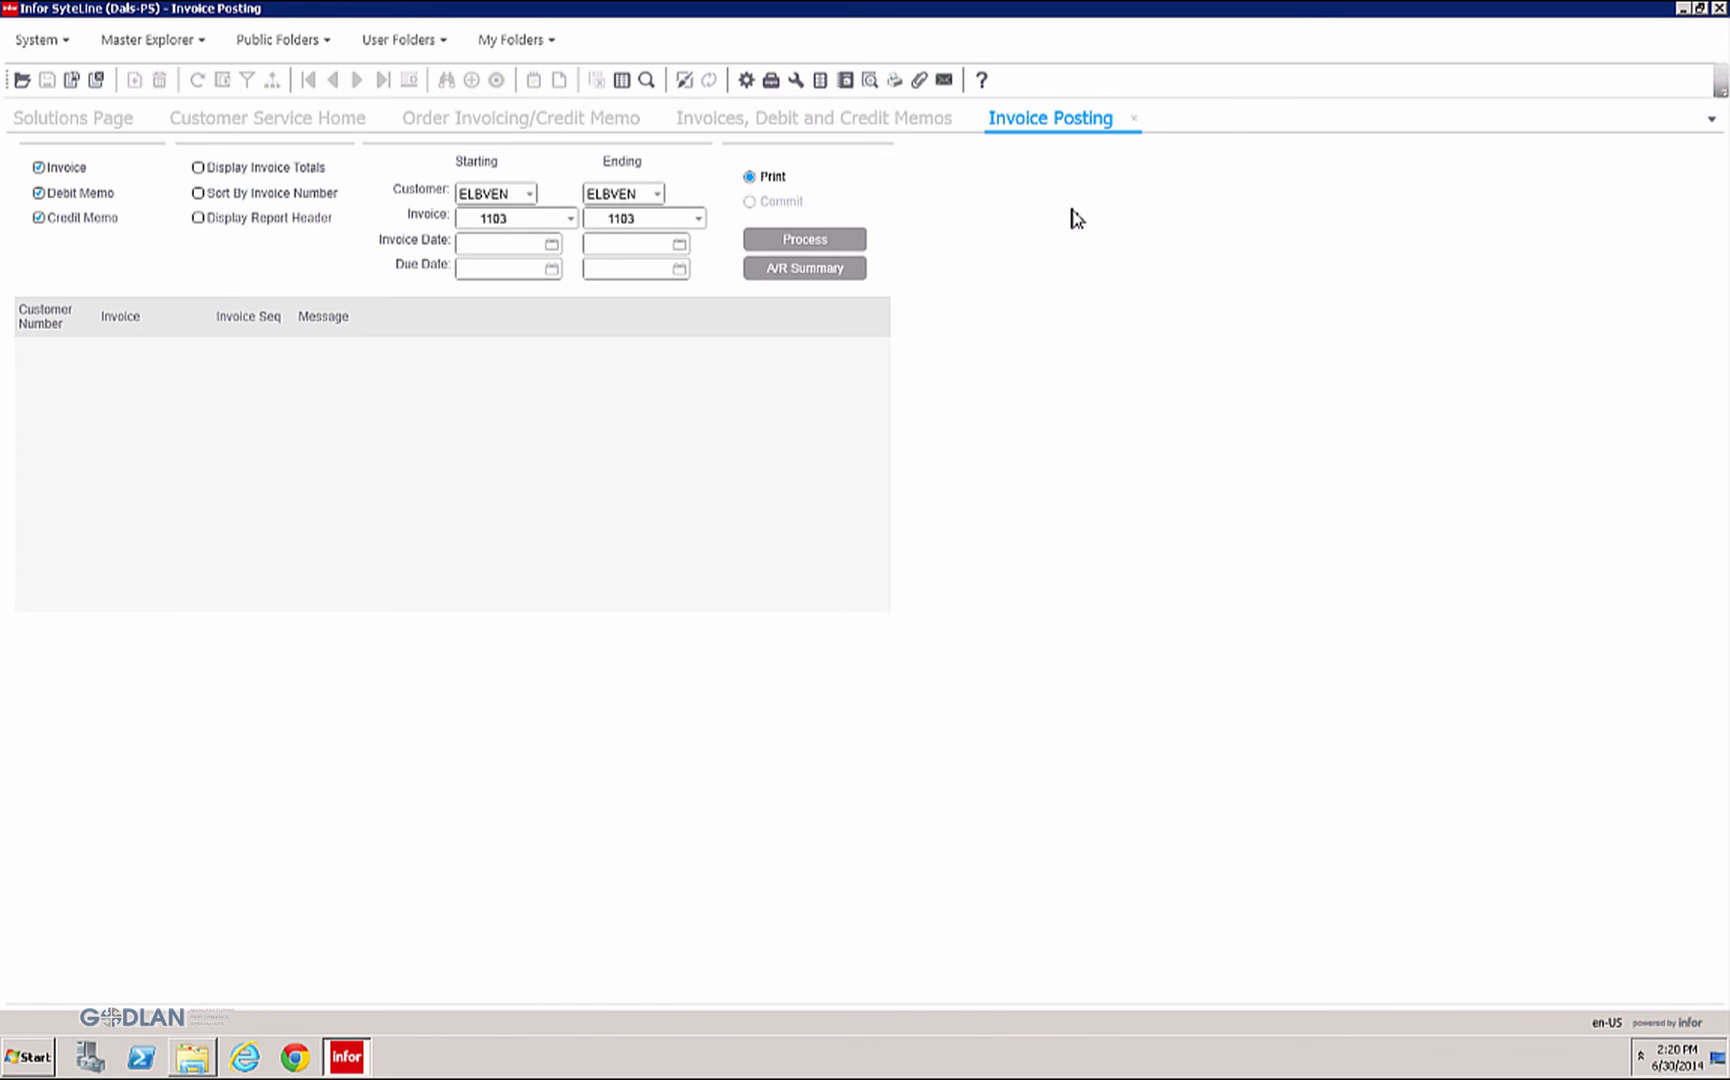
click(804, 240)
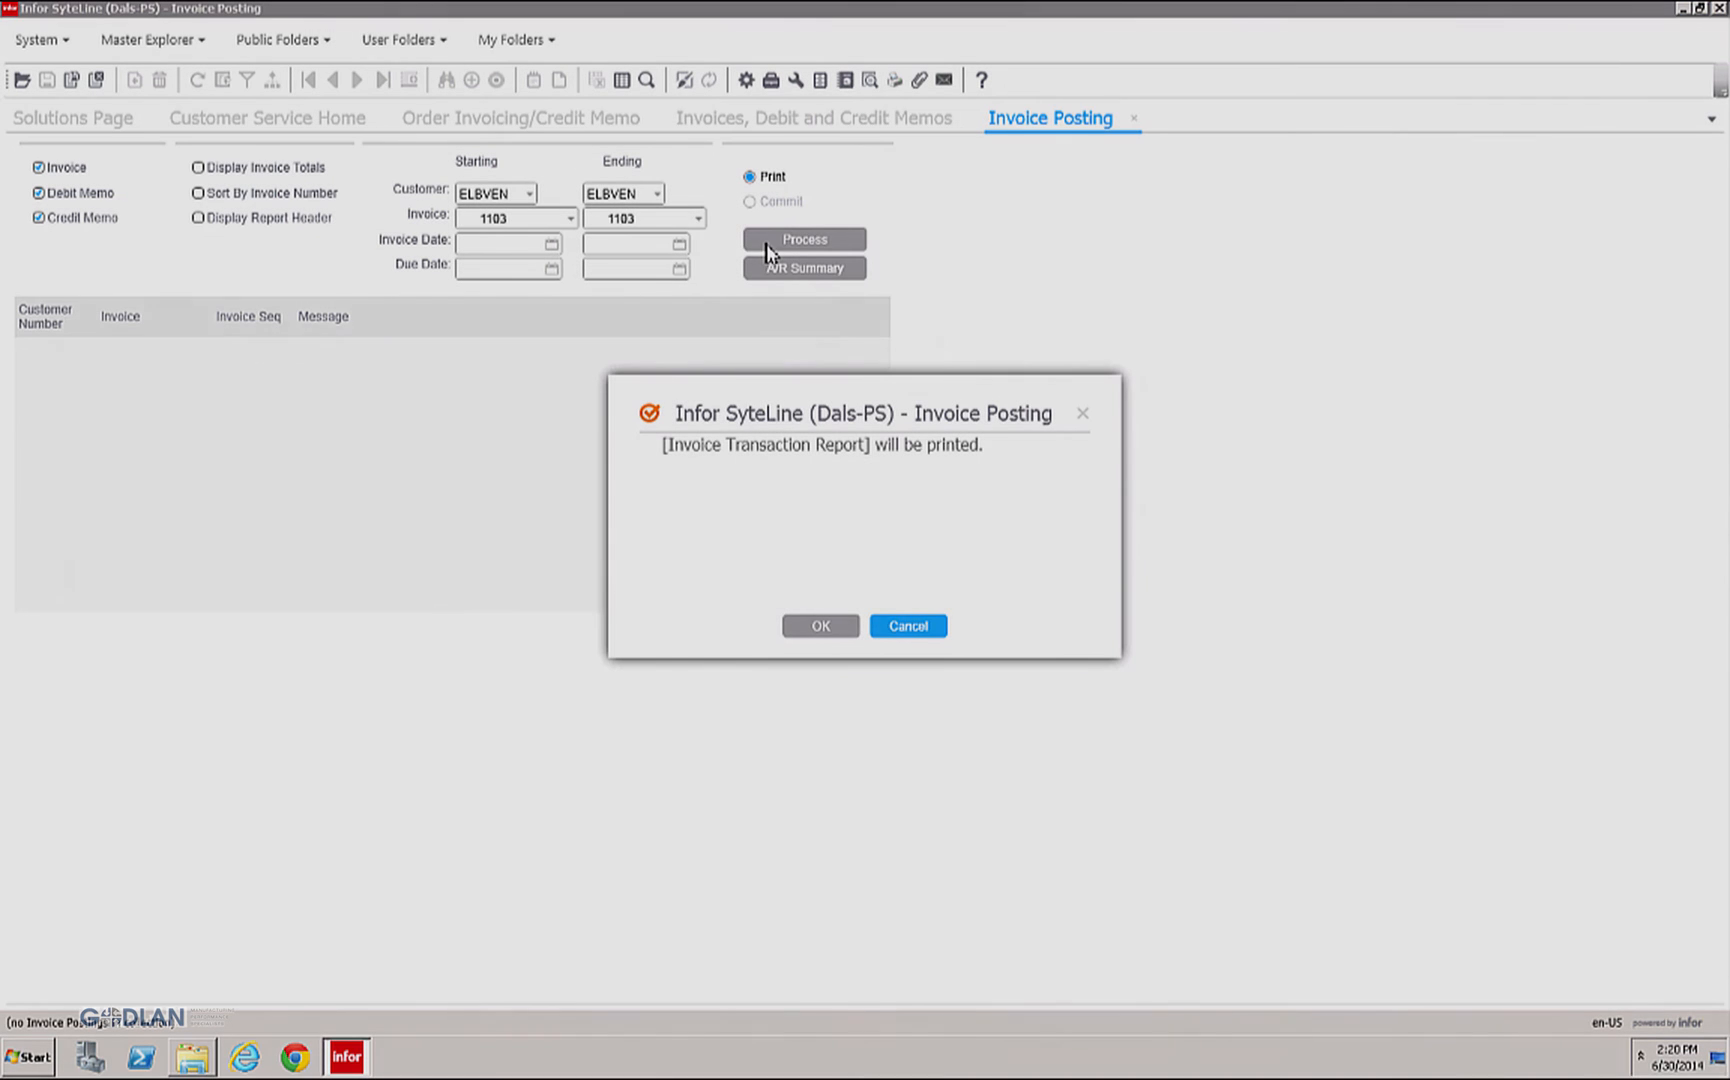